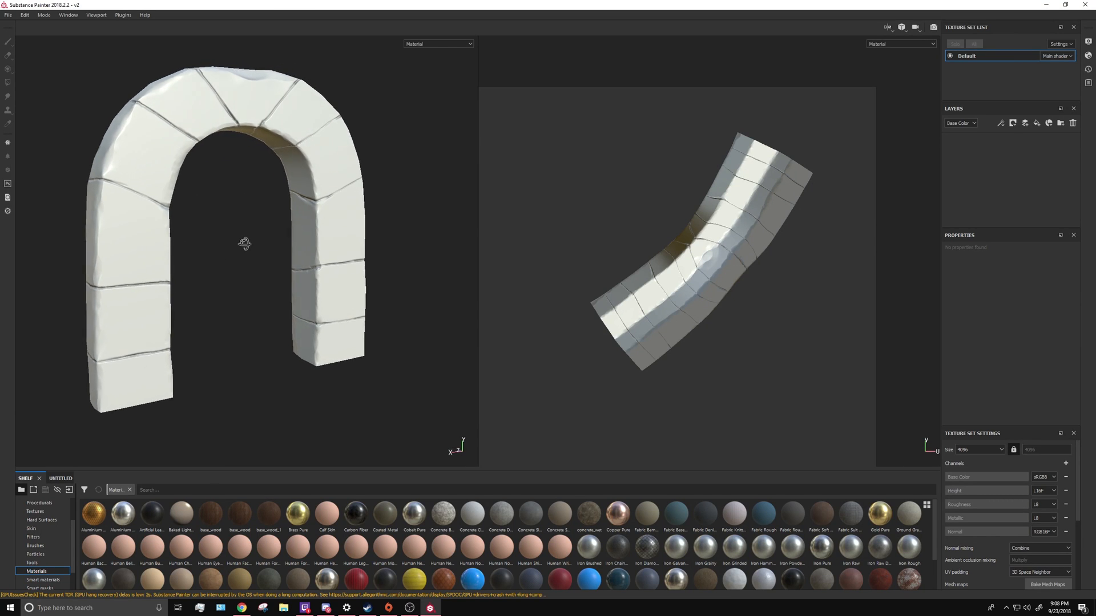
- Orbit around the untextured arch to inspect it from several sides
drag(245, 243, 291, 243)
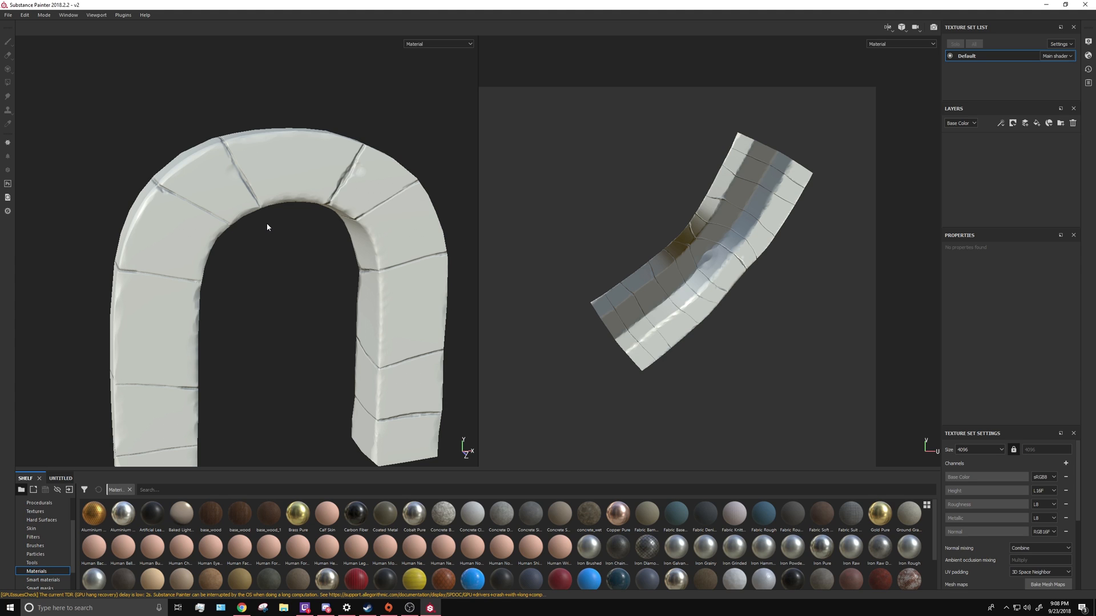
drag(267, 228, 304, 158)
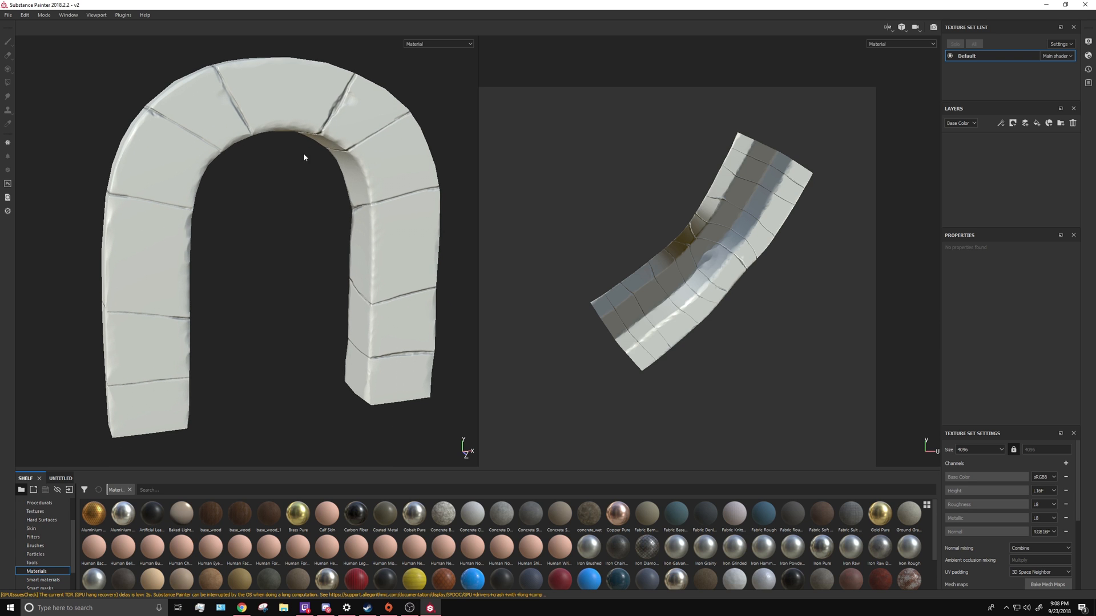
drag(303, 158, 336, 192)
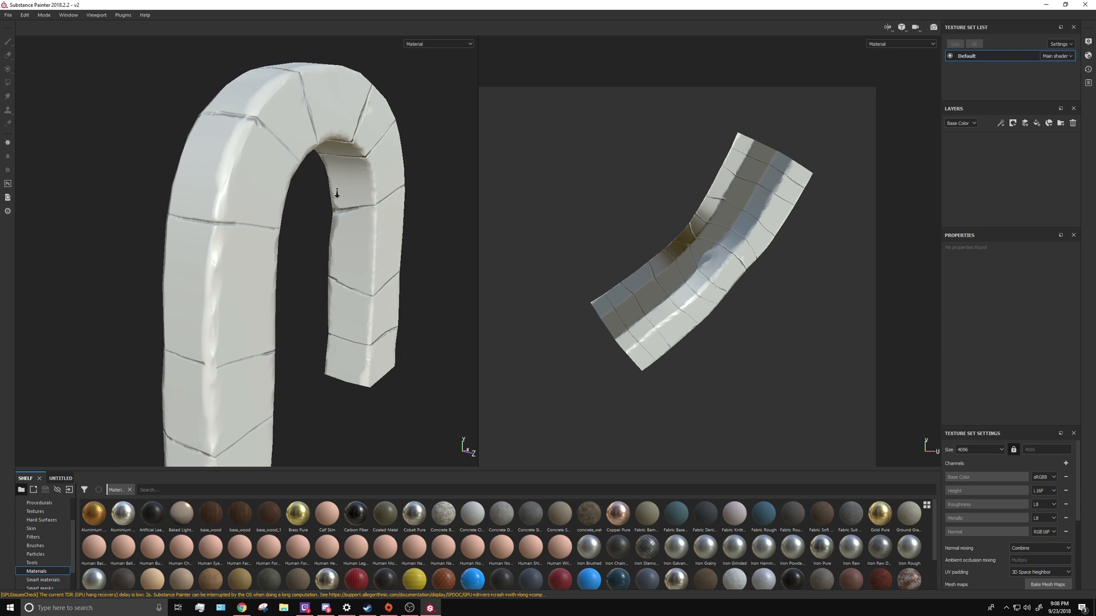
drag(337, 192, 199, 213)
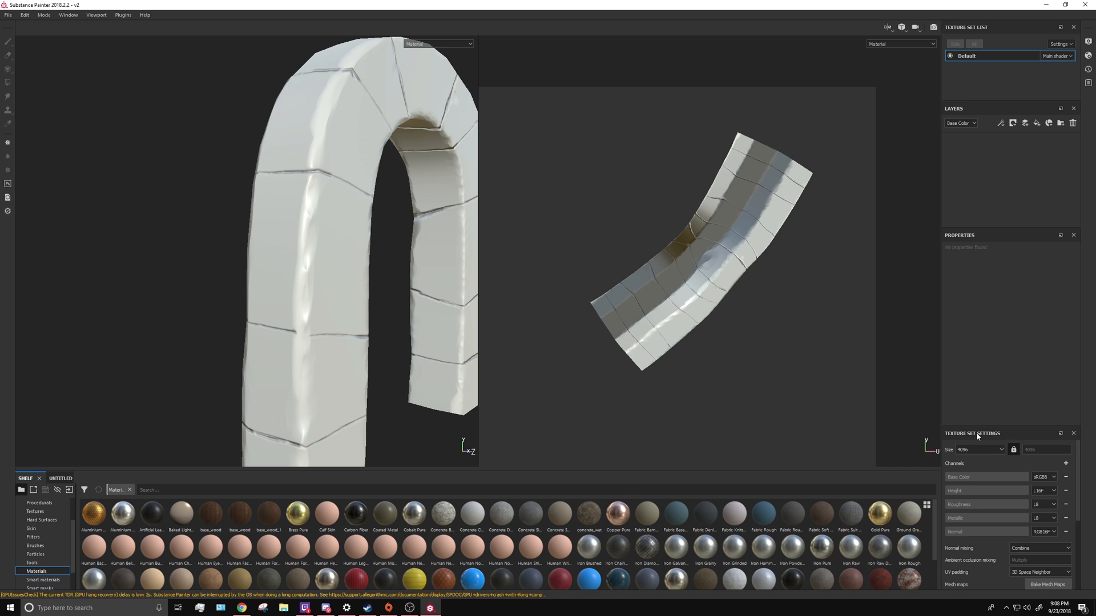
- Bake the arch's default mesh maps from the Bake Mesh Maps settings
scroll(down, 3)
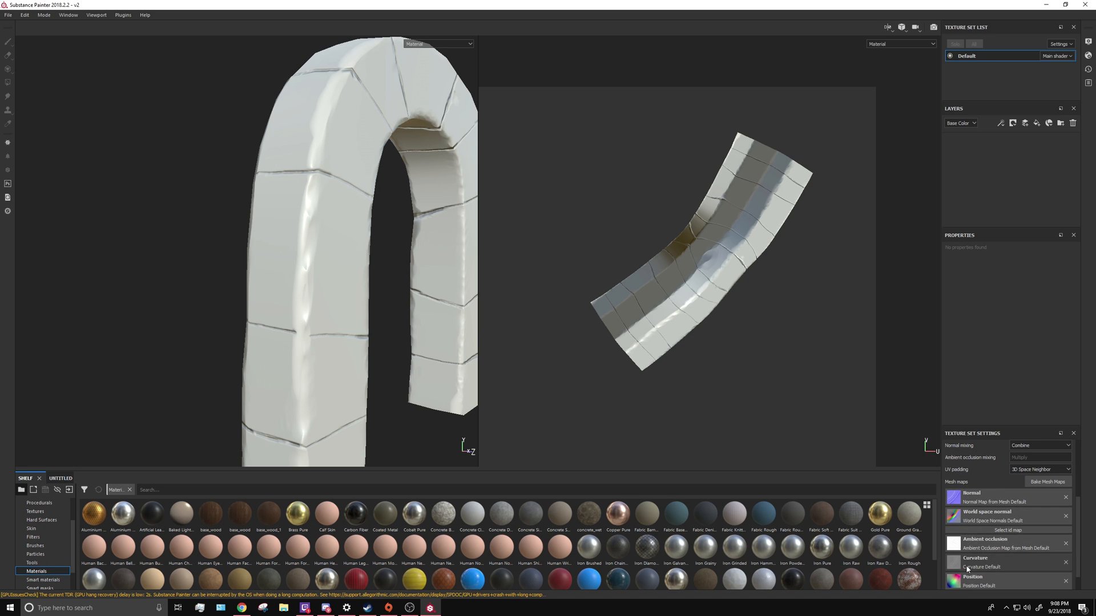
click(1047, 482)
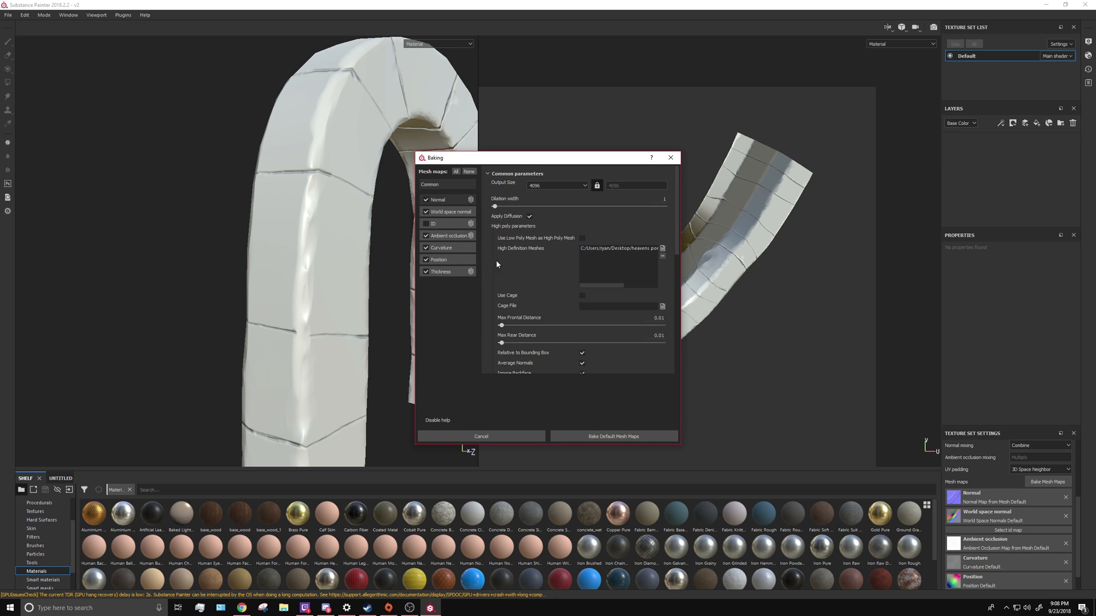
scroll(down, 3)
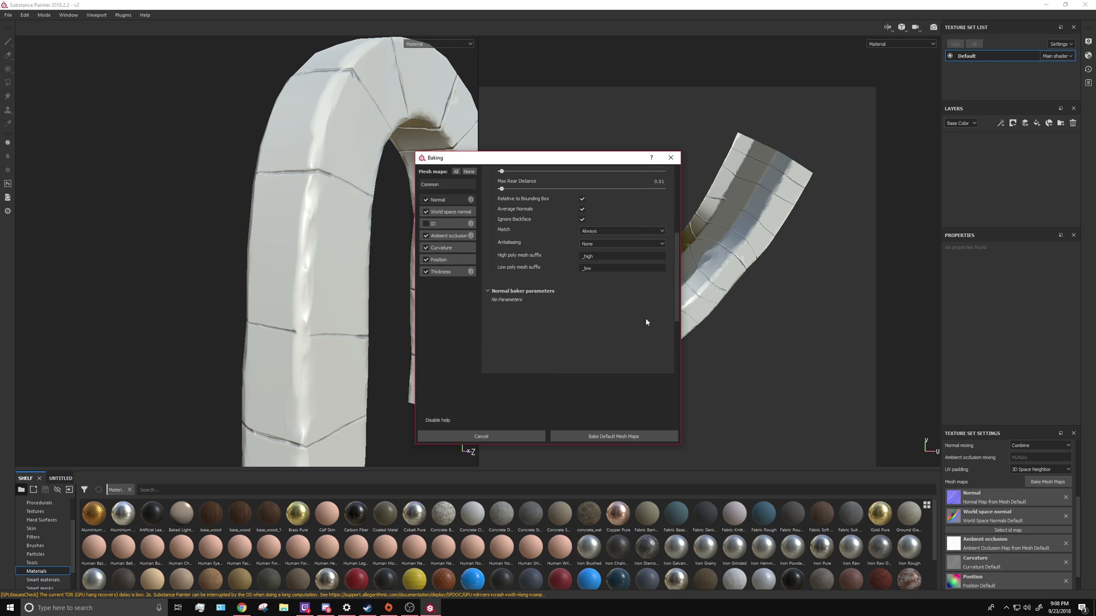
click(613, 436)
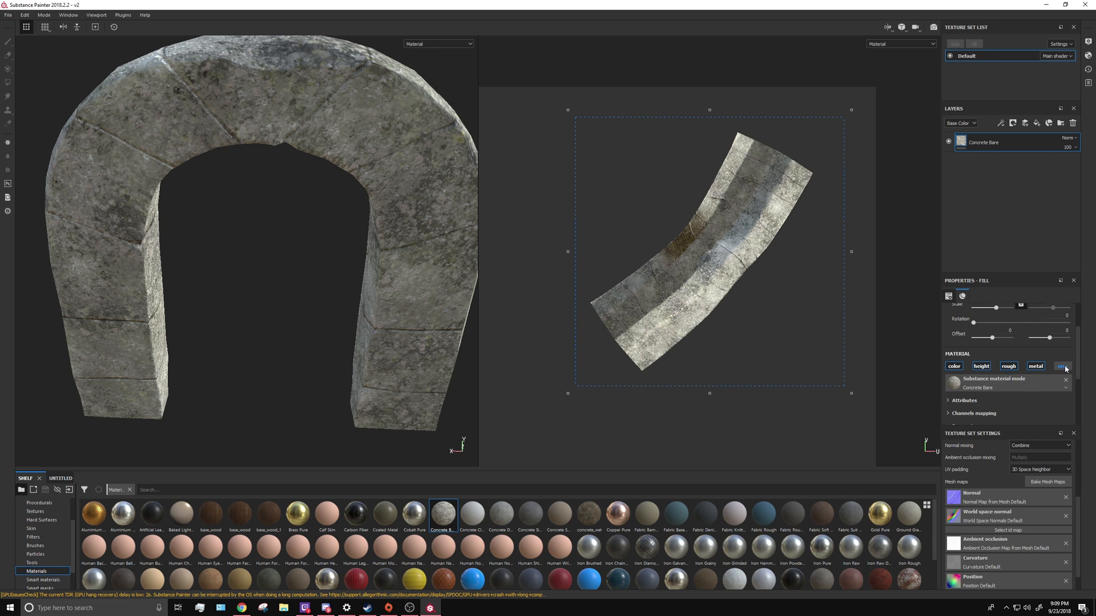
- Disable the Concrete Bare layer's colour channel, keeping only its height and normal detail
click(1062, 366)
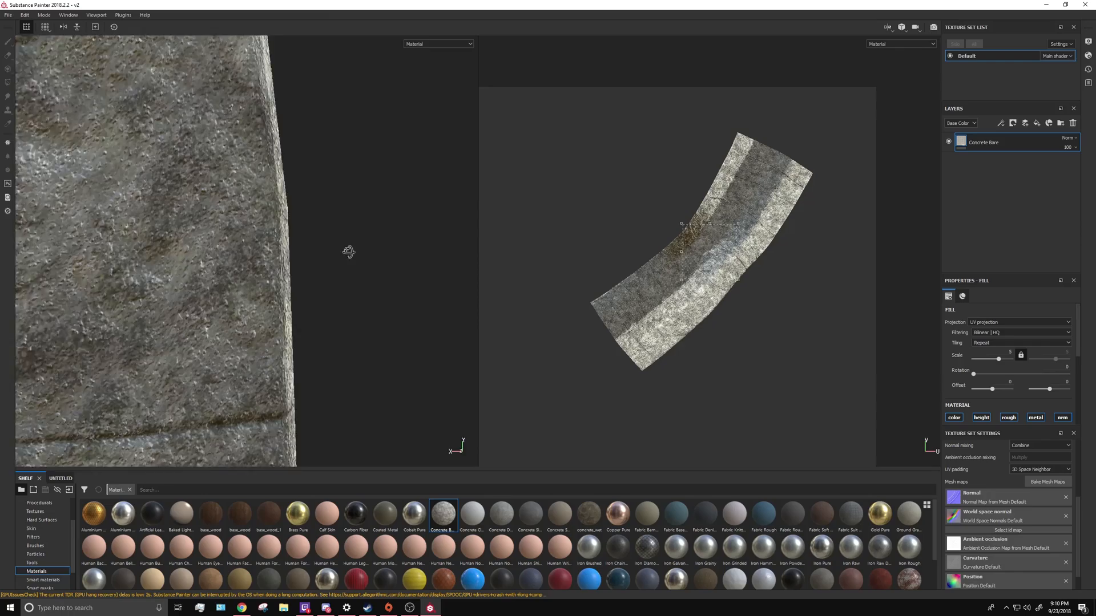
drag(349, 252, 304, 238)
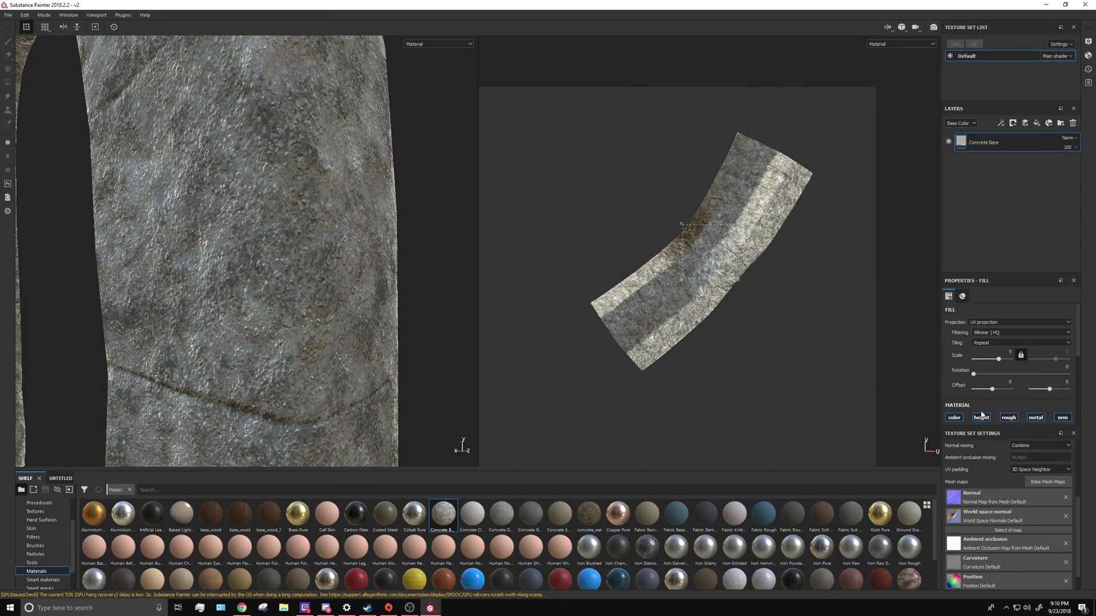
click(1034, 417)
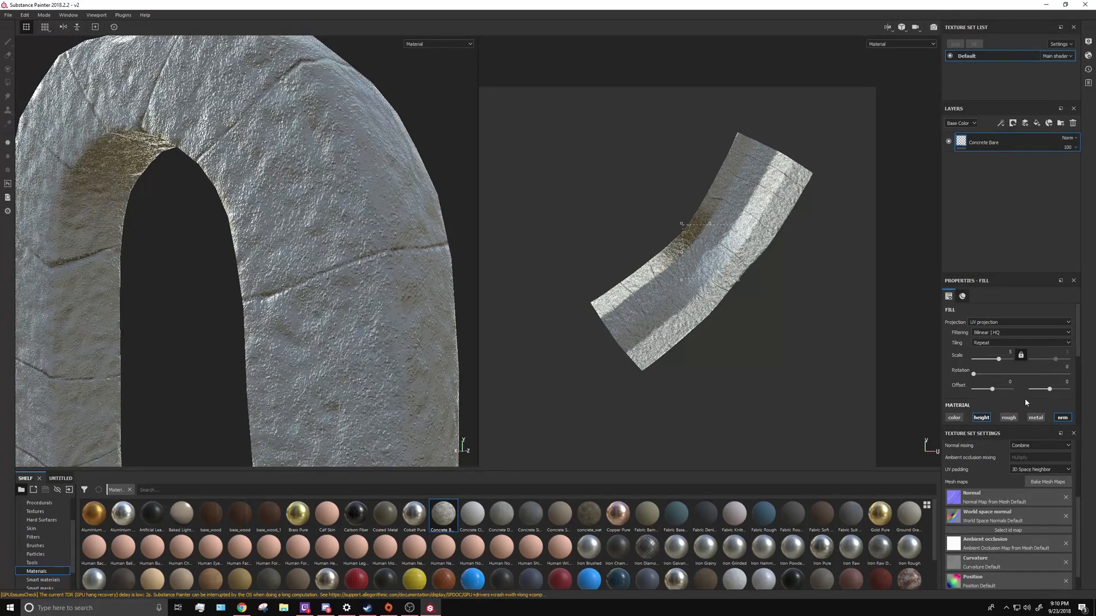
click(980, 418)
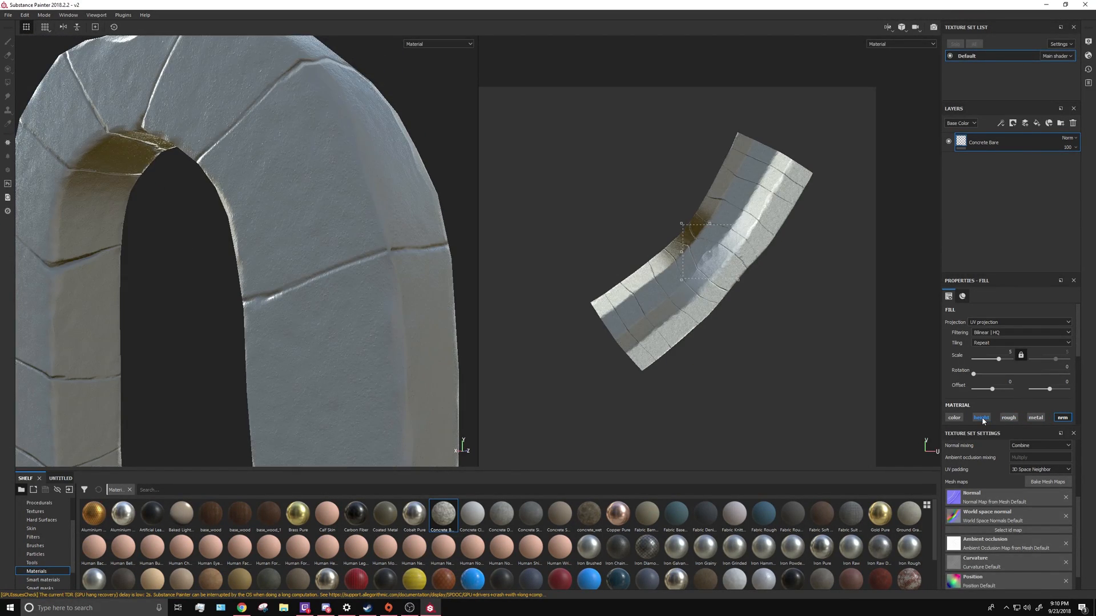
click(981, 417)
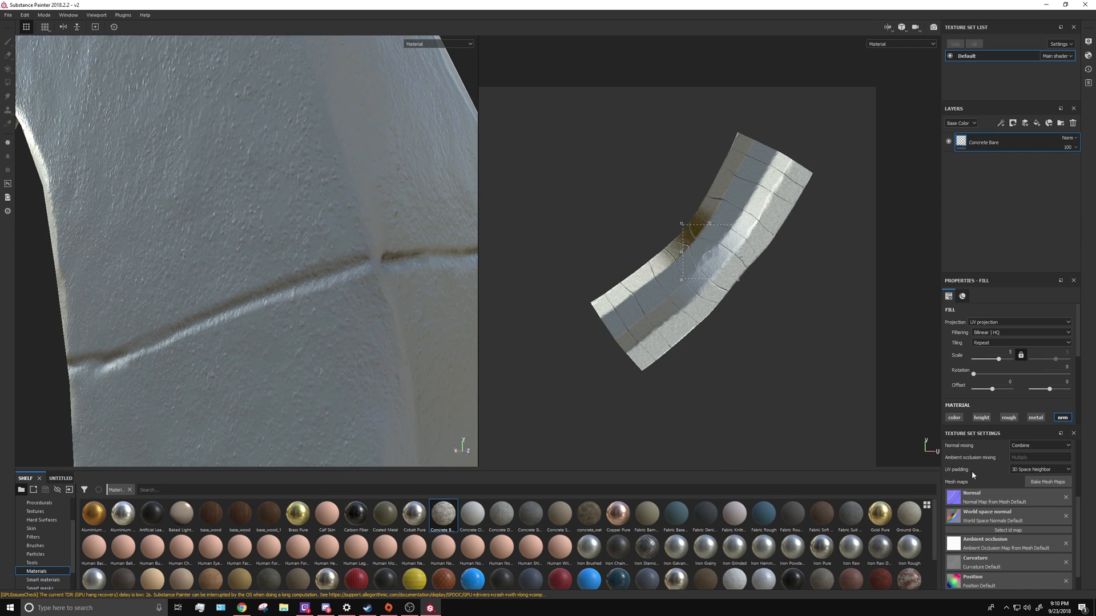
click(980, 417)
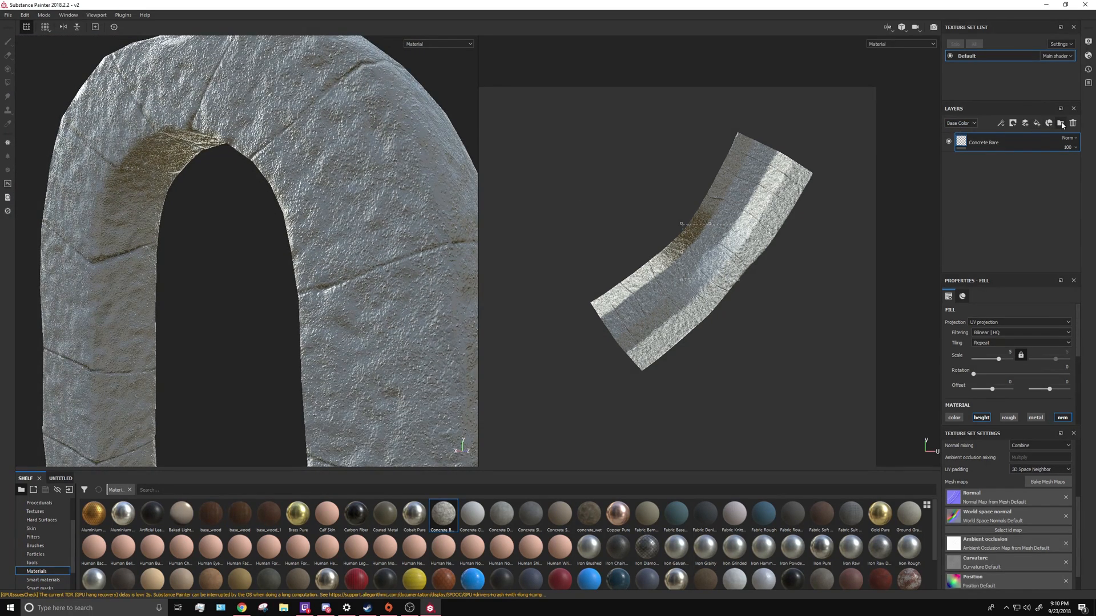
- Add a fill layer above the concrete with a pale blue-grey base colour
click(1061, 122)
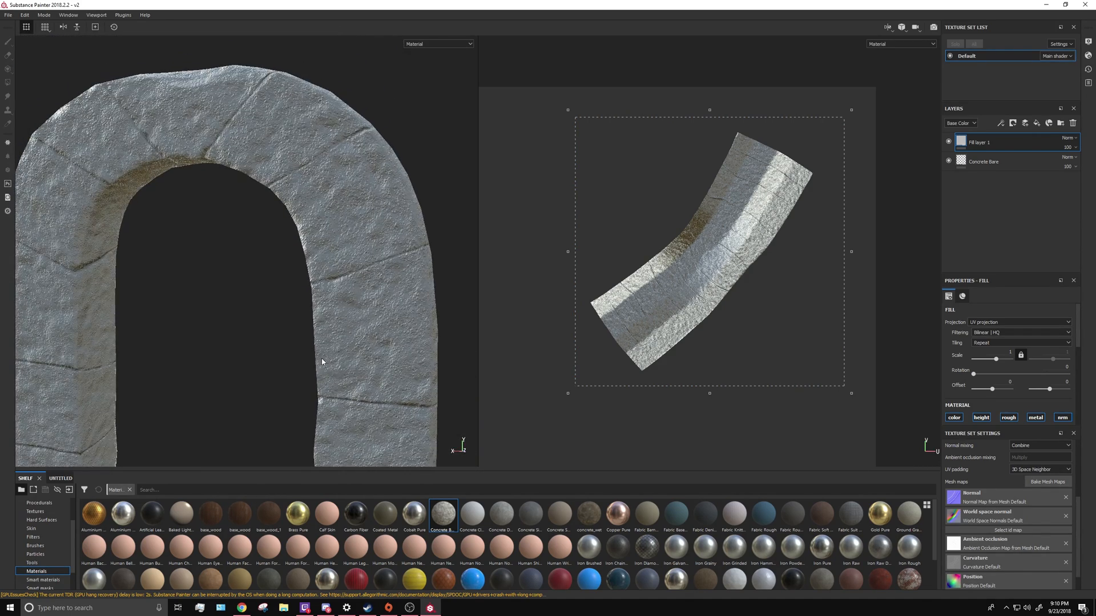
click(953, 418)
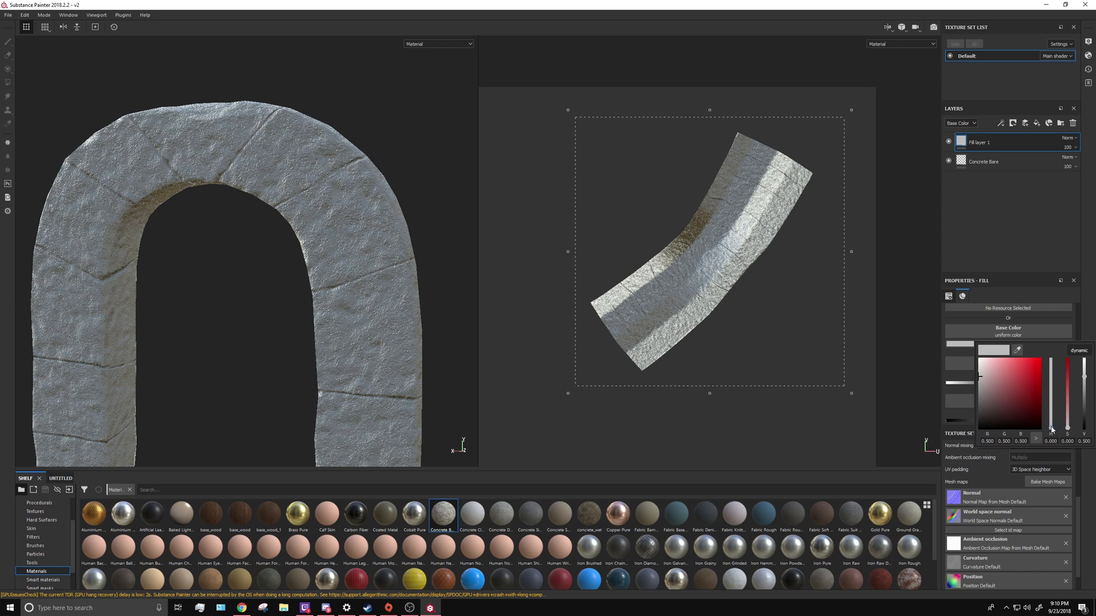
click(1027, 376)
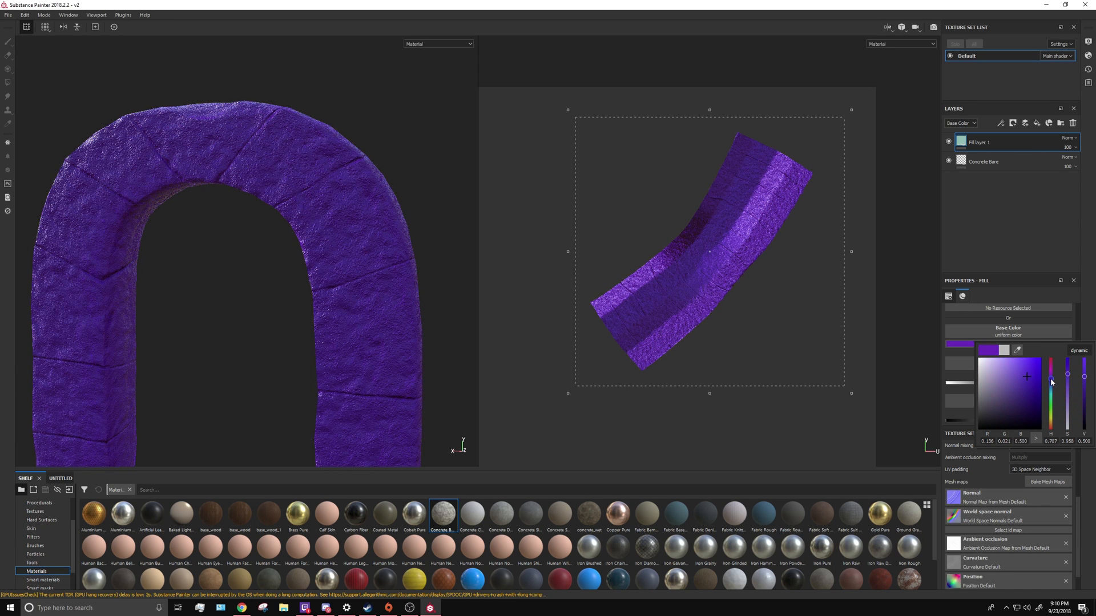
click(981, 389)
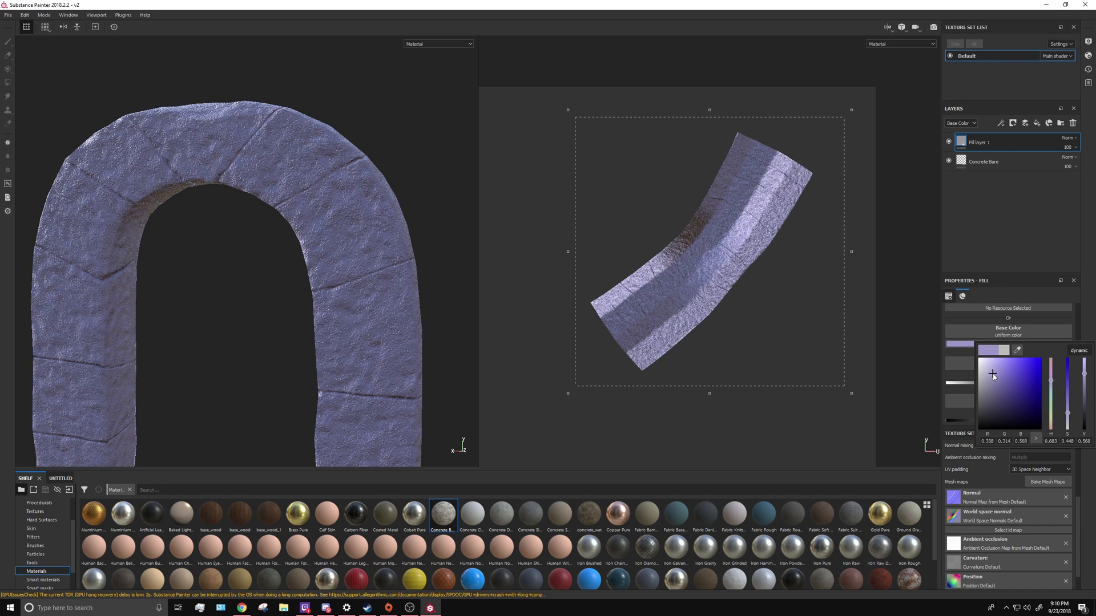
click(986, 381)
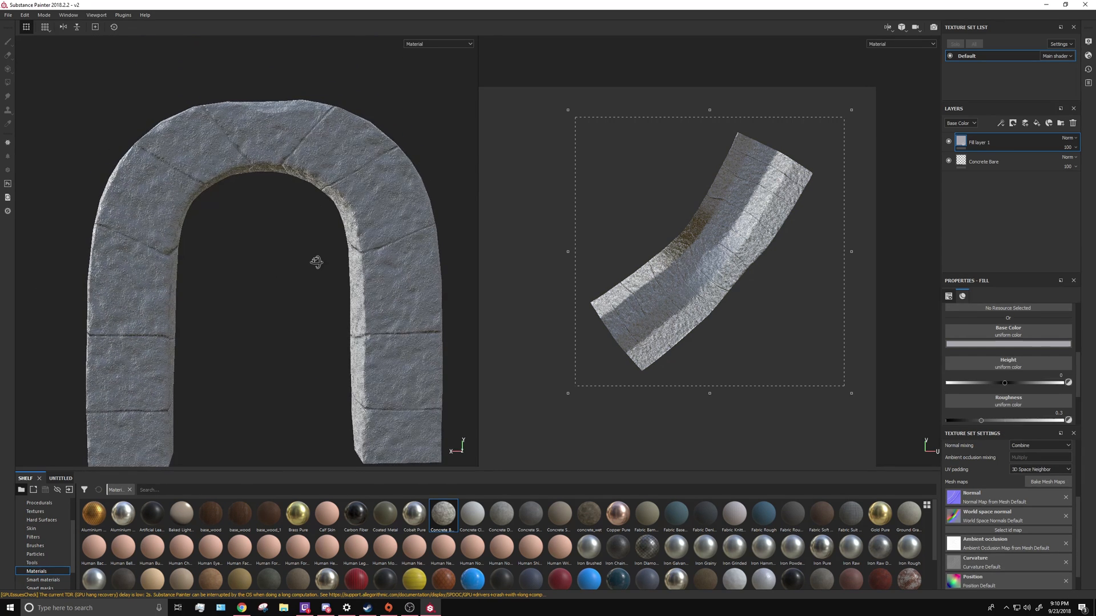
- Rename the new layer 'base color' and raise its roughness to about 0.68
double_click(978, 143)
text(base color)
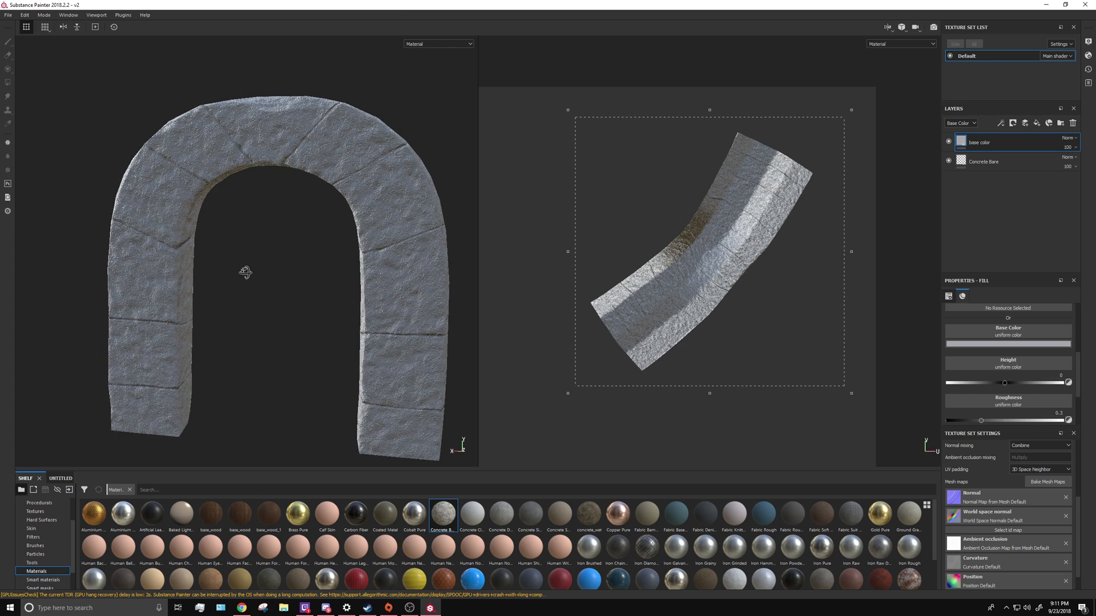
scroll(down, 3)
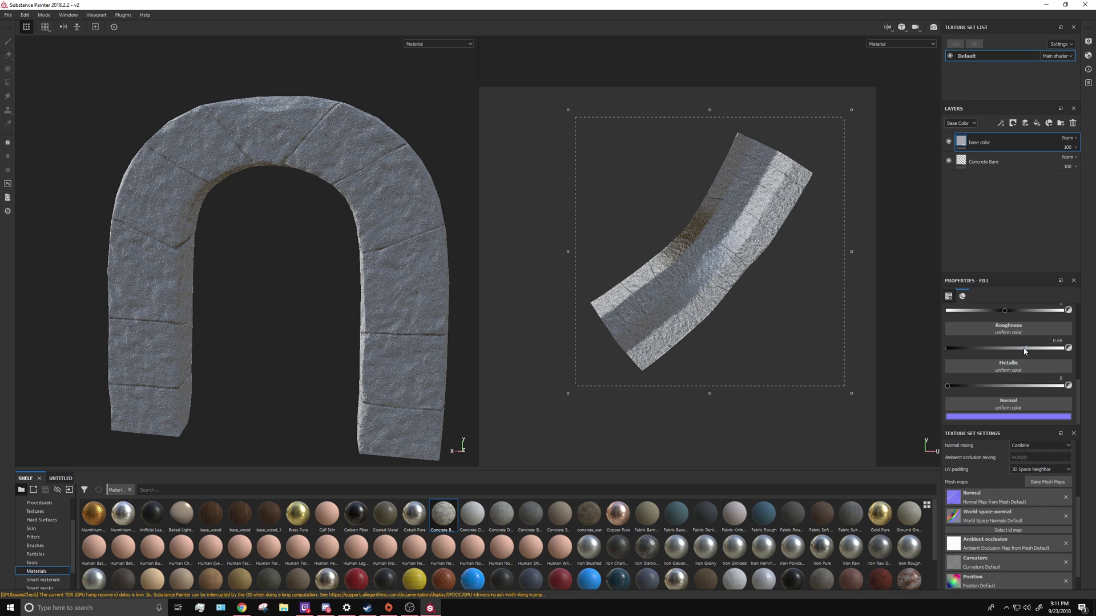
click(949, 295)
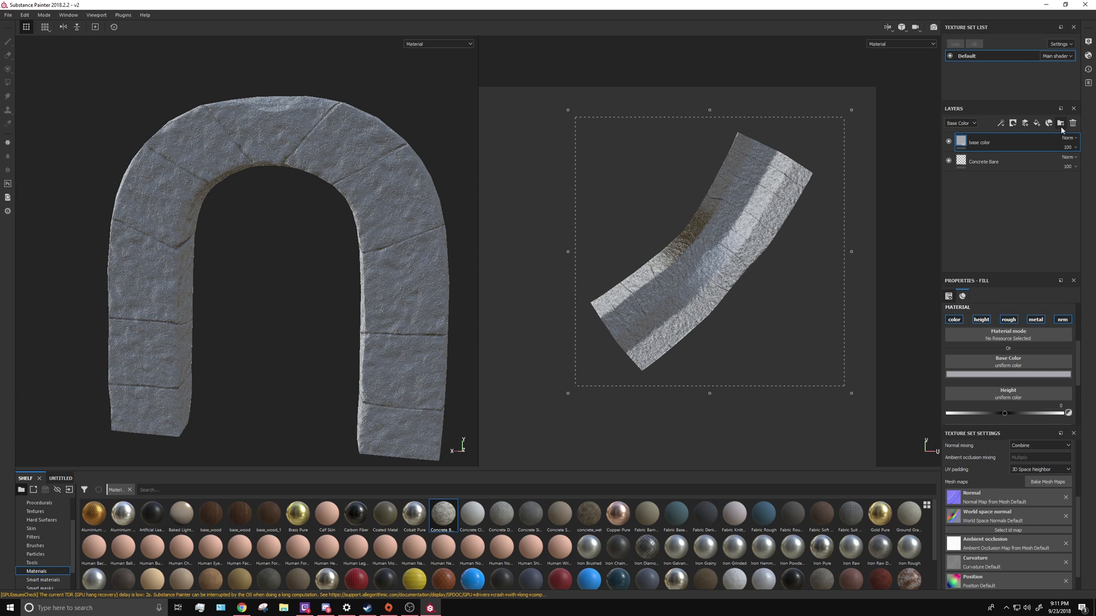
mouse_move(1057, 131)
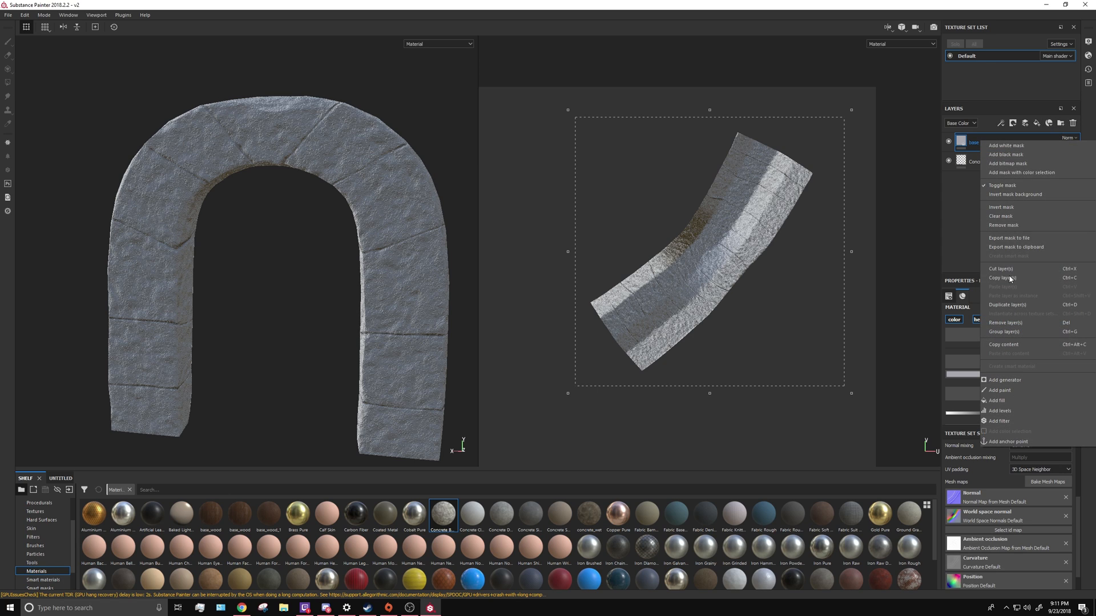
- Duplicate the base color layer into a darker grey copy beneath the original
click(1006, 304)
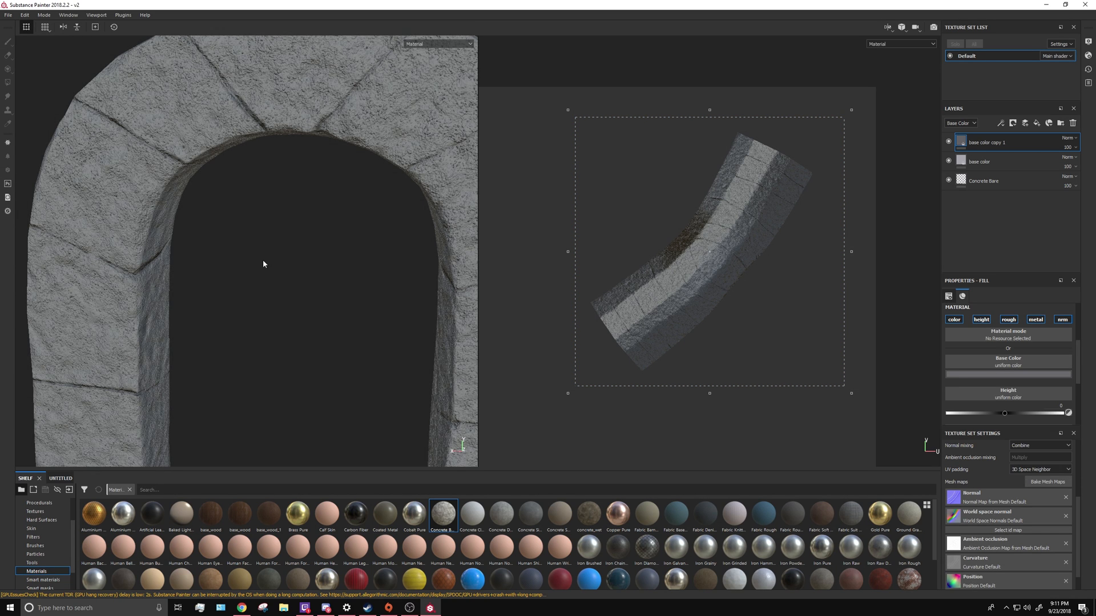
click(40, 562)
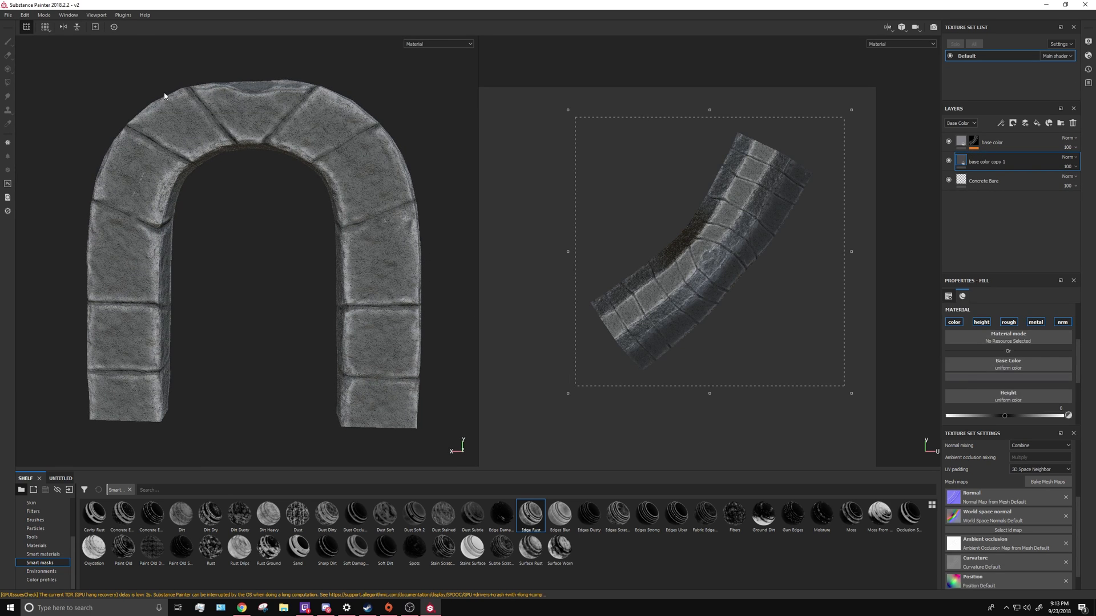
mouse_move(230, 136)
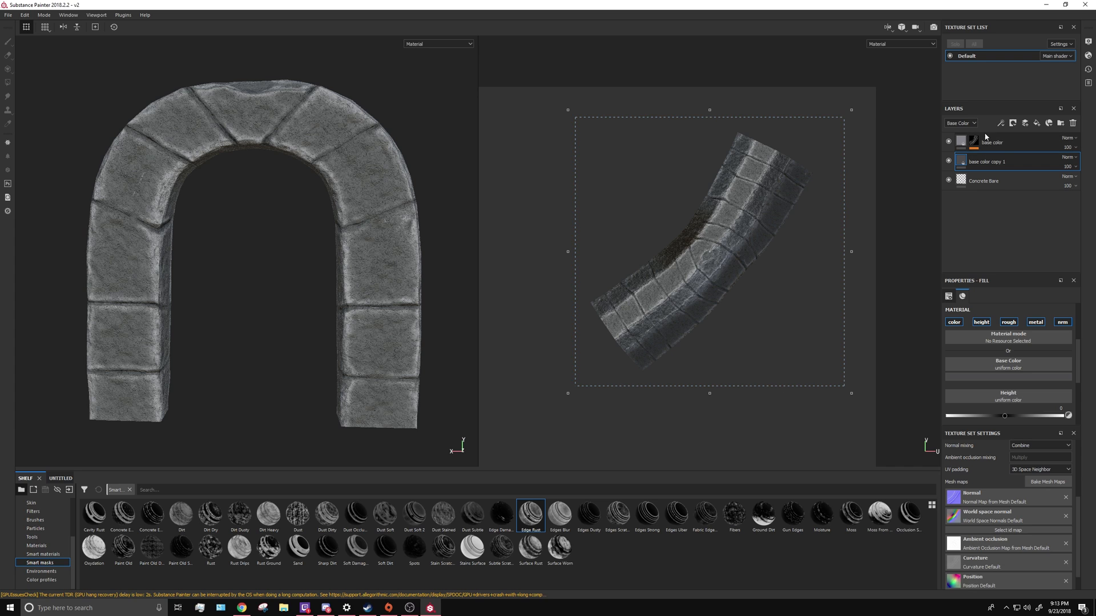
click(991, 142)
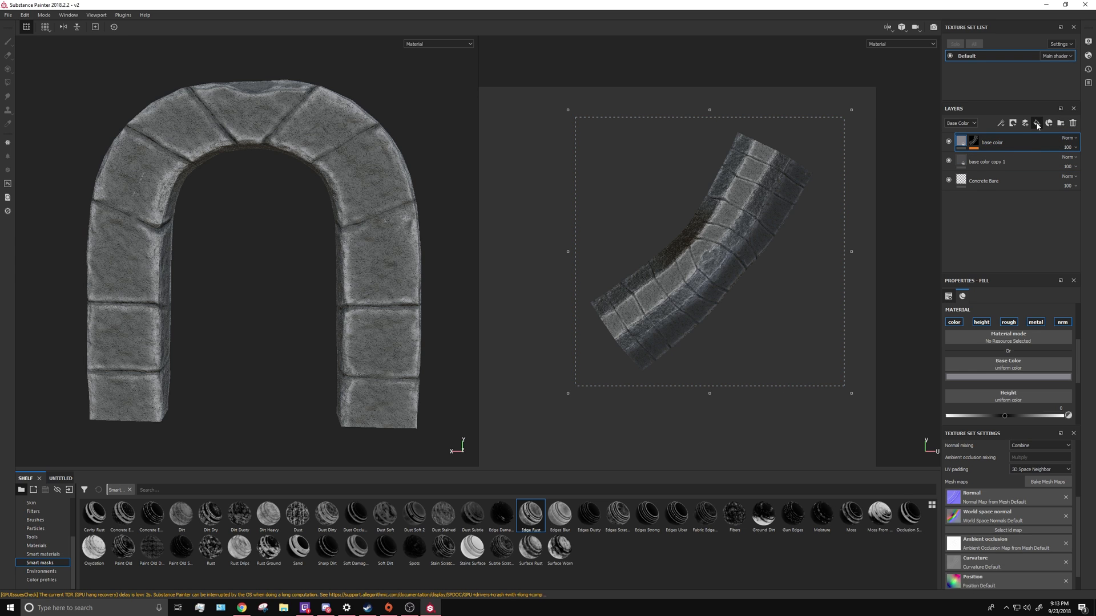
- Add a top fill layer tinted dark blue-grey
click(1038, 123)
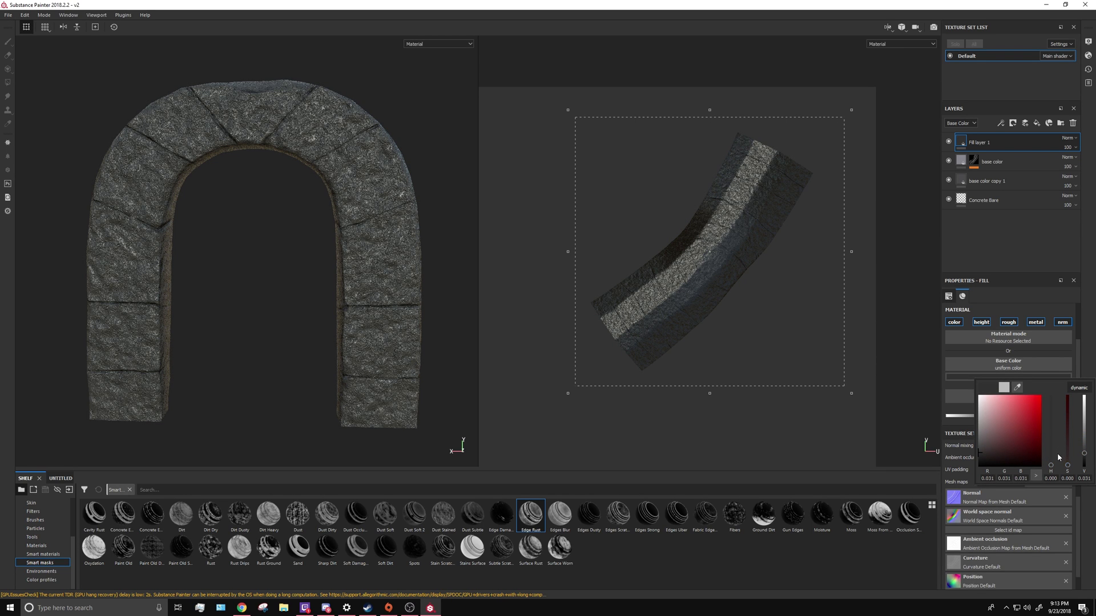
click(992, 445)
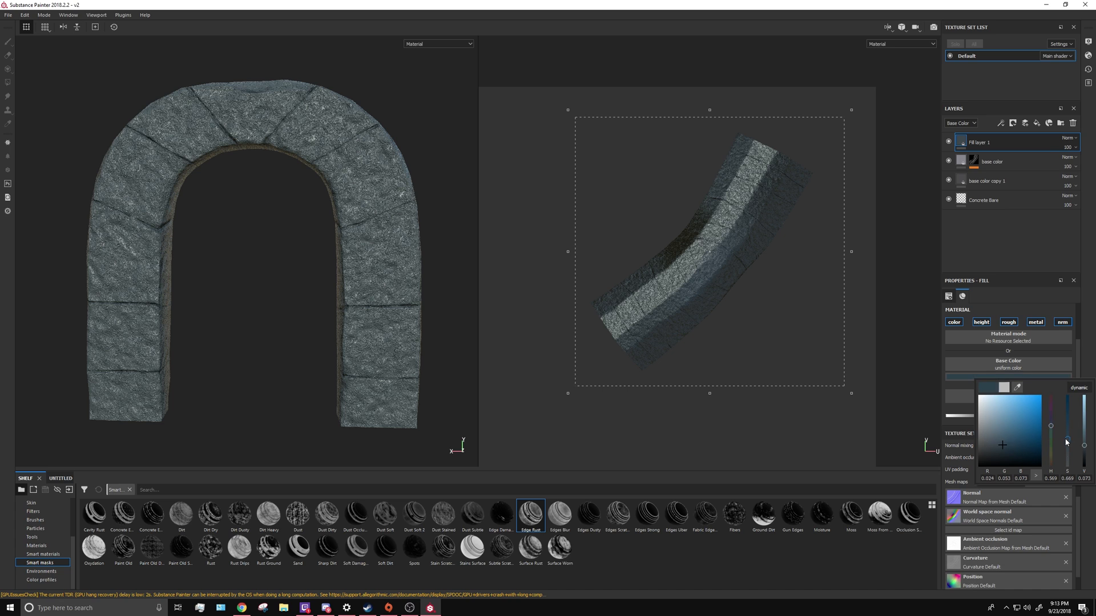
click(998, 445)
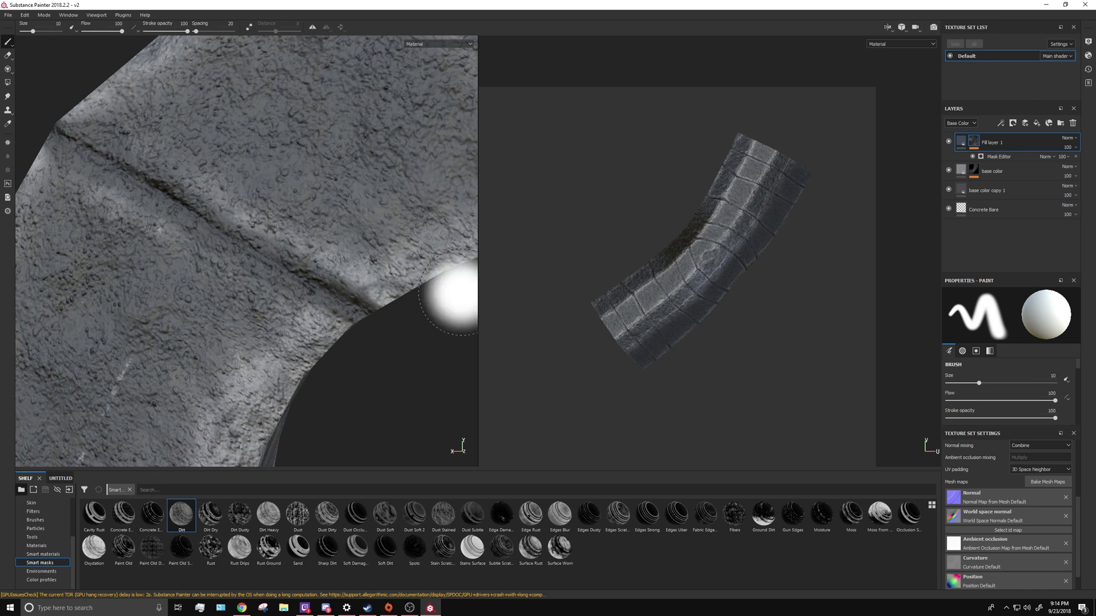
mouse_move(726, 246)
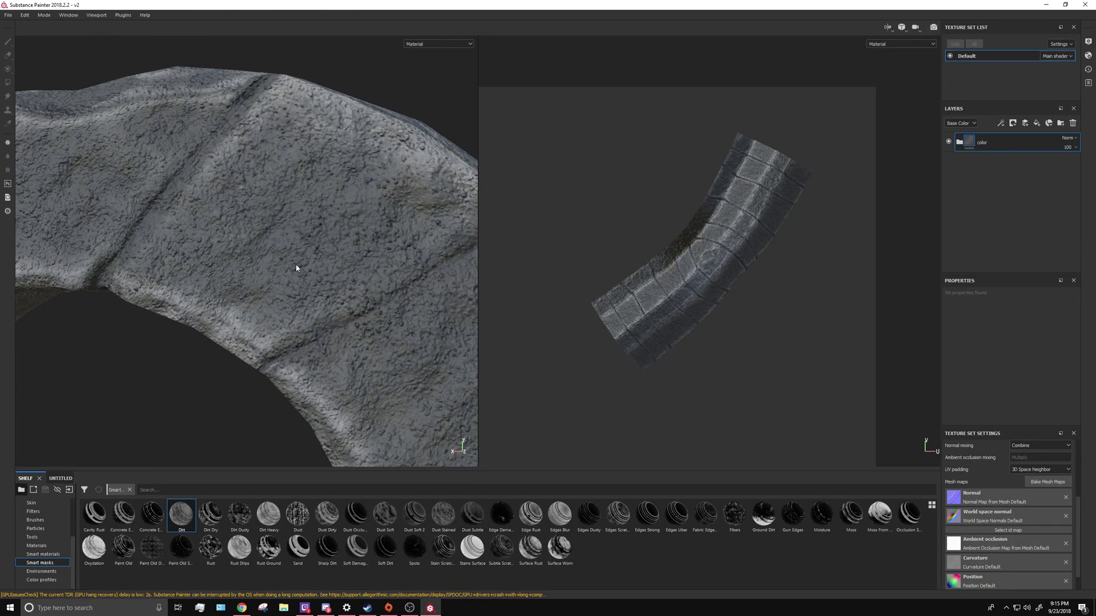
mouse_move(418, 334)
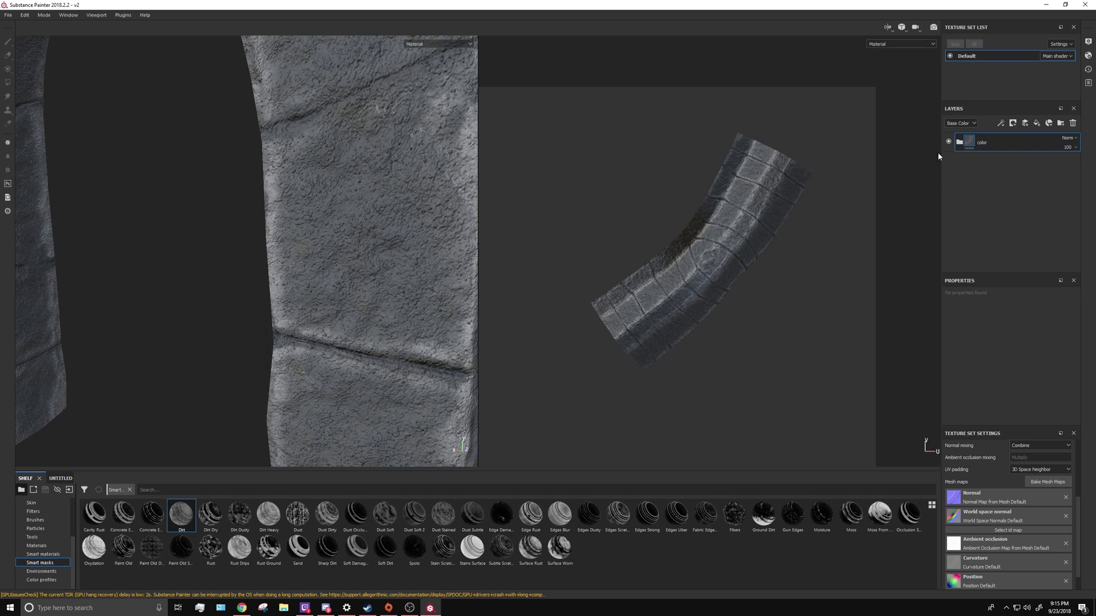
mouse_move(976, 216)
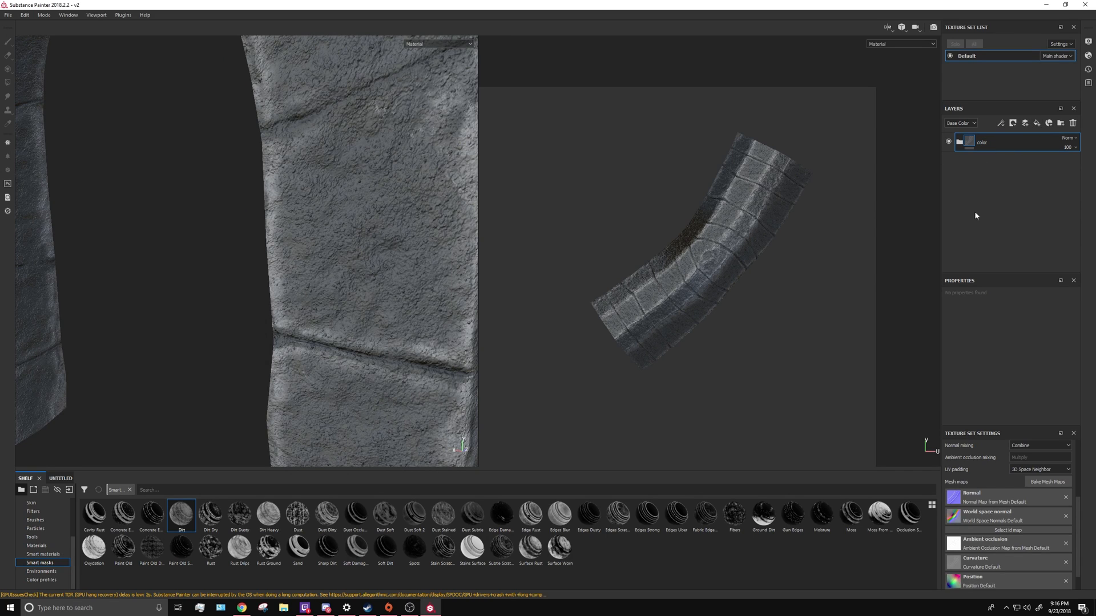
mouse_move(987, 158)
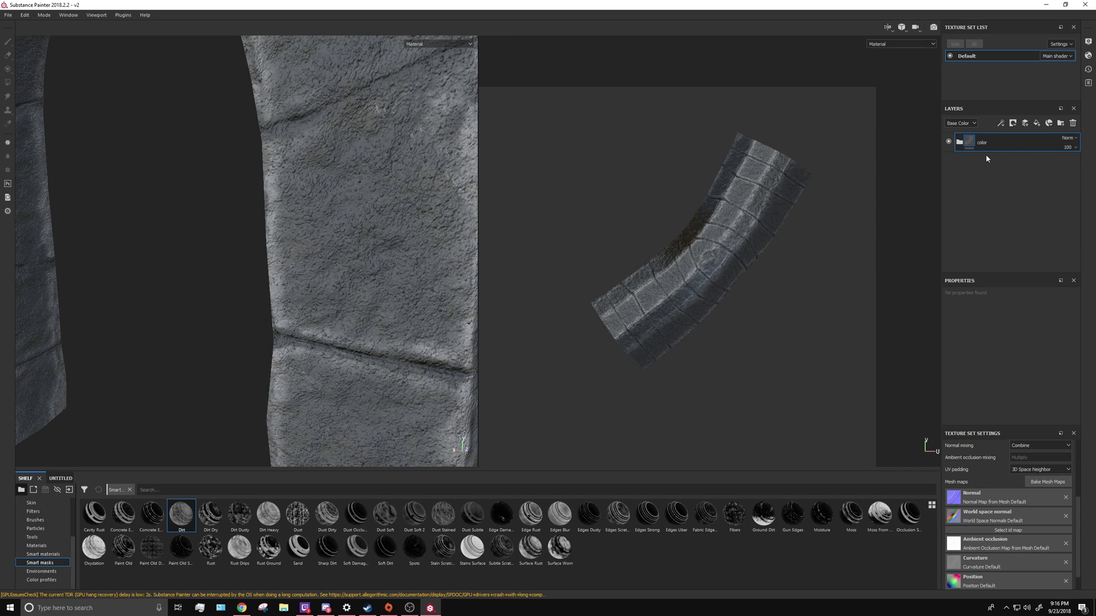
mouse_move(1005, 153)
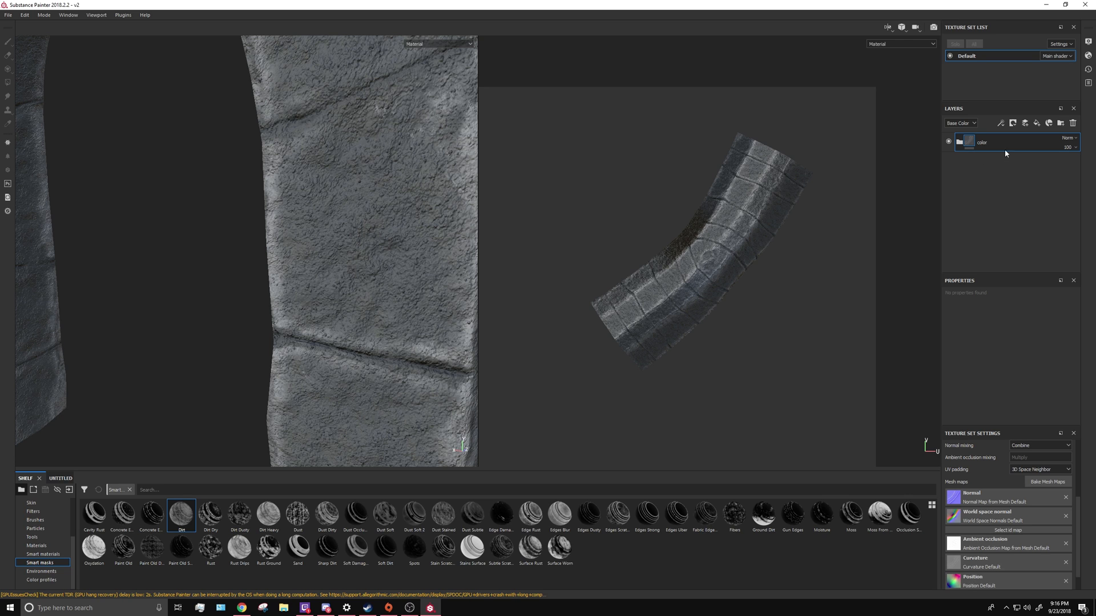
- Add a black, glossy fill layer above the color folder
click(1013, 122)
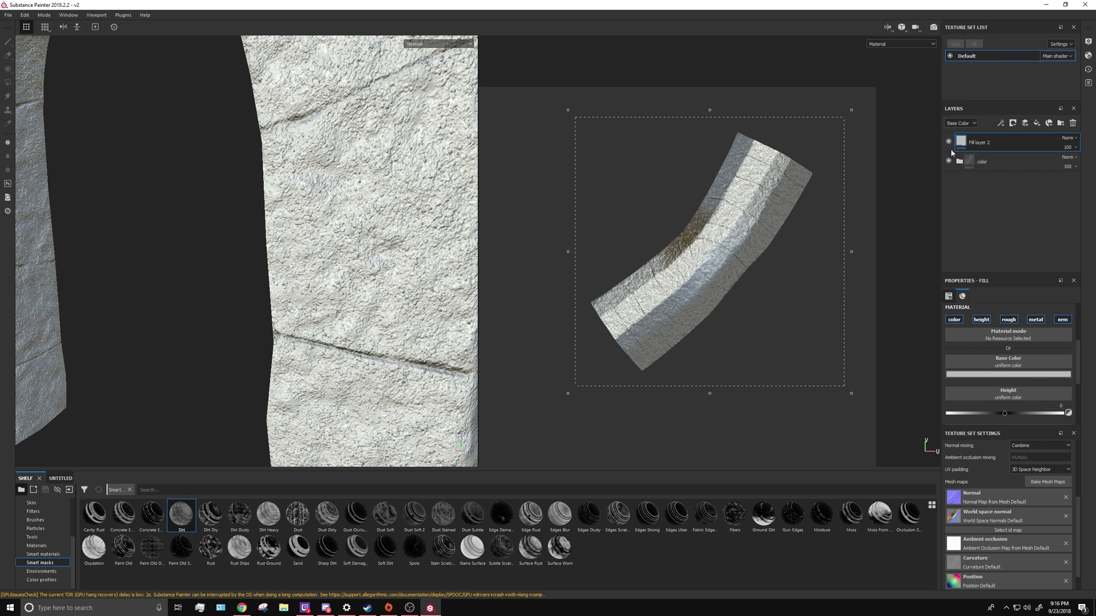
click(1007, 368)
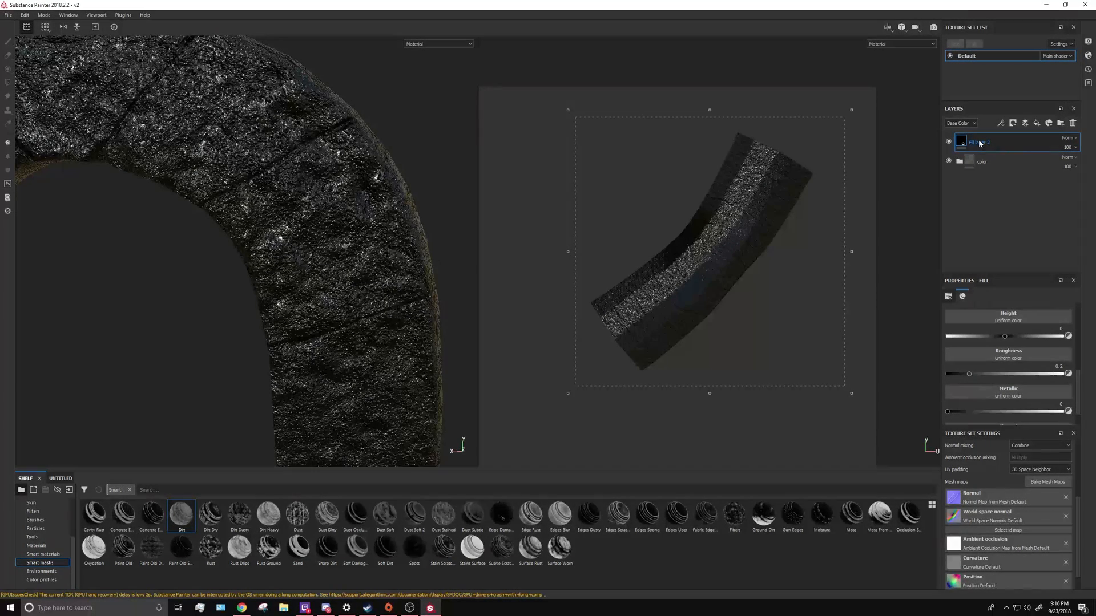
- Give the glossy layer a black mask driven by a texture fill and view the mask alone
right_click(993, 142)
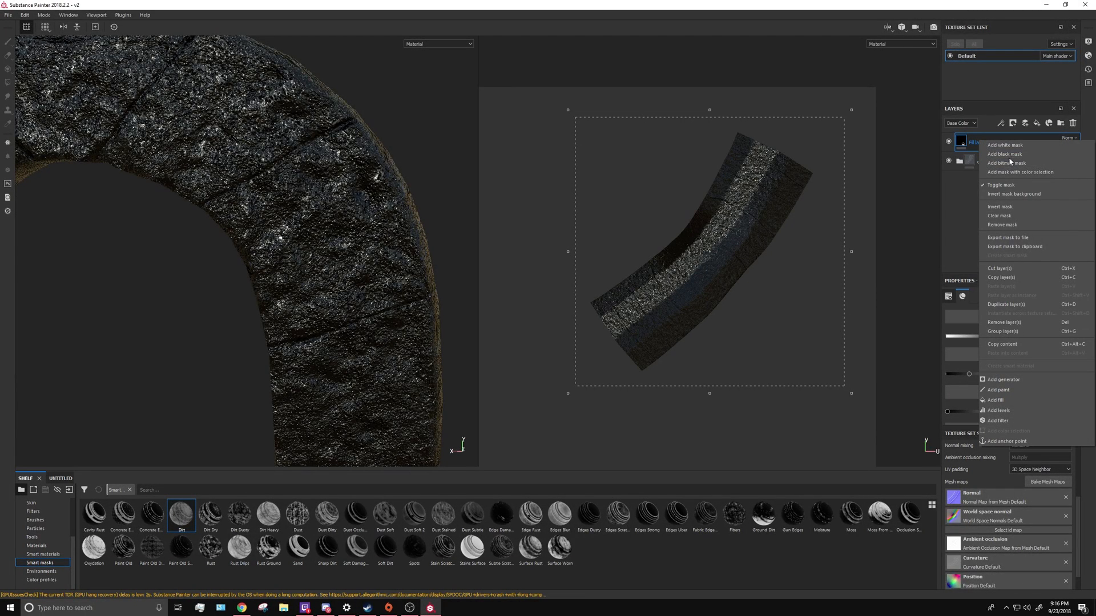
click(1005, 163)
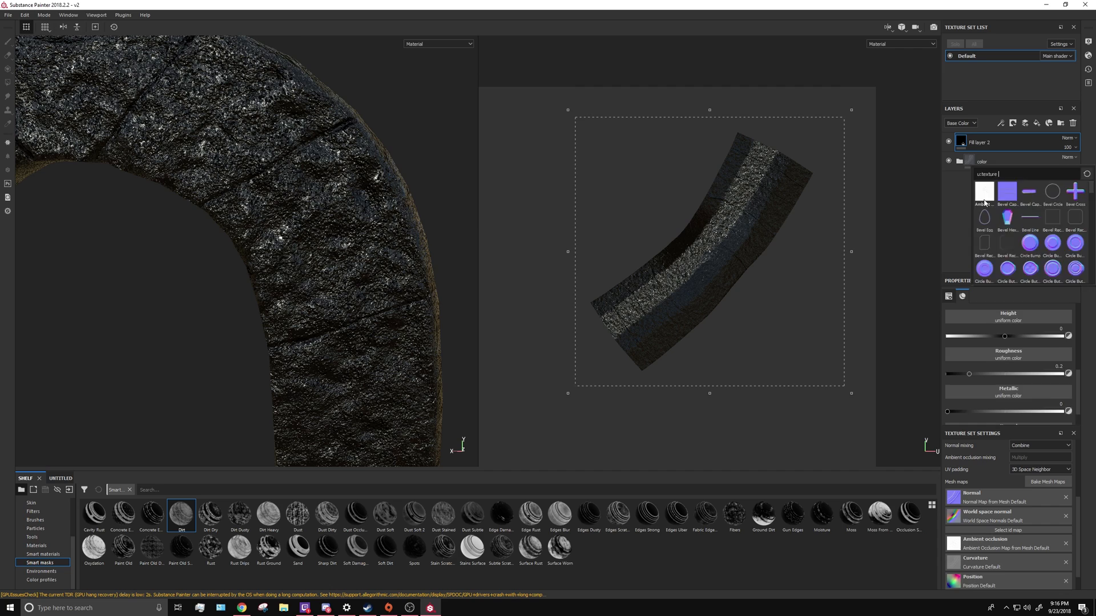
click(10, 608)
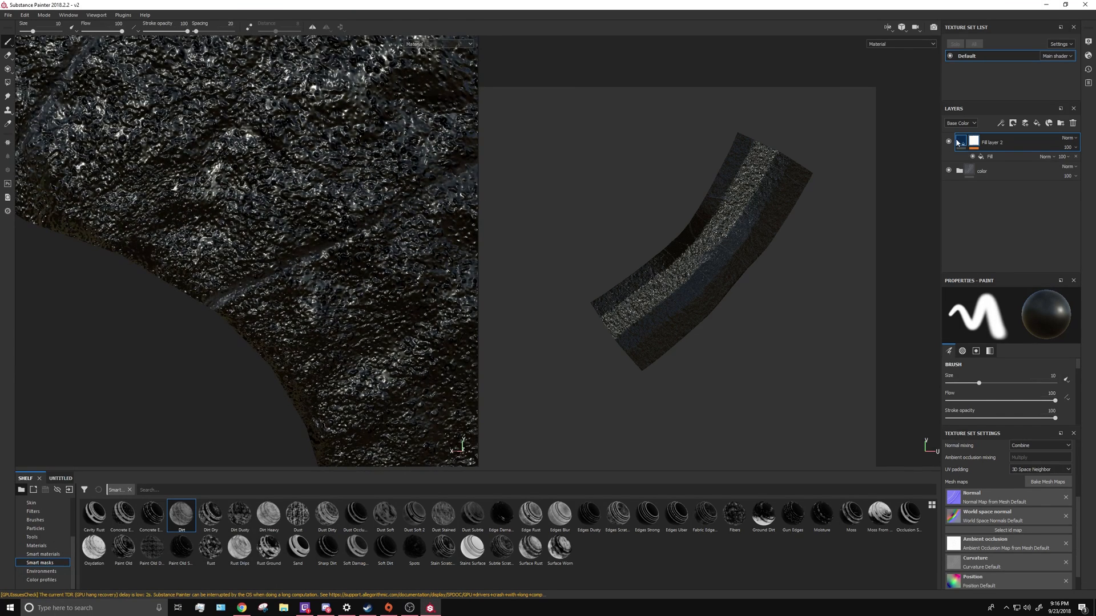
click(963, 141)
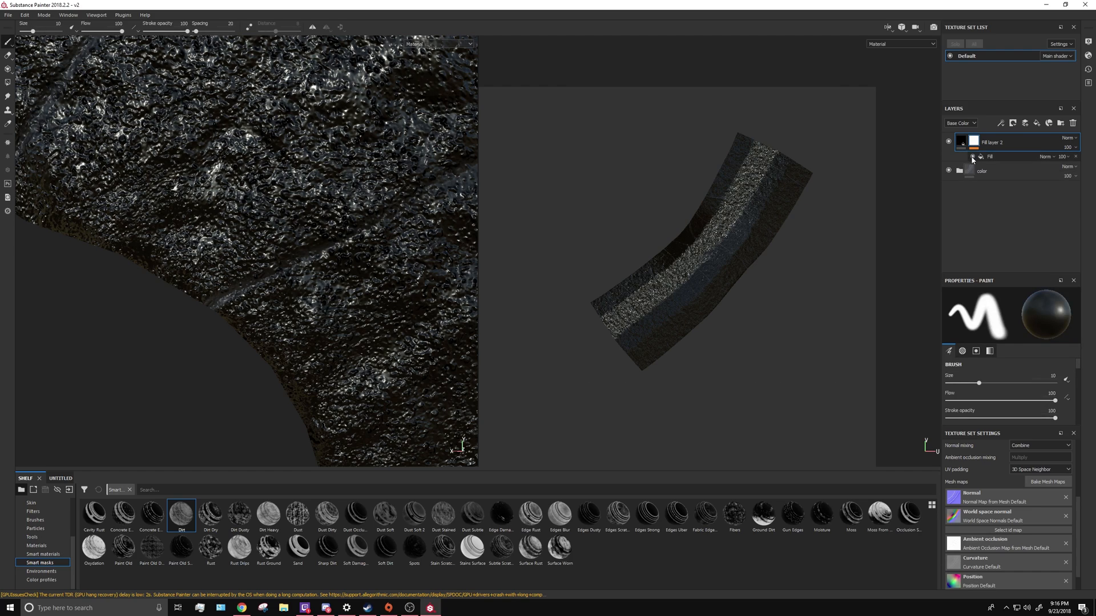
click(314, 277)
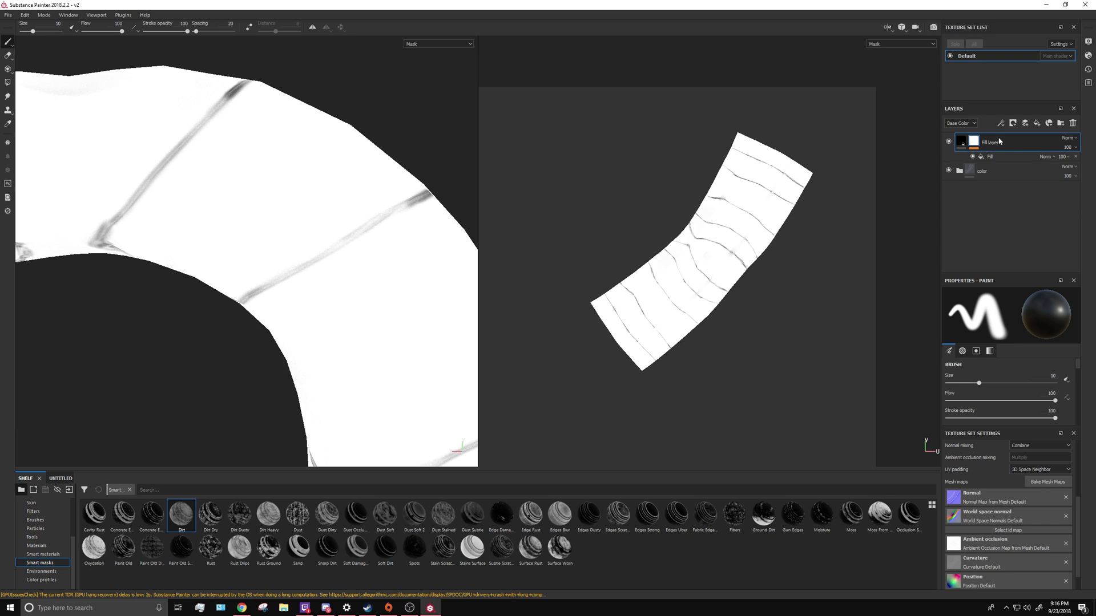
- Add a levels effect to the mask so the gloss stays in the brick seams
right_click(999, 141)
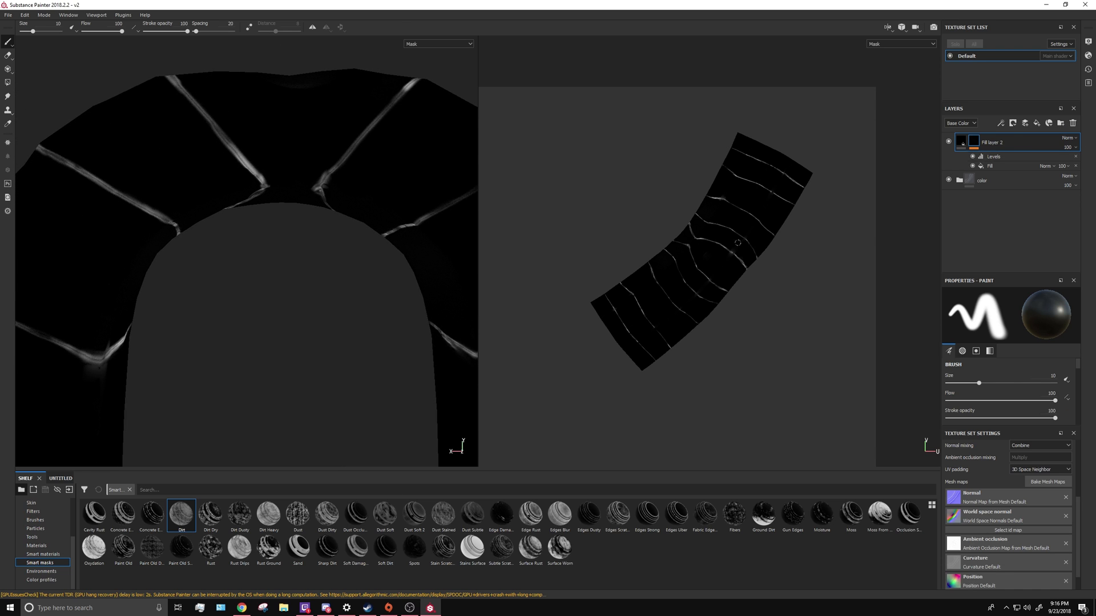
click(438, 43)
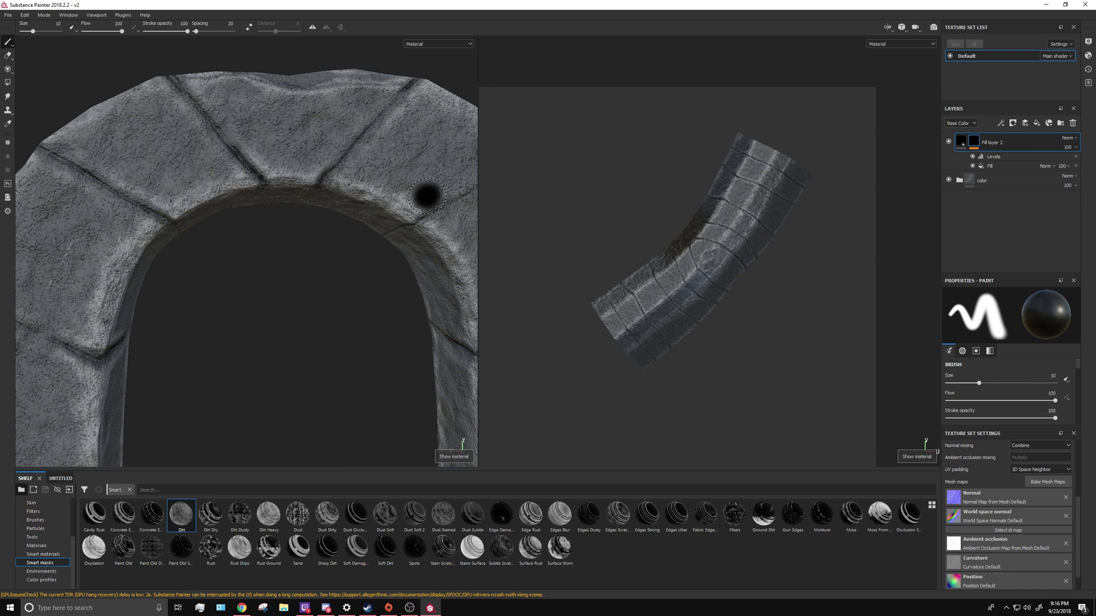
click(948, 141)
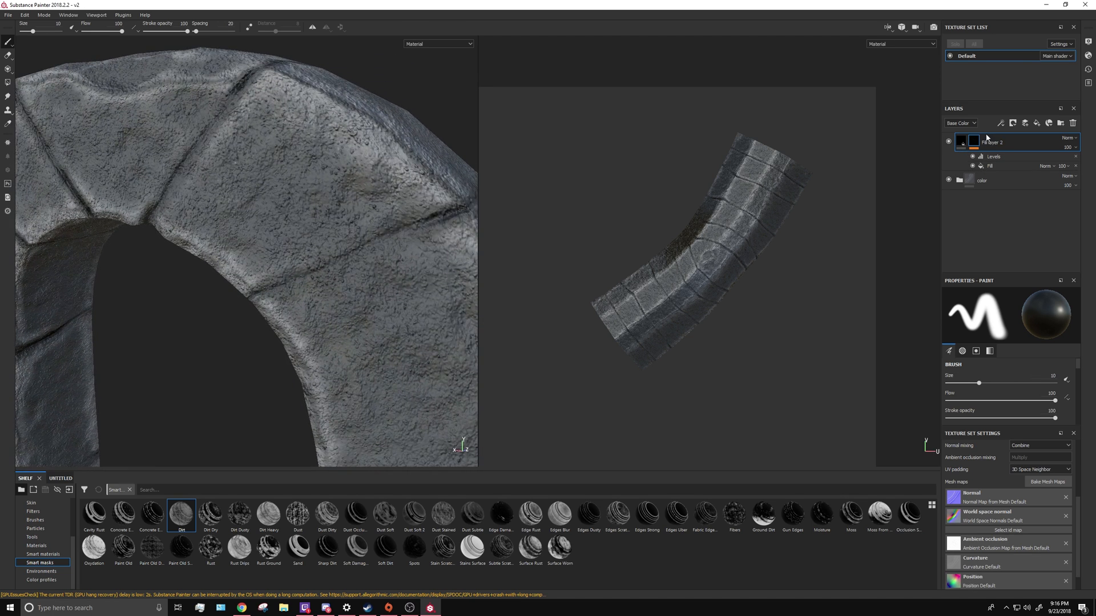
- Add a second levels effect to the seam mask and check the thinner joints in material view
click(1001, 123)
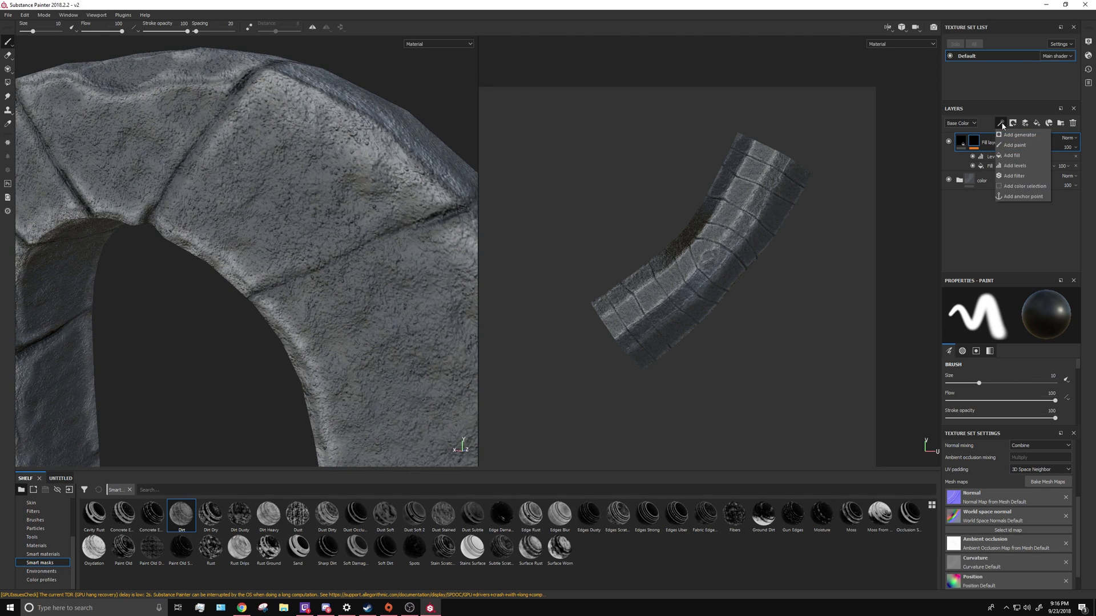
mouse_move(1016, 155)
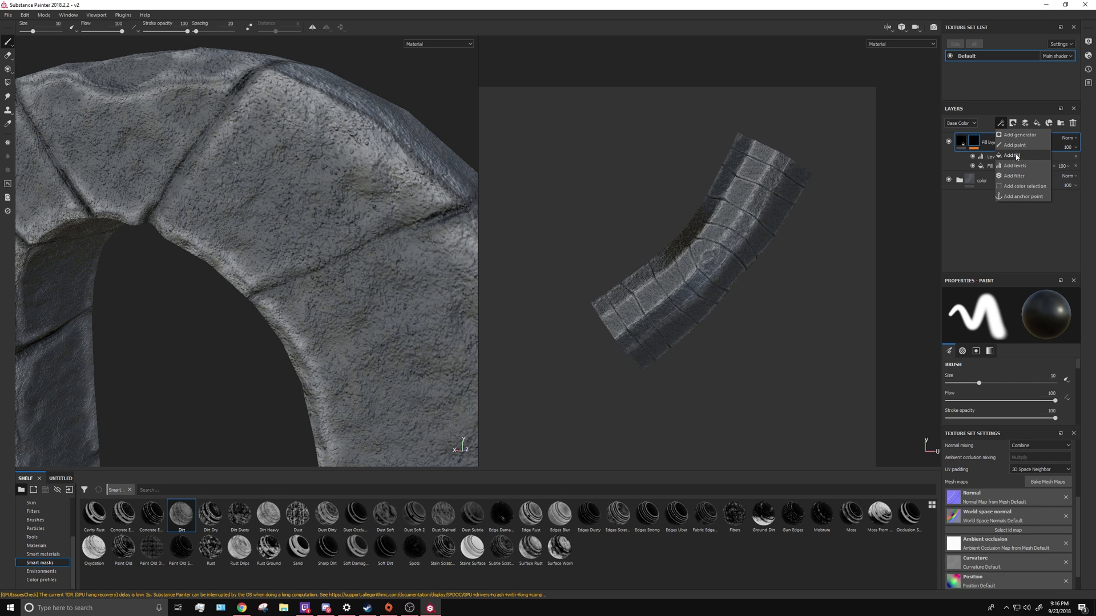
click(1014, 156)
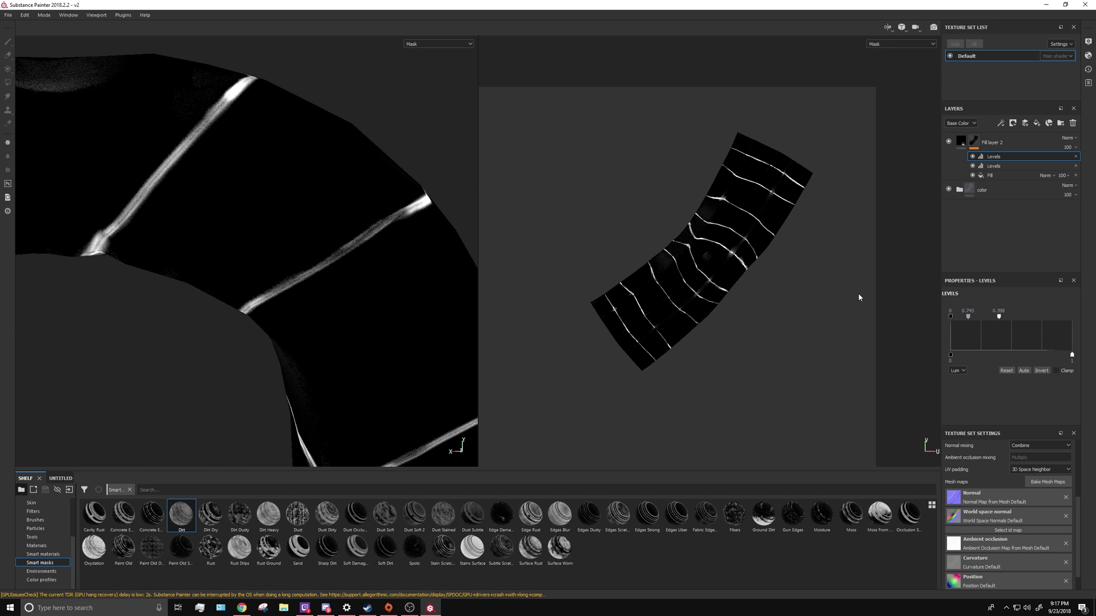
click(439, 43)
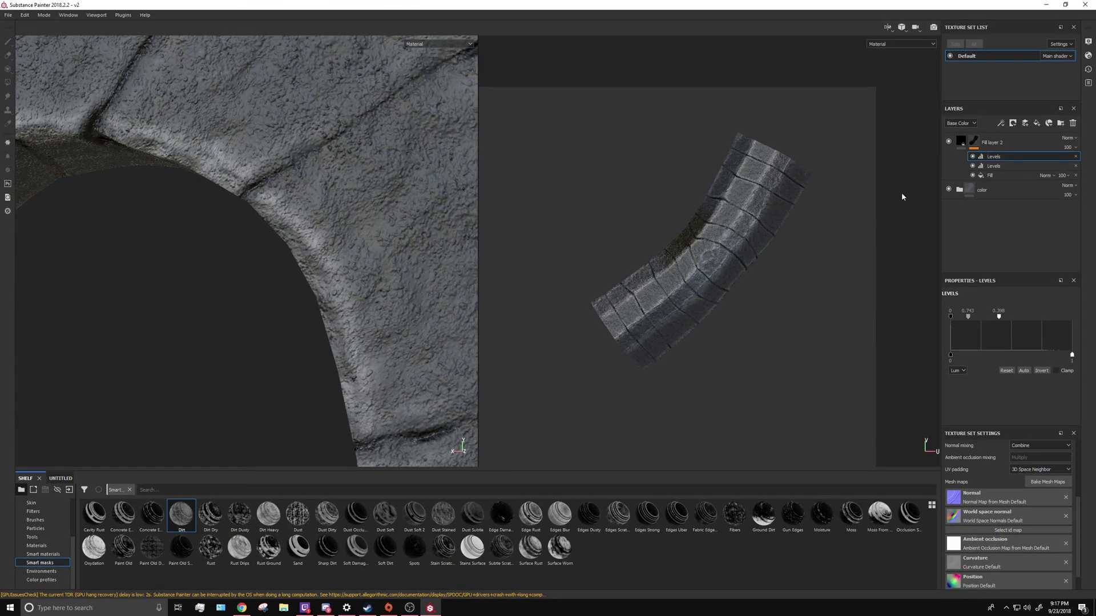
drag(280, 210, 236, 253)
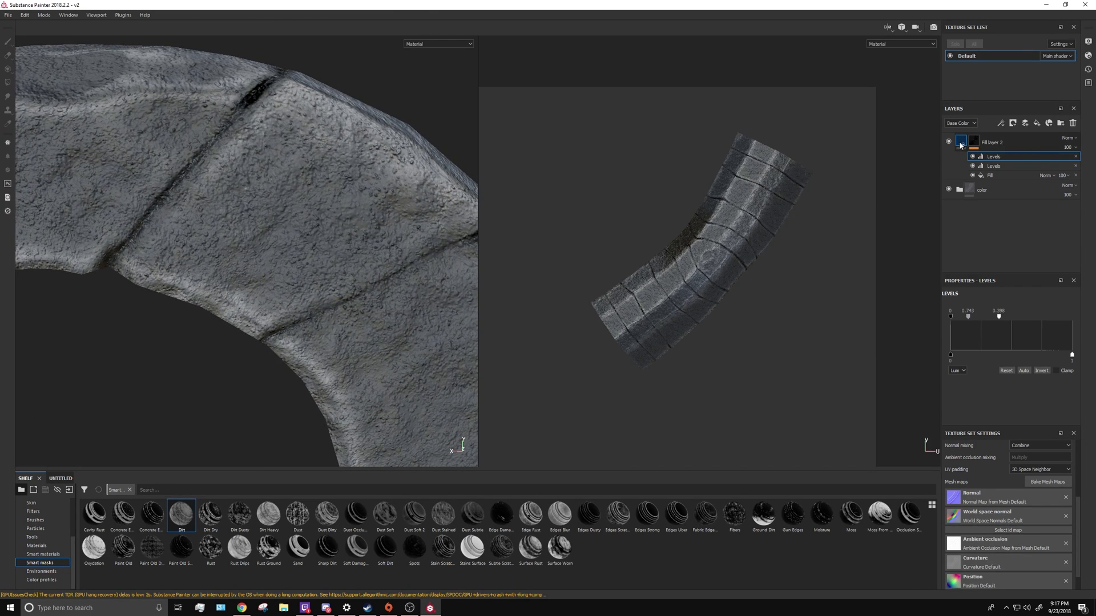
- Edit the seam layer's height so the joints read as recessed grooves
click(962, 142)
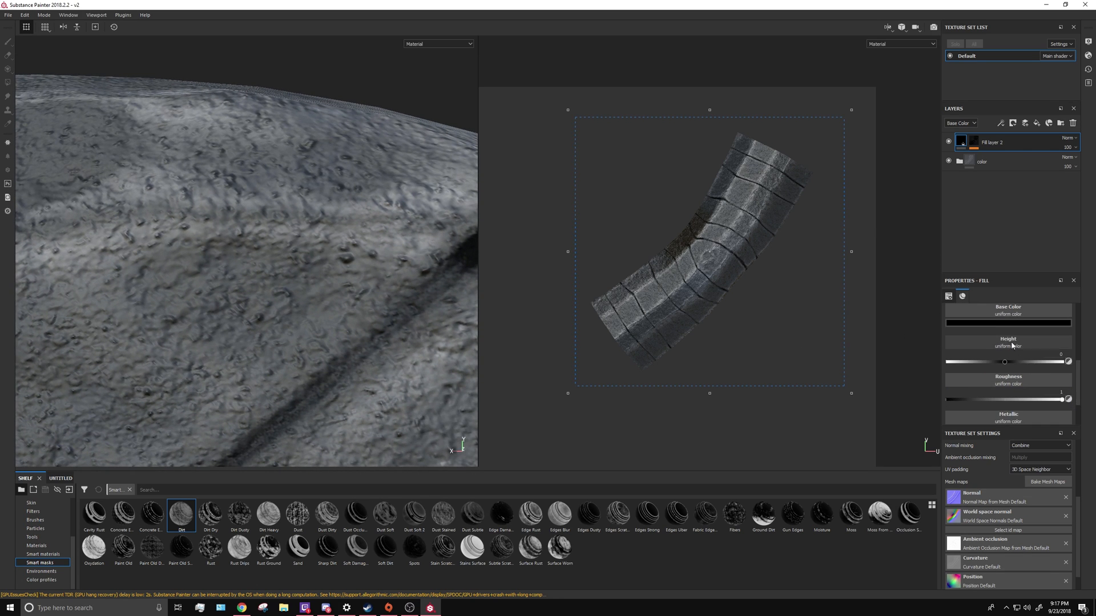
click(963, 296)
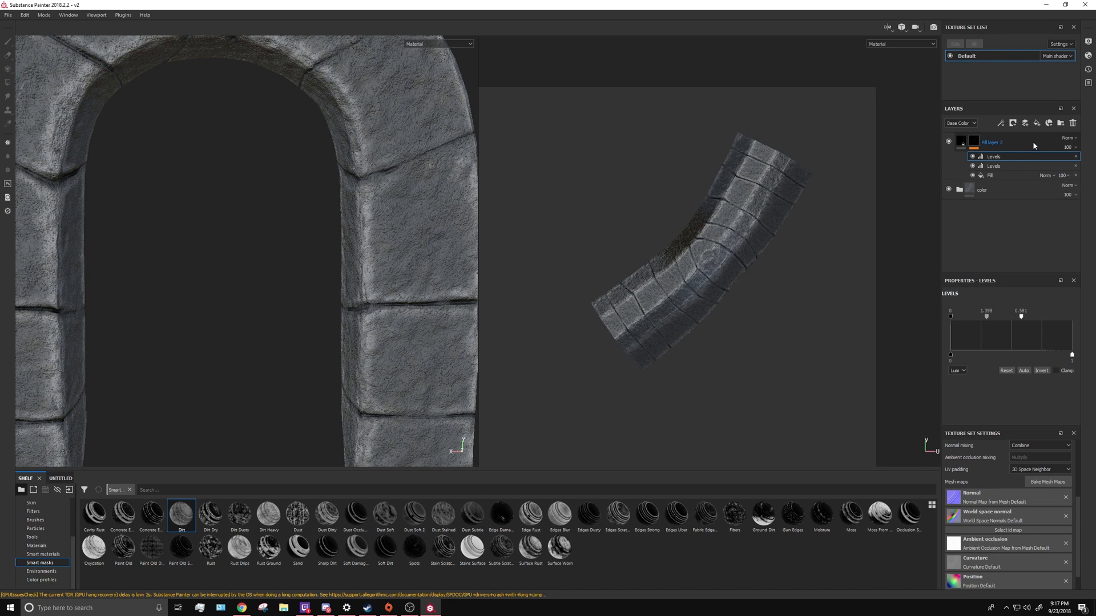
- Add a solid red fill layer on top and bring up its mask options
click(1012, 123)
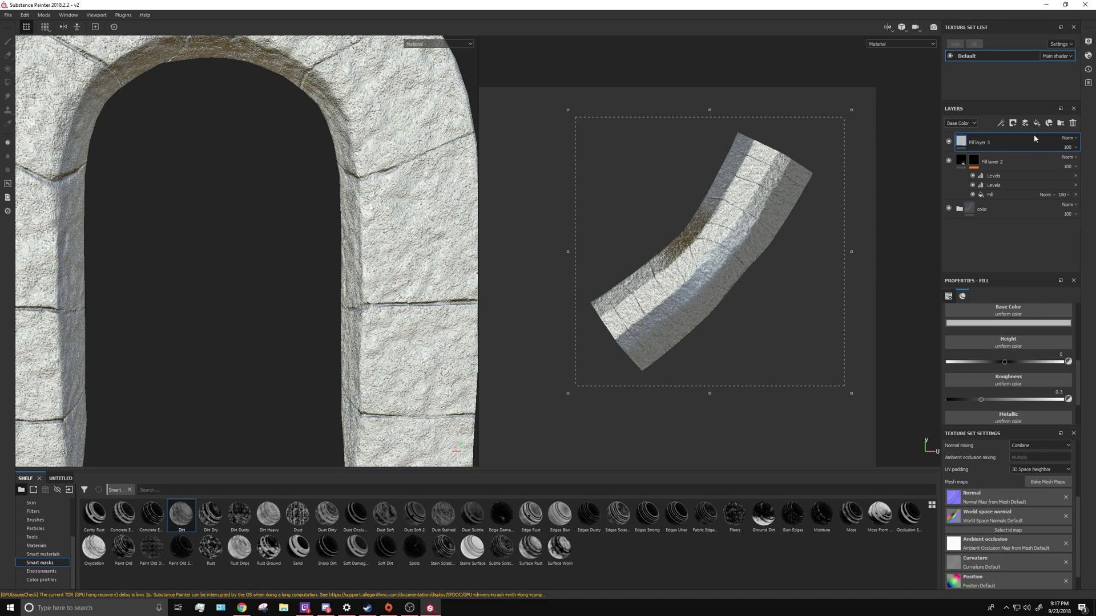
click(1007, 322)
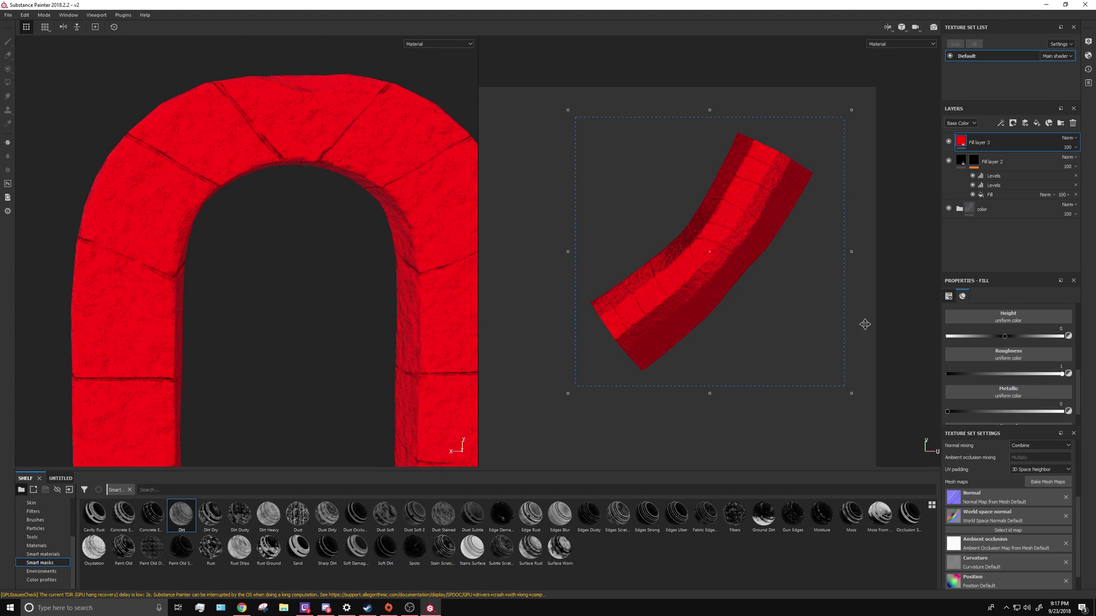
mouse_move(402, 198)
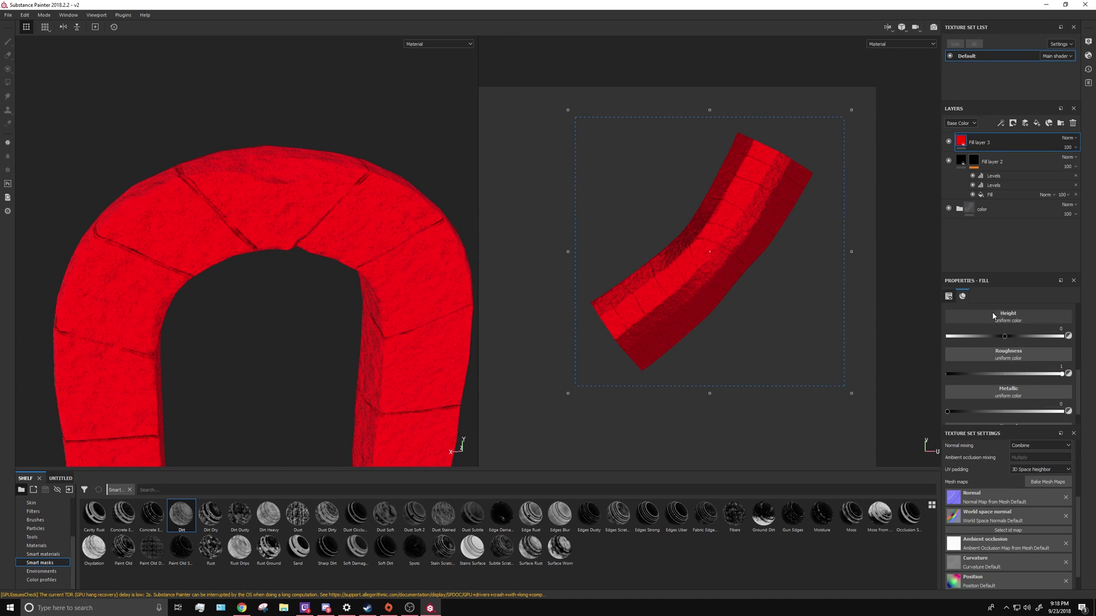
right_click(986, 142)
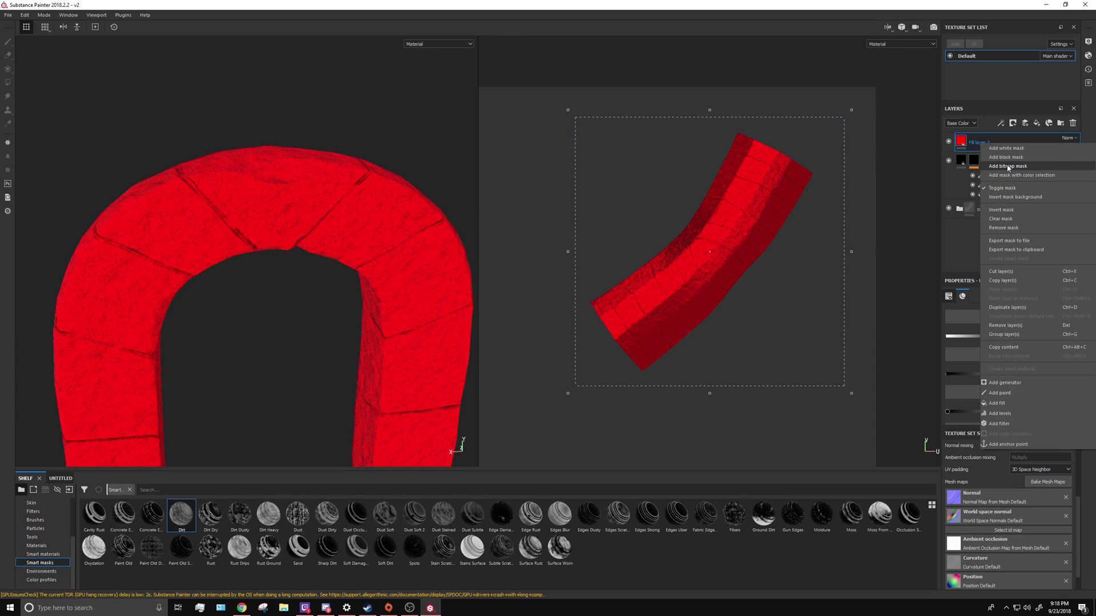
- Add a mask to the red fill layer and fill it with the arch's curvature map
click(1009, 165)
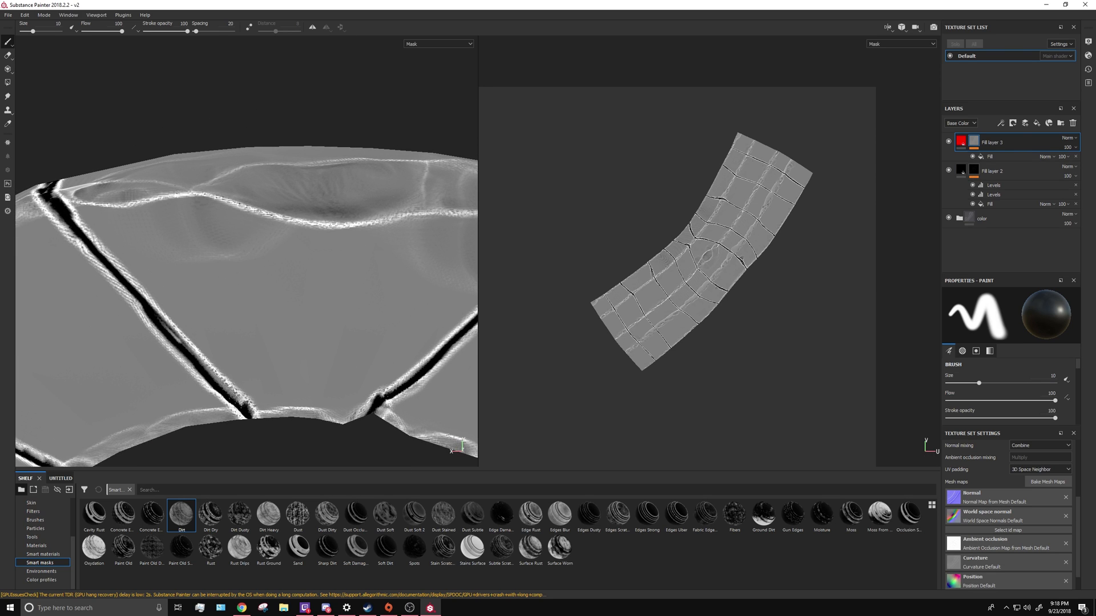
- Add a Levels effect to the red layer's curvature mask
click(1001, 123)
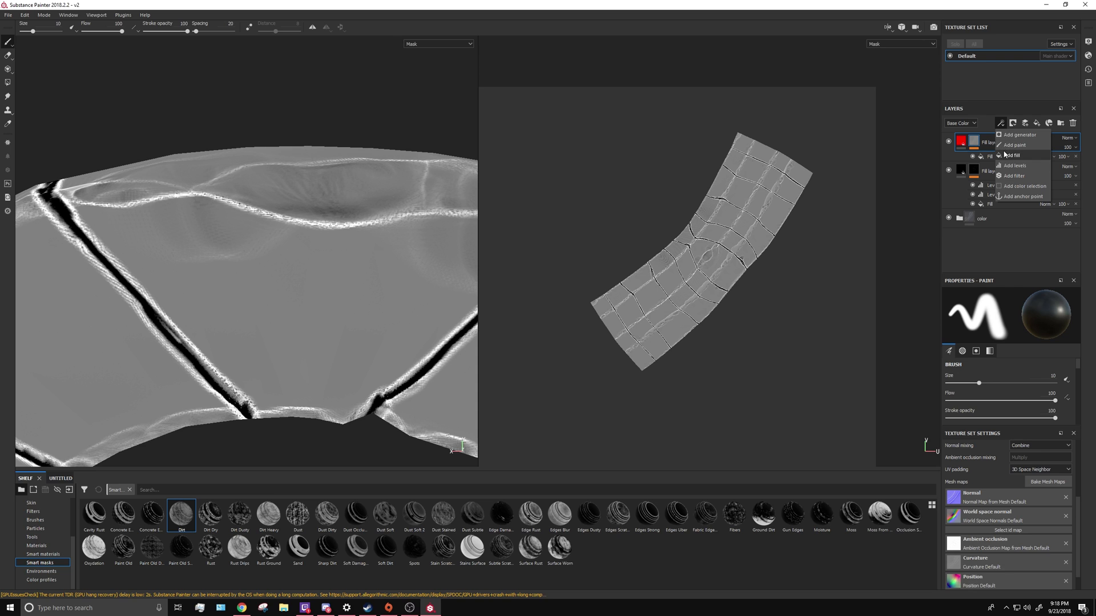
click(1012, 155)
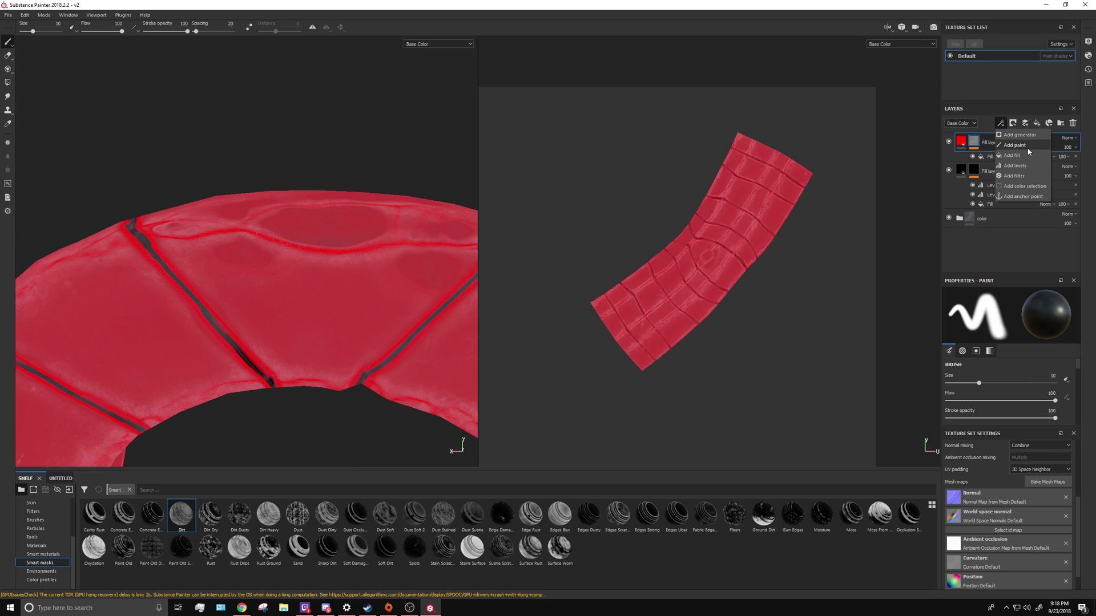
click(1014, 165)
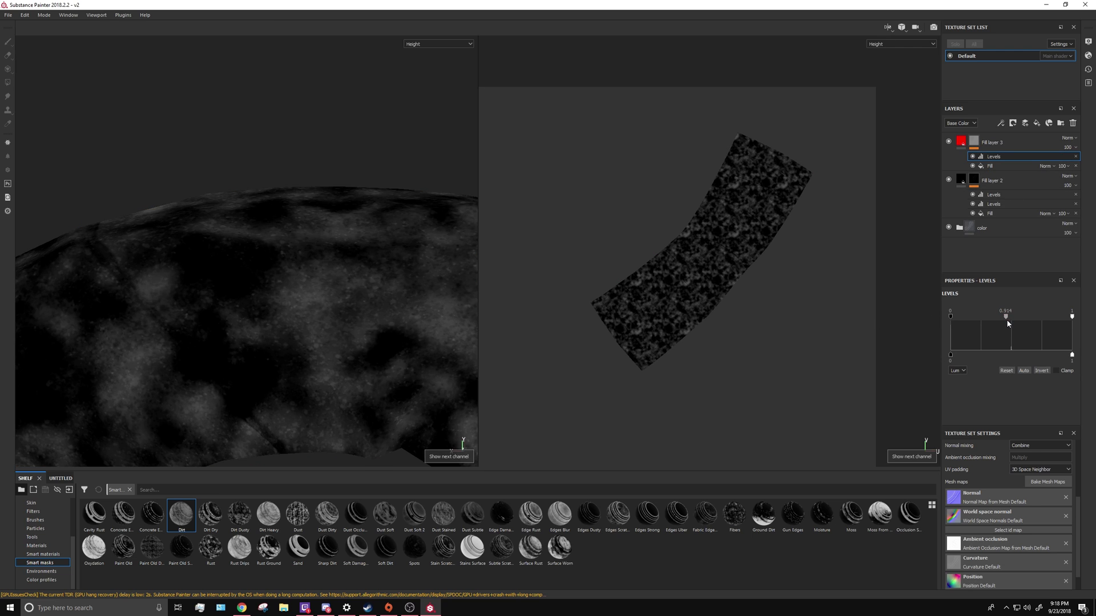
- View the Mask channel and push the Levels midpoint to about 0.915 so only brick edges stay white
click(439, 43)
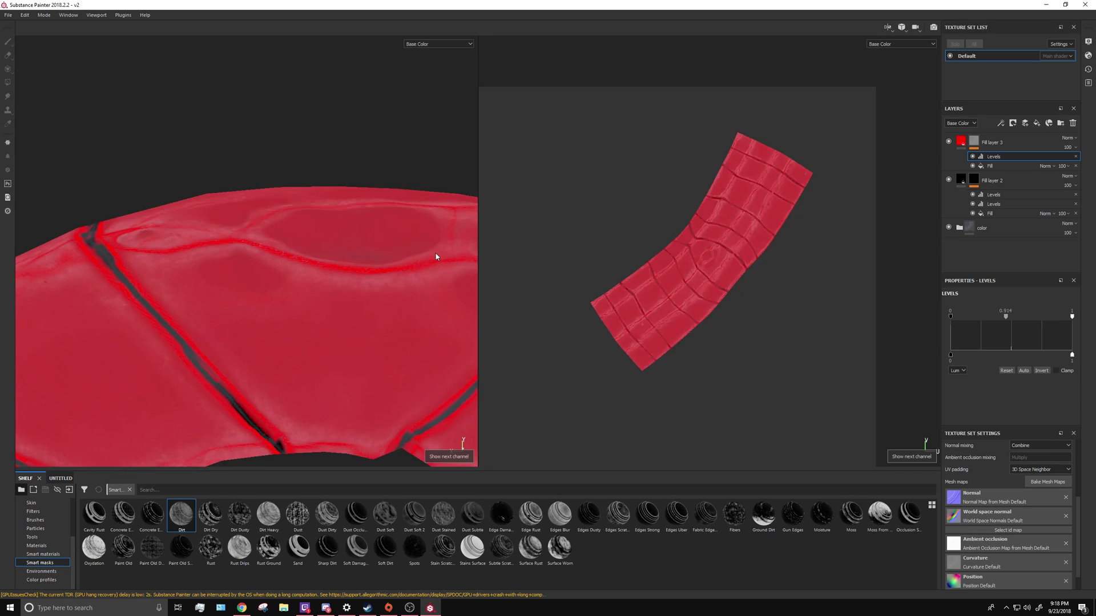
click(438, 43)
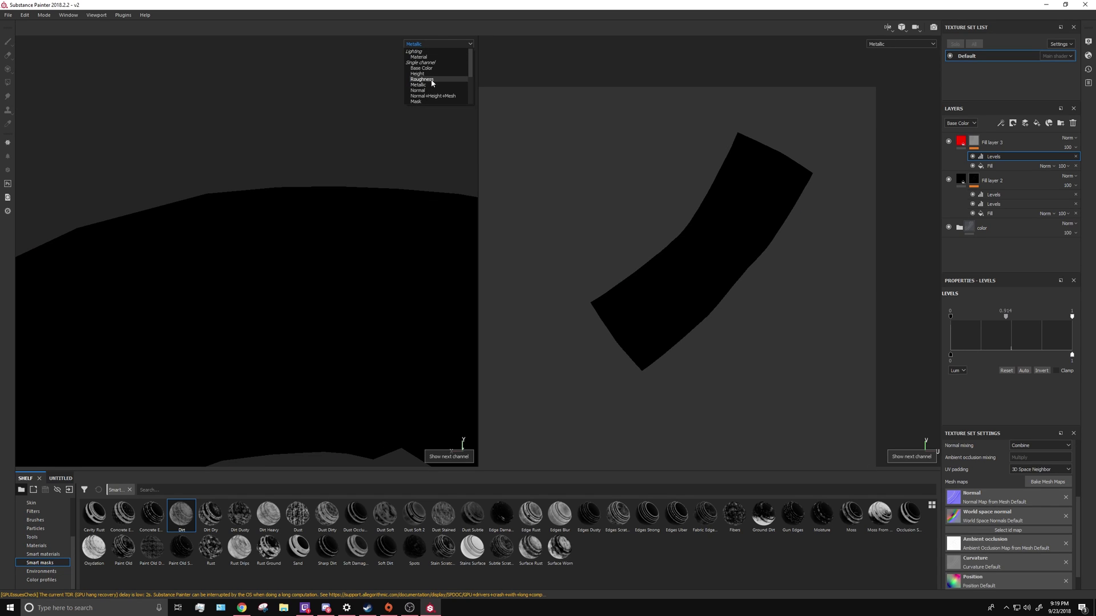
click(415, 102)
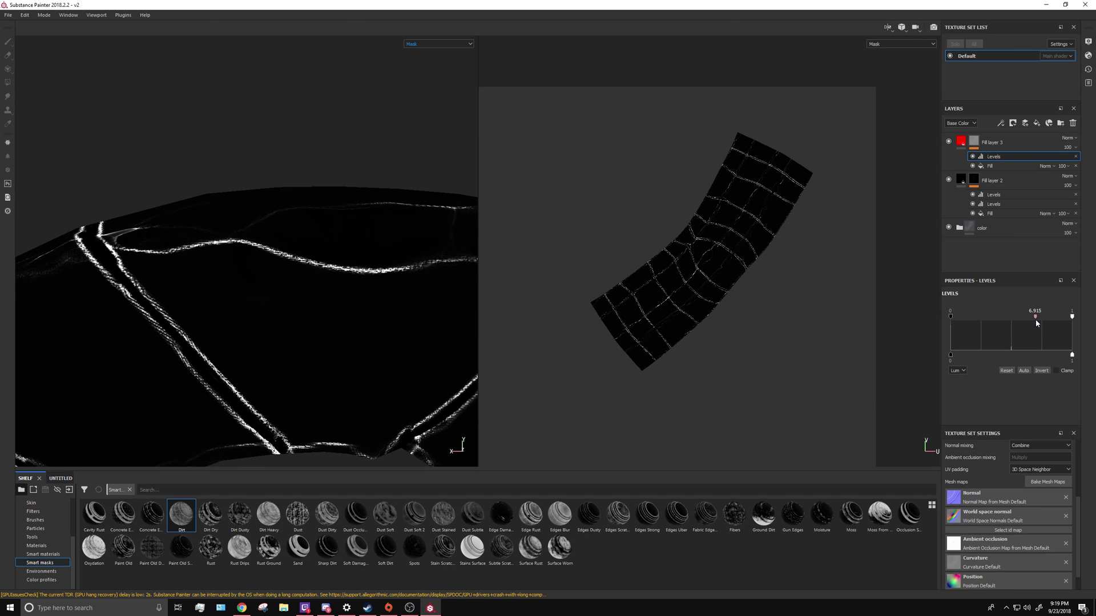
click(439, 44)
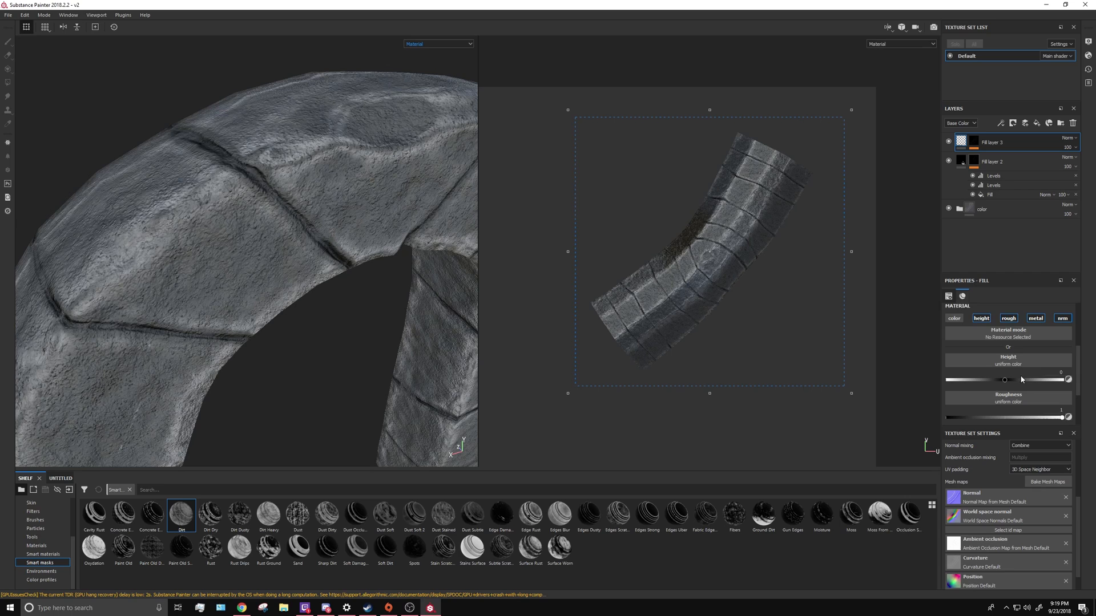
- Make Fill layer 3 a pale colour with roughness near 0.25, retune its mask Levels and inspect the edges
scroll(down, 3)
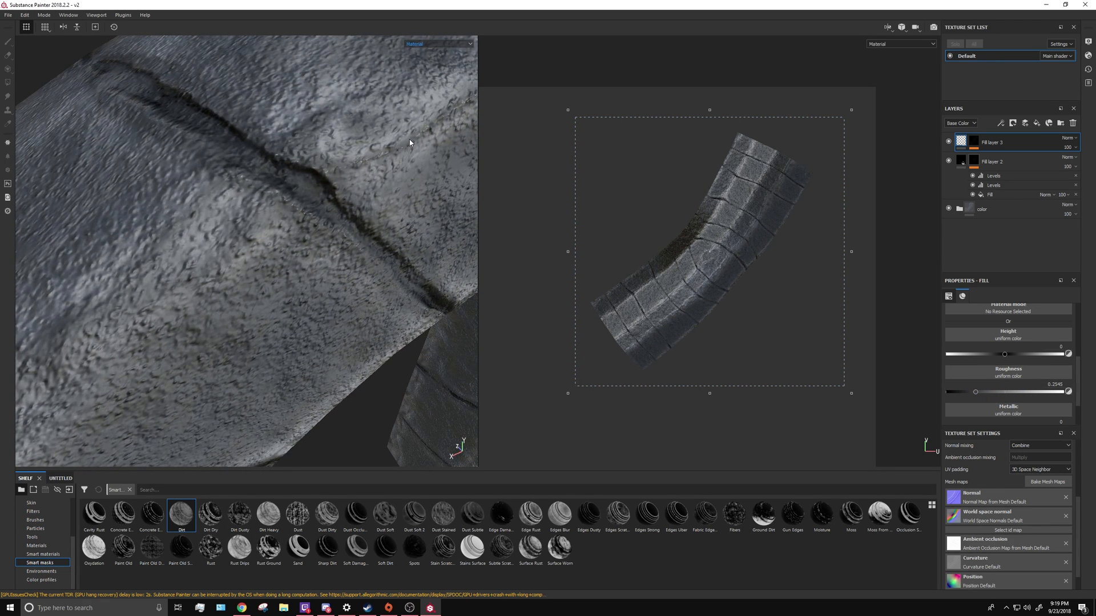
drag(409, 144, 324, 170)
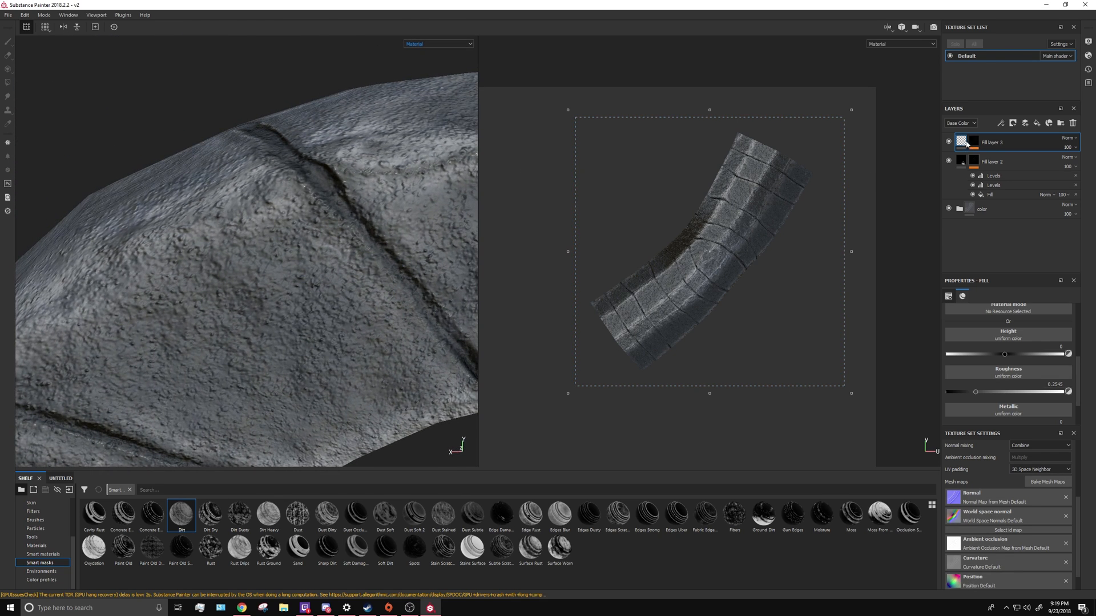
click(993, 156)
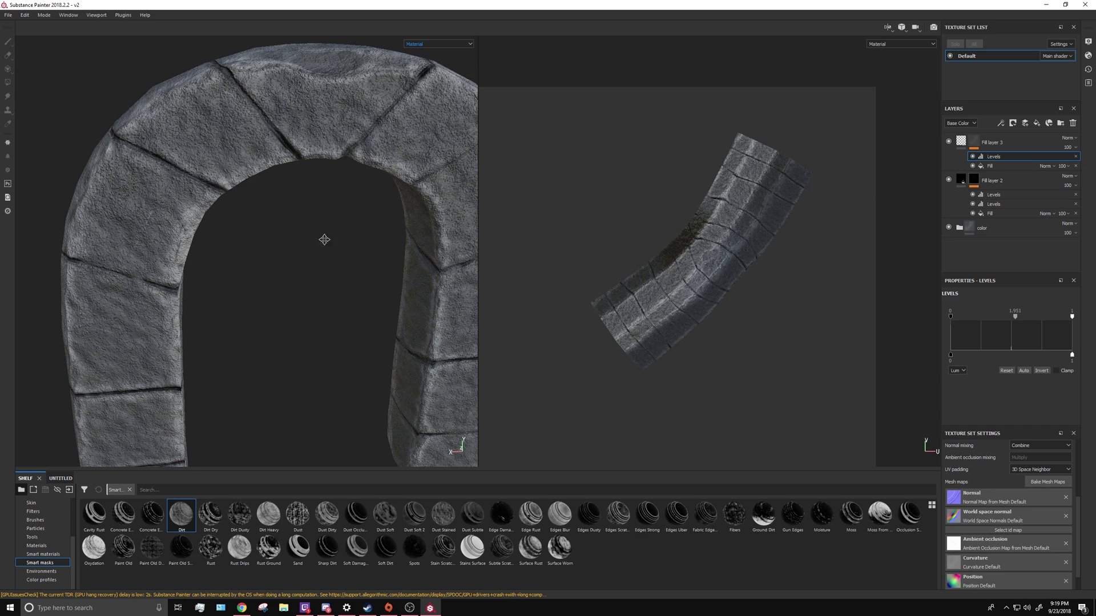
drag(324, 240, 253, 233)
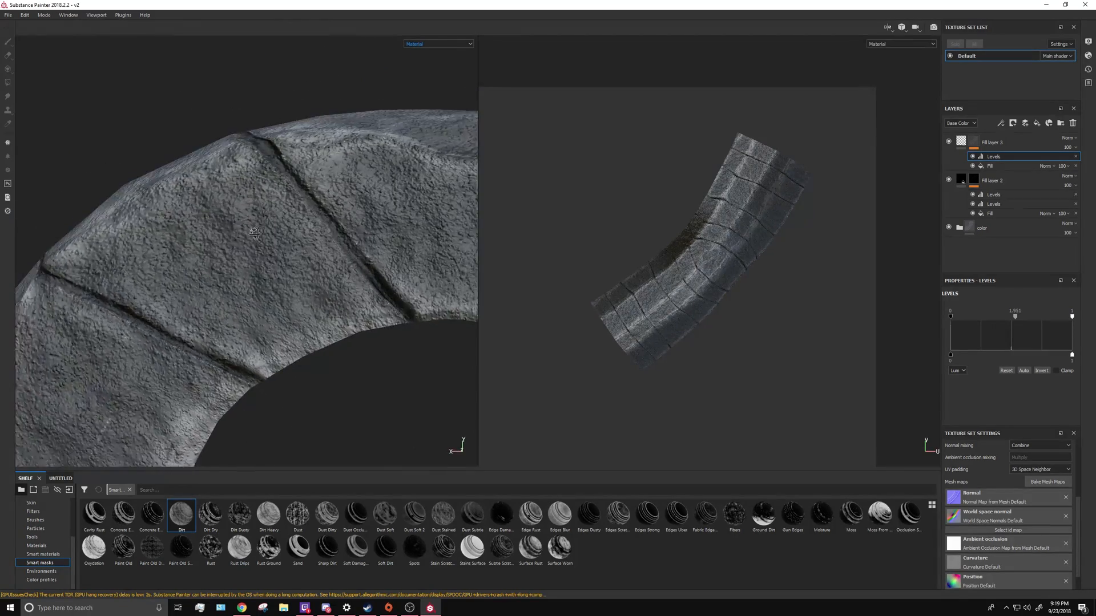
drag(254, 233, 197, 178)
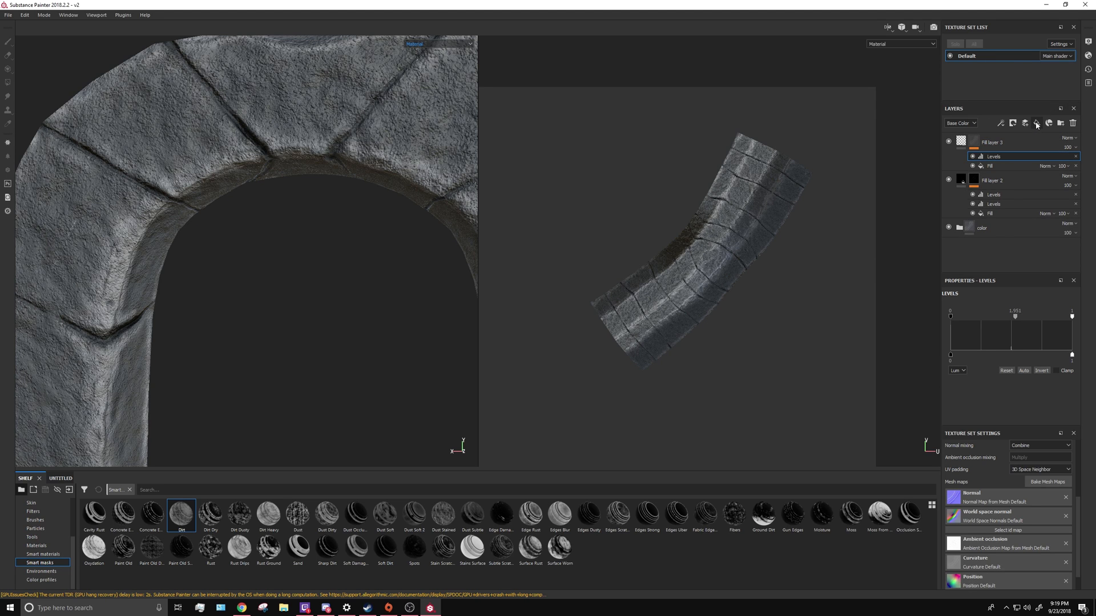
- Add Fill layer 4 with a black mask holding a Fill effect
click(1001, 123)
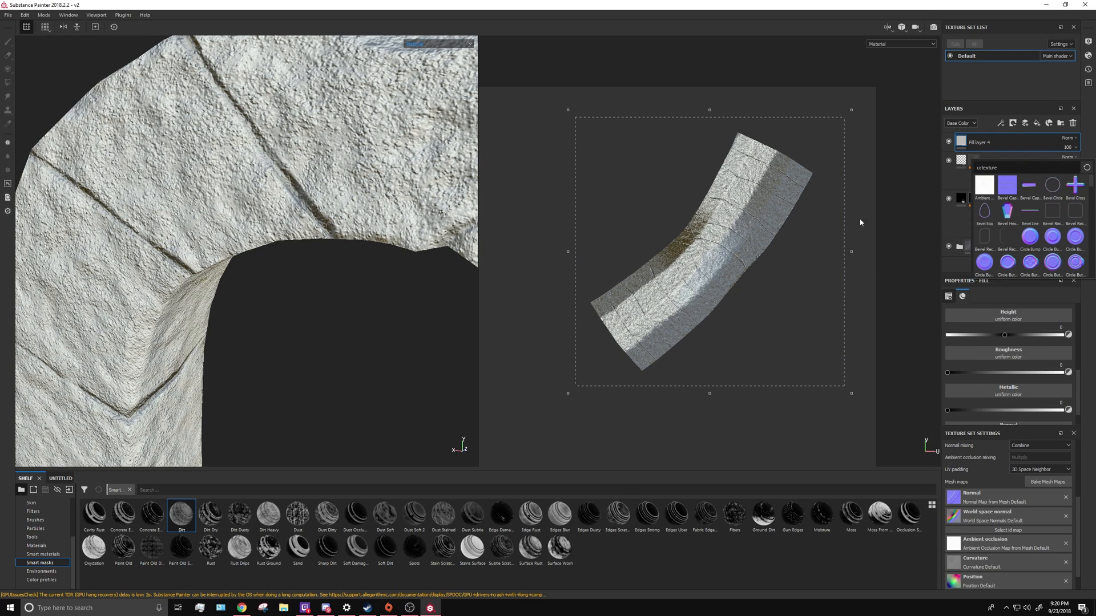
mouse_move(1033, 168)
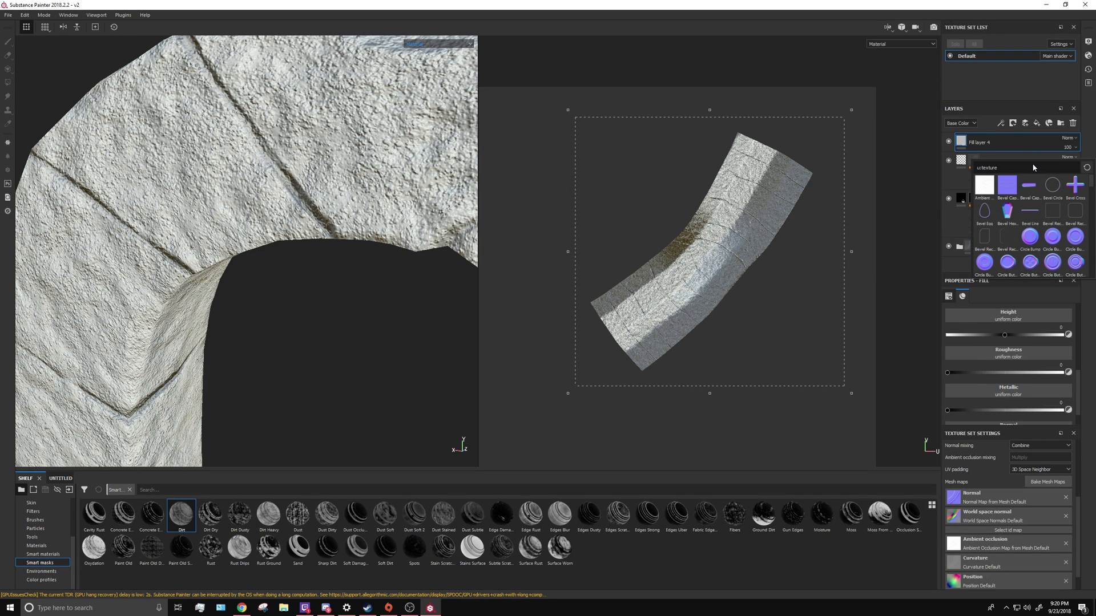
right_click(986, 142)
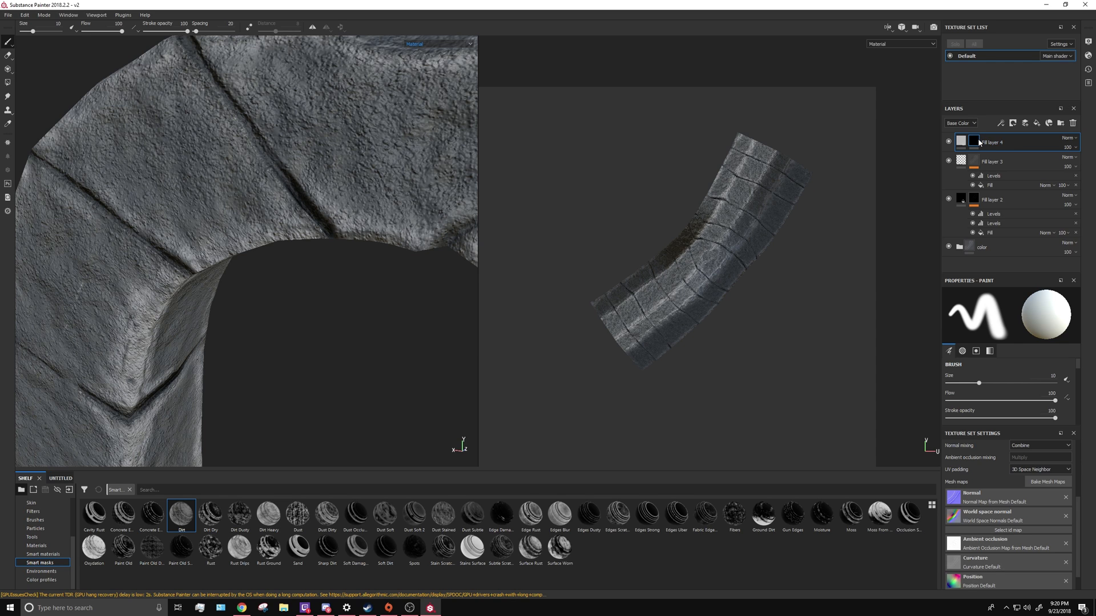
click(1003, 123)
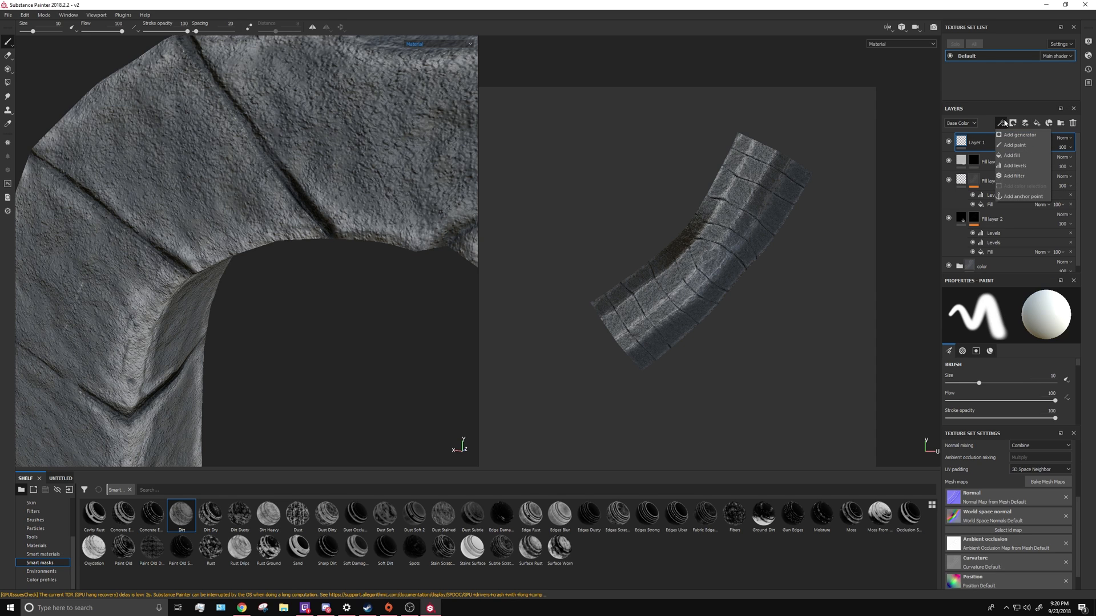
click(1009, 156)
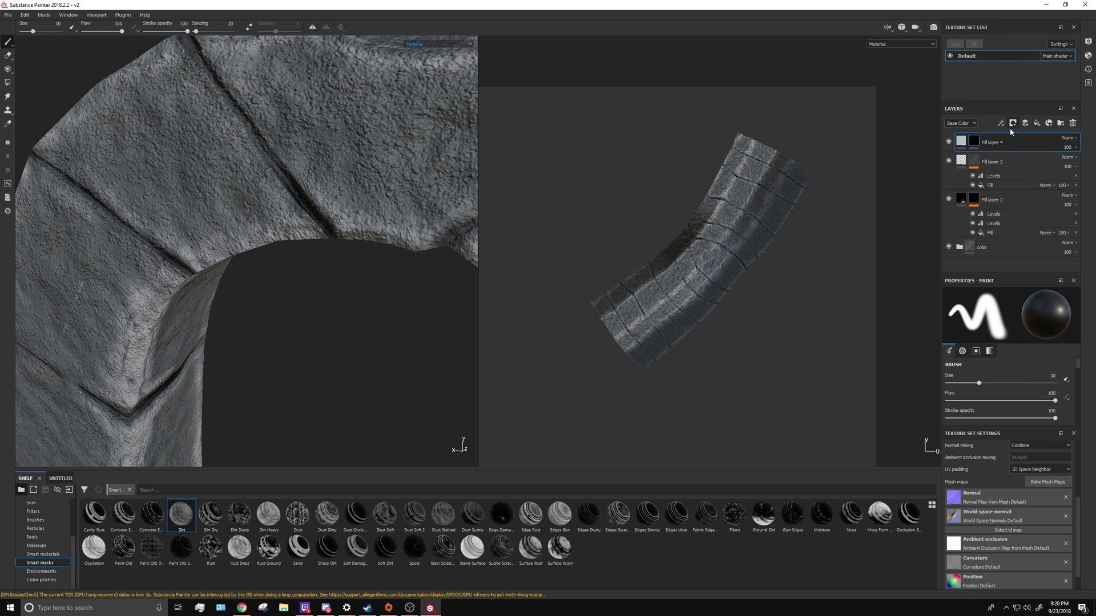
click(1000, 123)
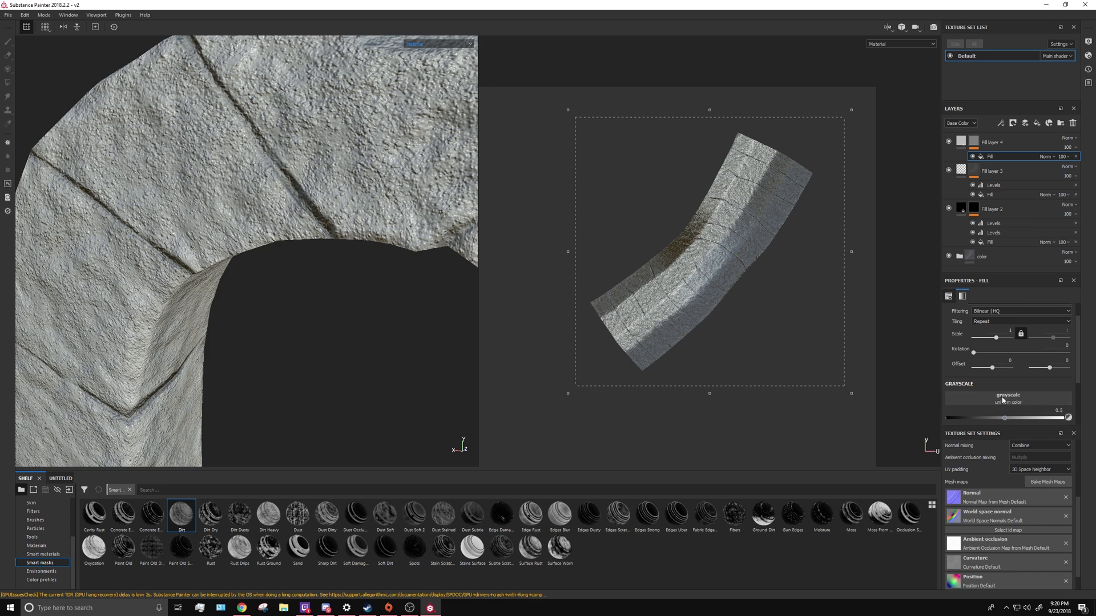
- Assign Grunge Map 003 to the mask fill, rotated 47.67 degrees and scaled down
click(1008, 395)
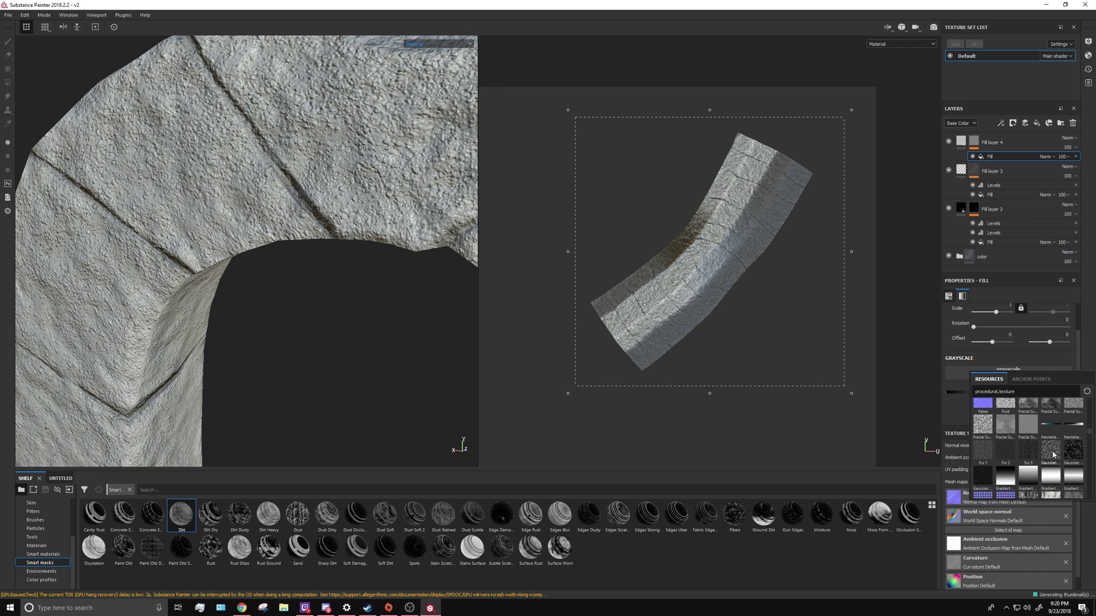
scroll(down, 3)
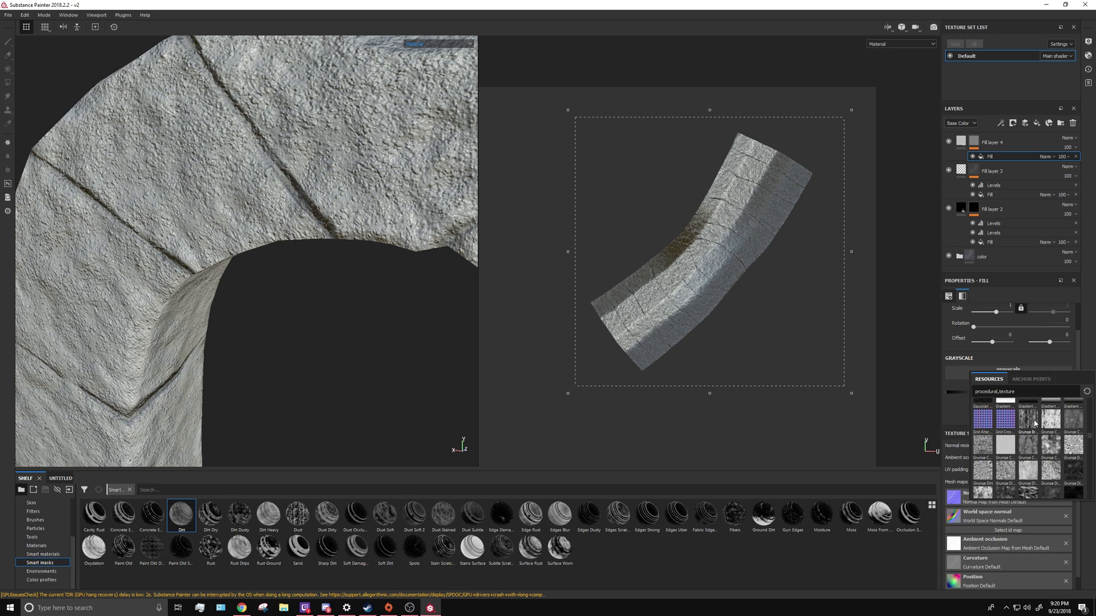
scroll(down, 3)
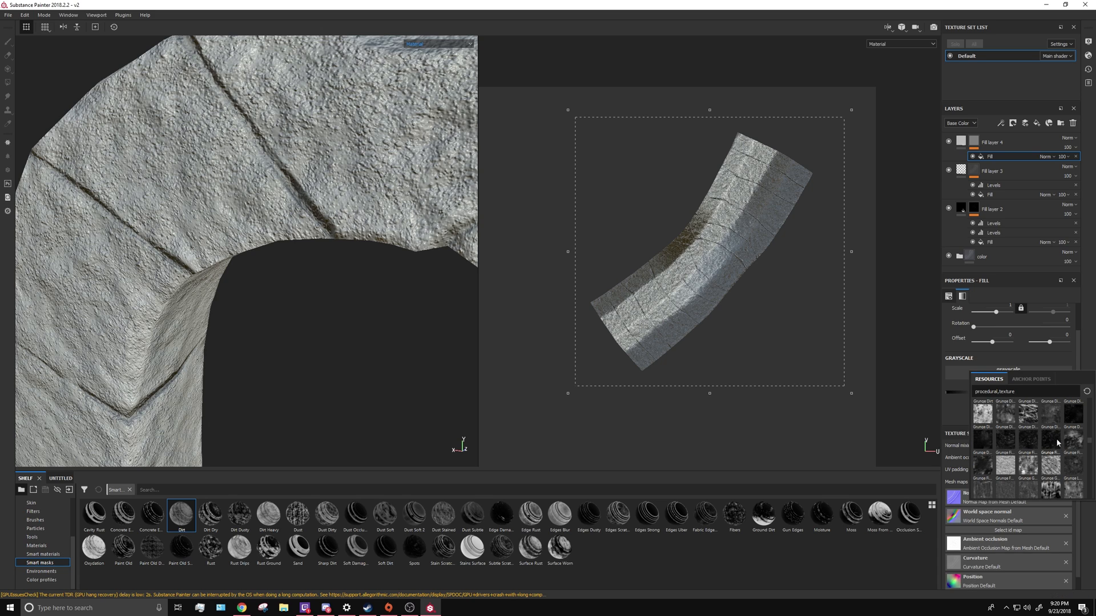
scroll(down, 3)
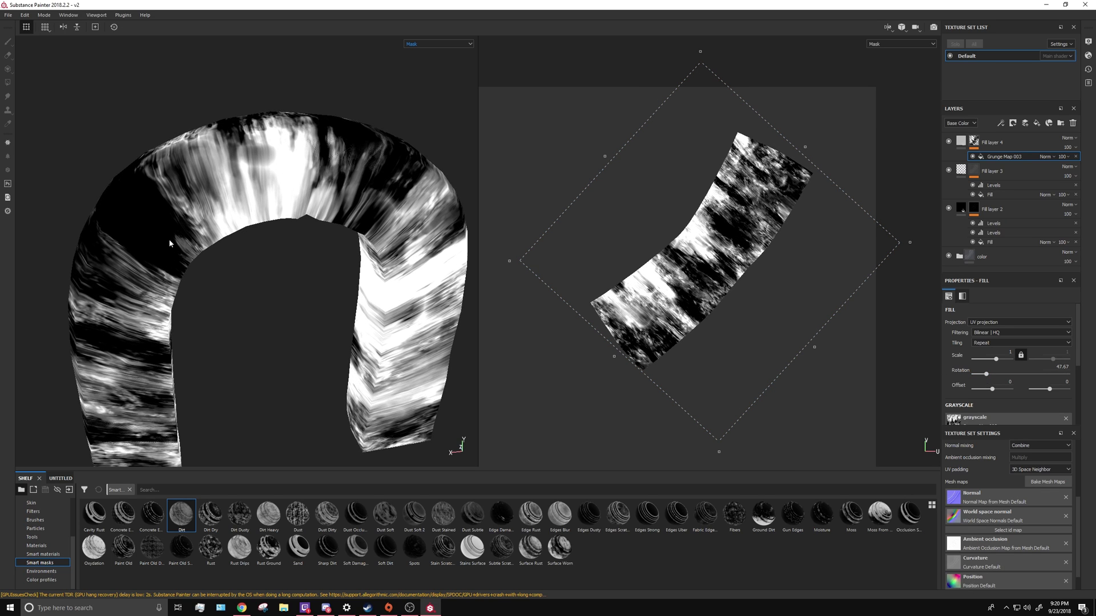
mouse_move(1015, 180)
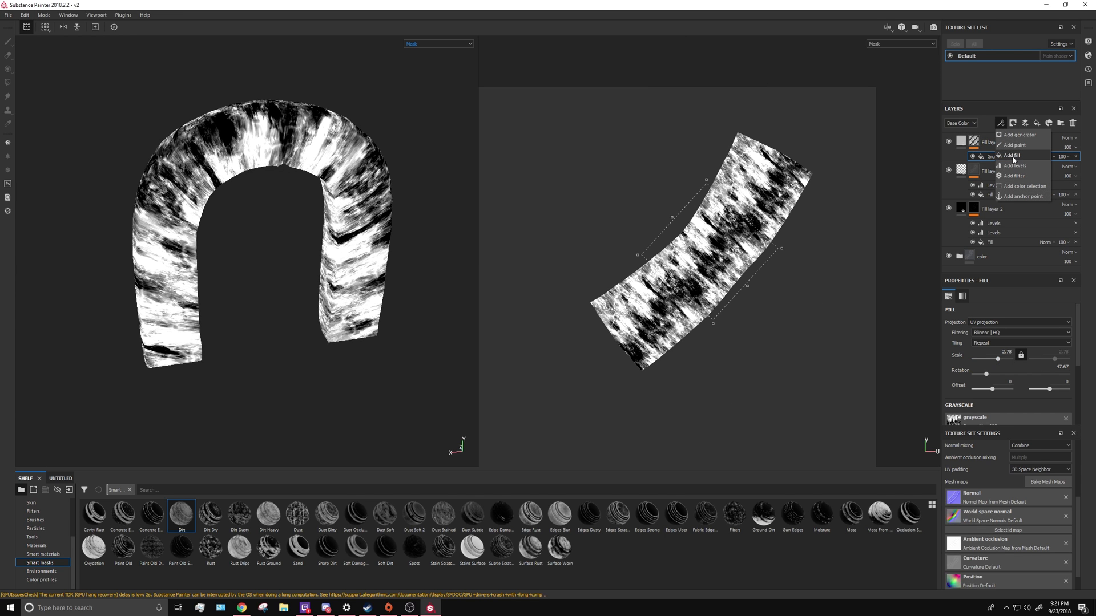
mouse_move(1011, 162)
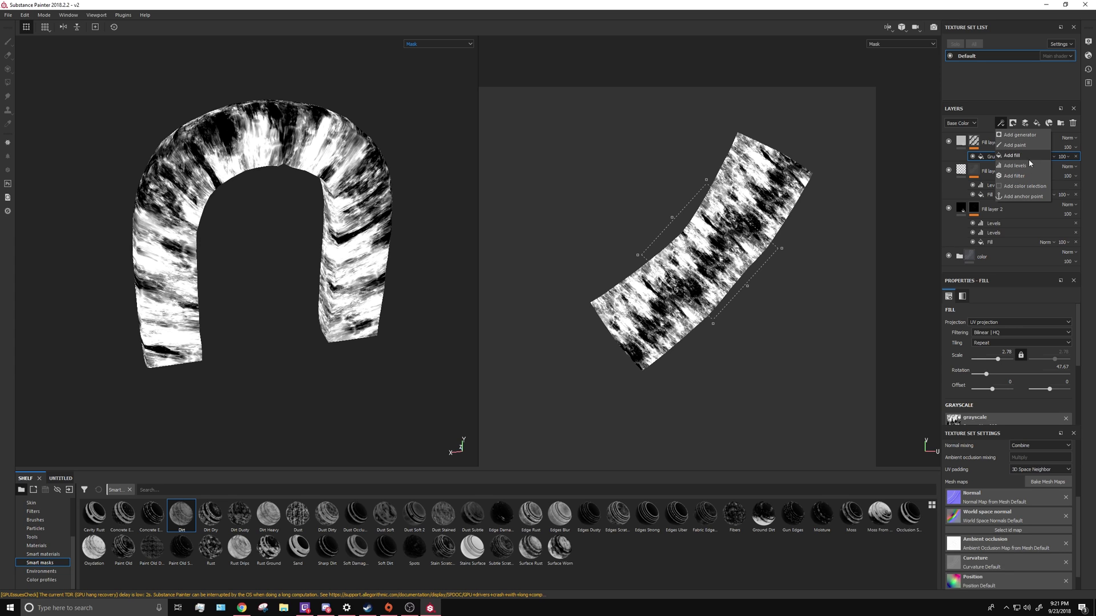
- Add a Levels effect above Grunge Map 003 in Fill layer 4's mask and return to Material view
click(1012, 166)
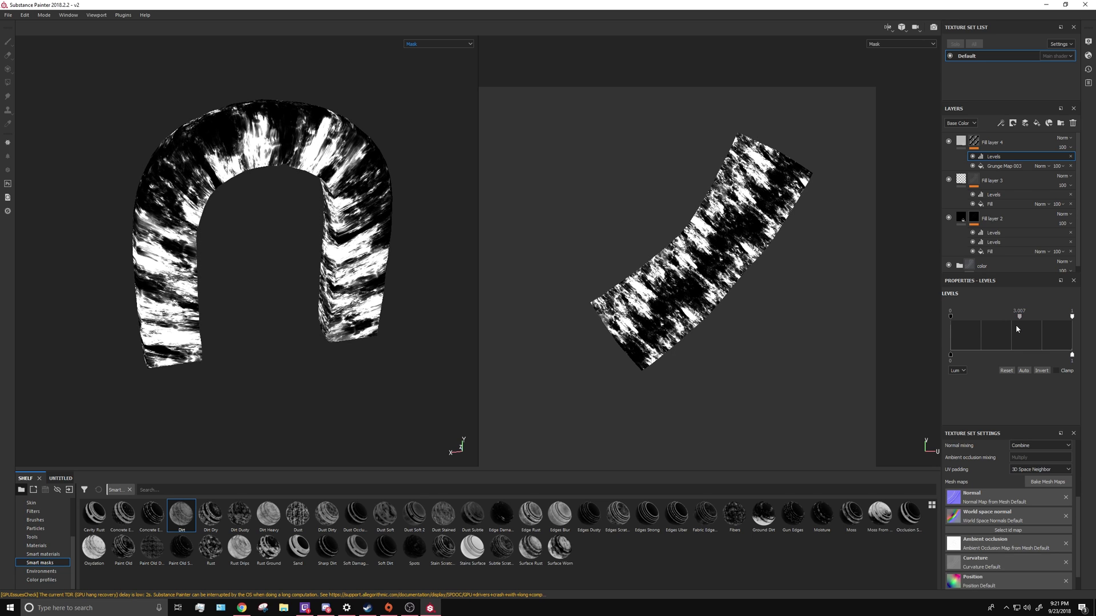
mouse_move(1059, 318)
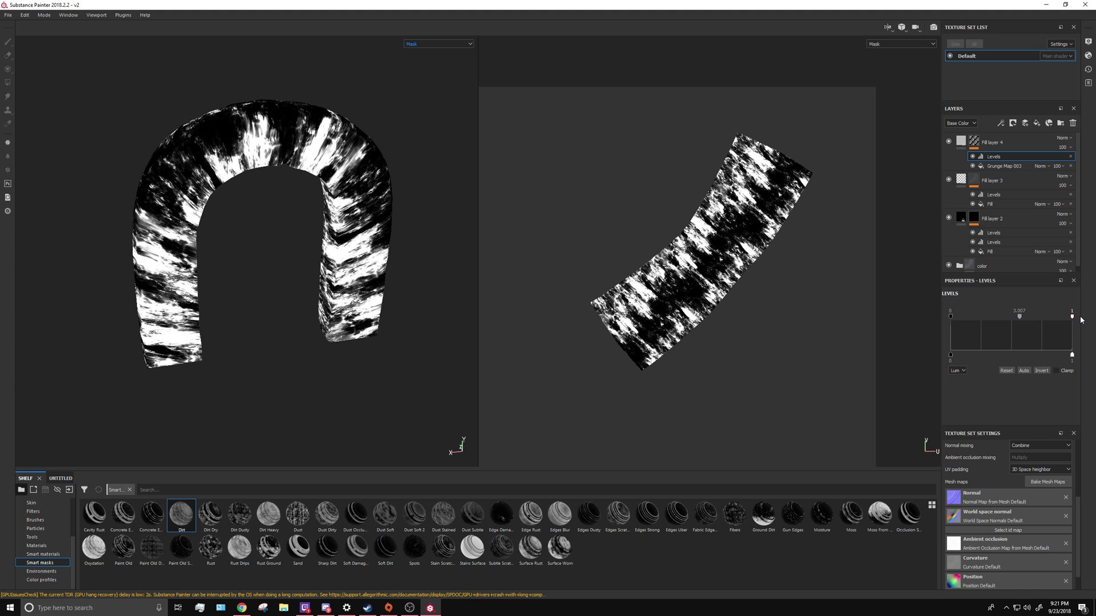
click(438, 44)
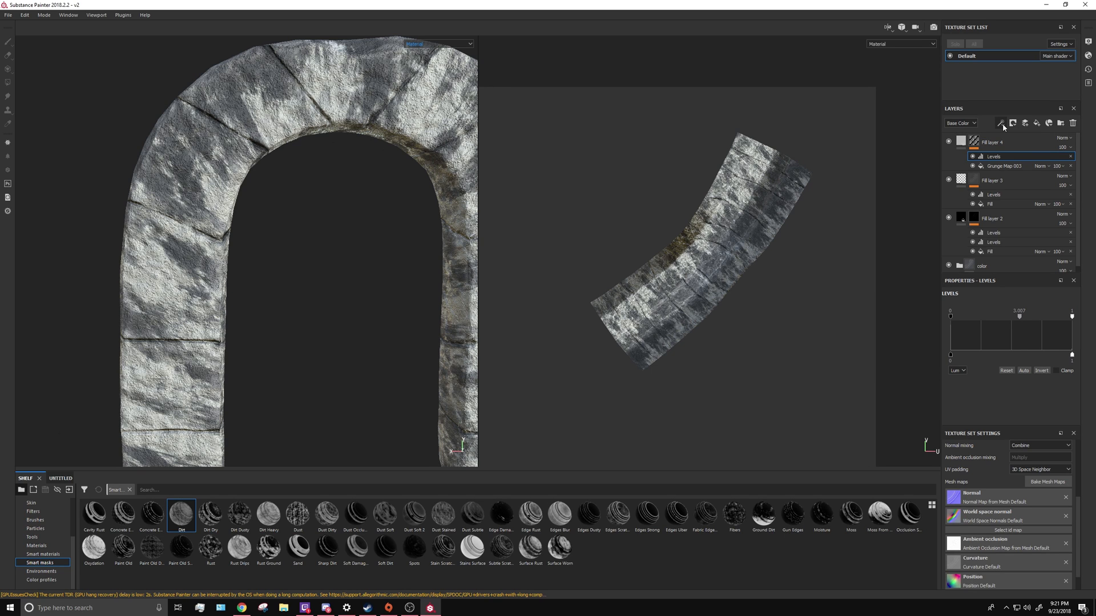
- Add a Grunge Leaks fill to Fill layer 4's mask with scale 1.81 and rotation 46.32
click(1001, 123)
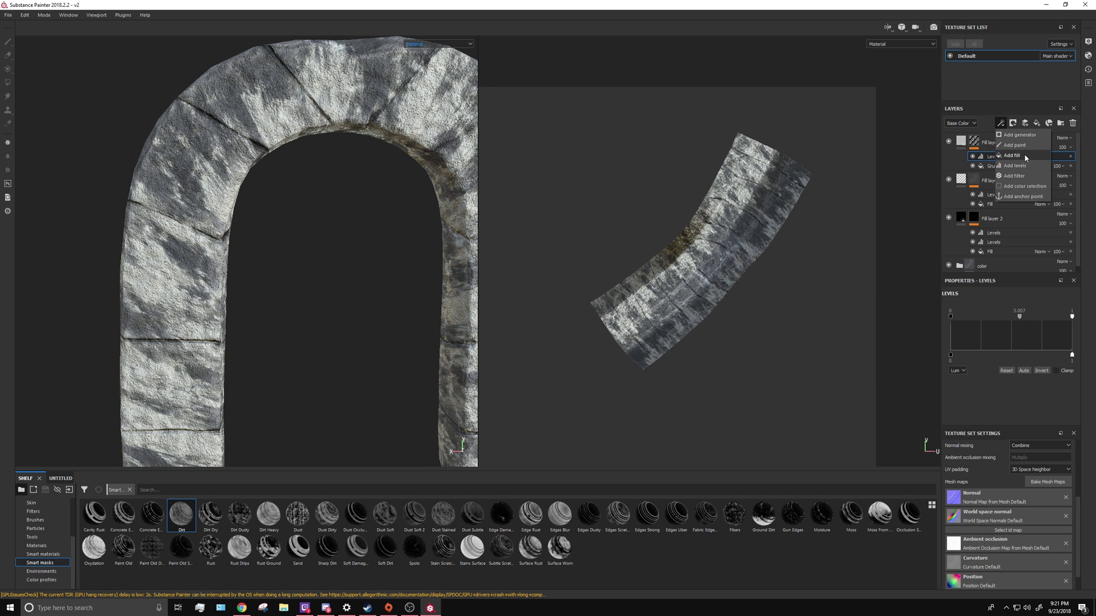
click(1011, 156)
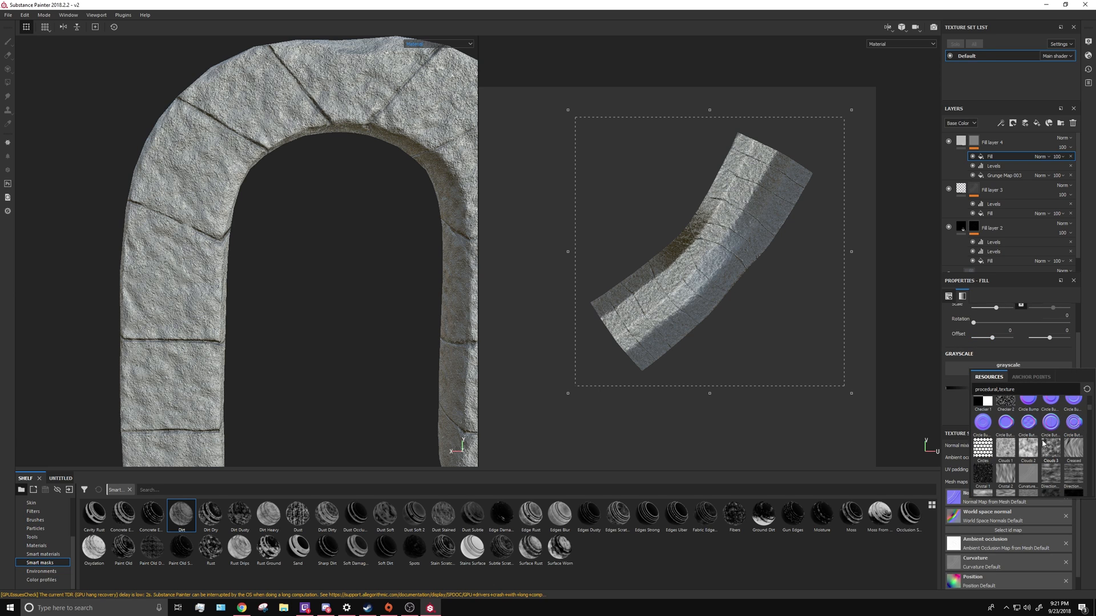
scroll(down, 3)
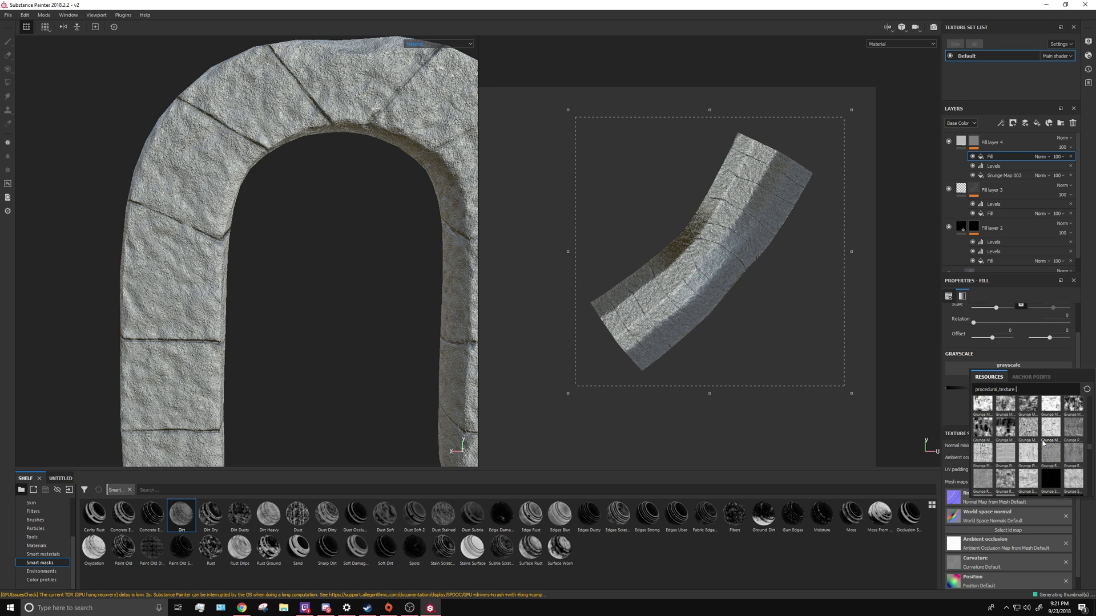
scroll(down, 3)
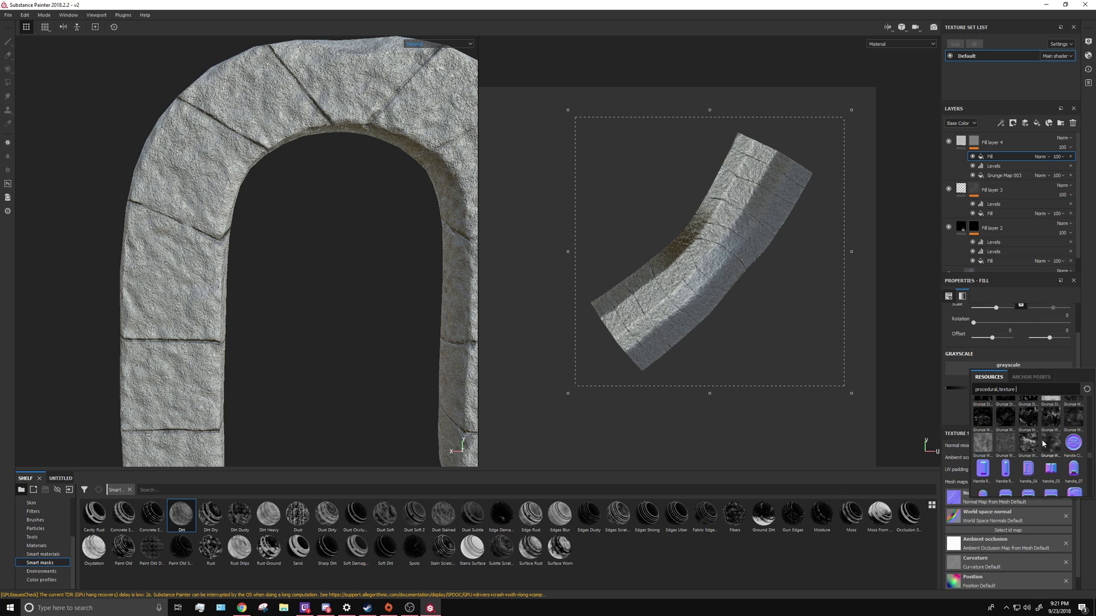
scroll(down, 3)
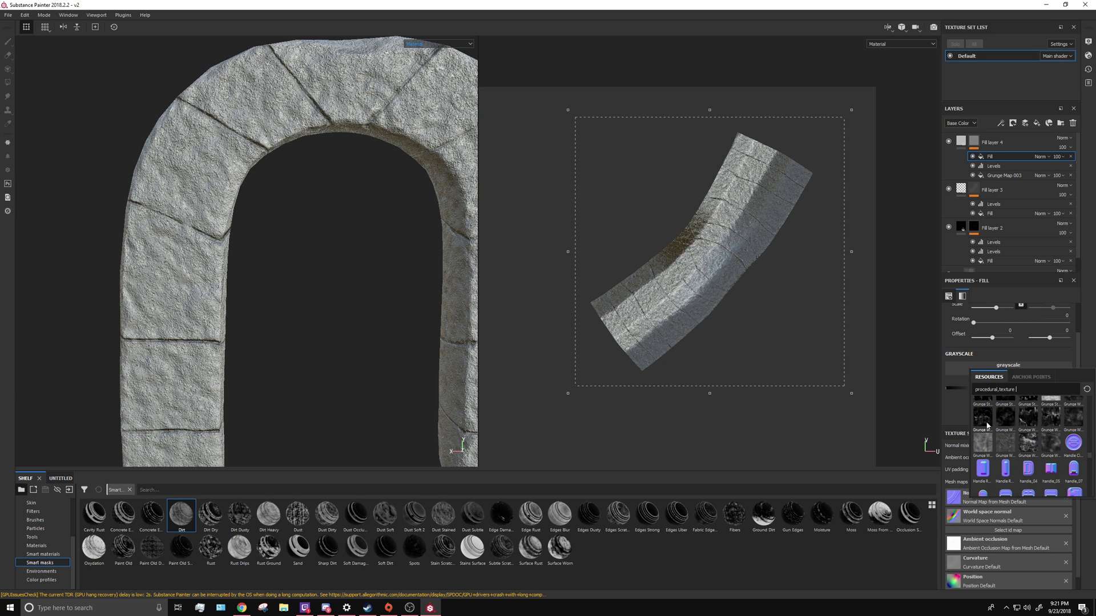
mouse_move(1024, 415)
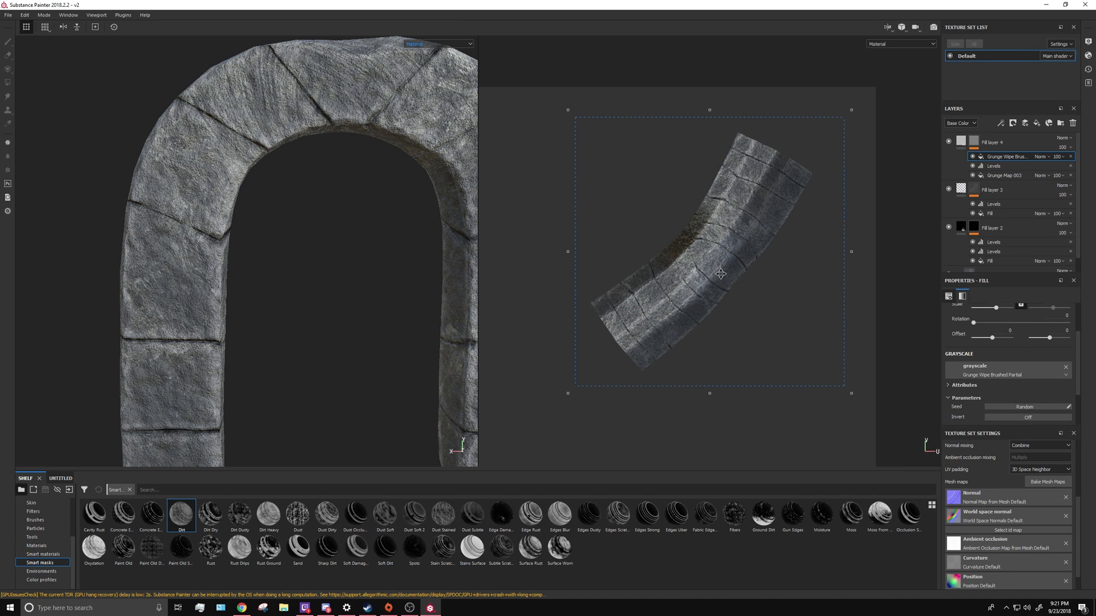
click(915, 27)
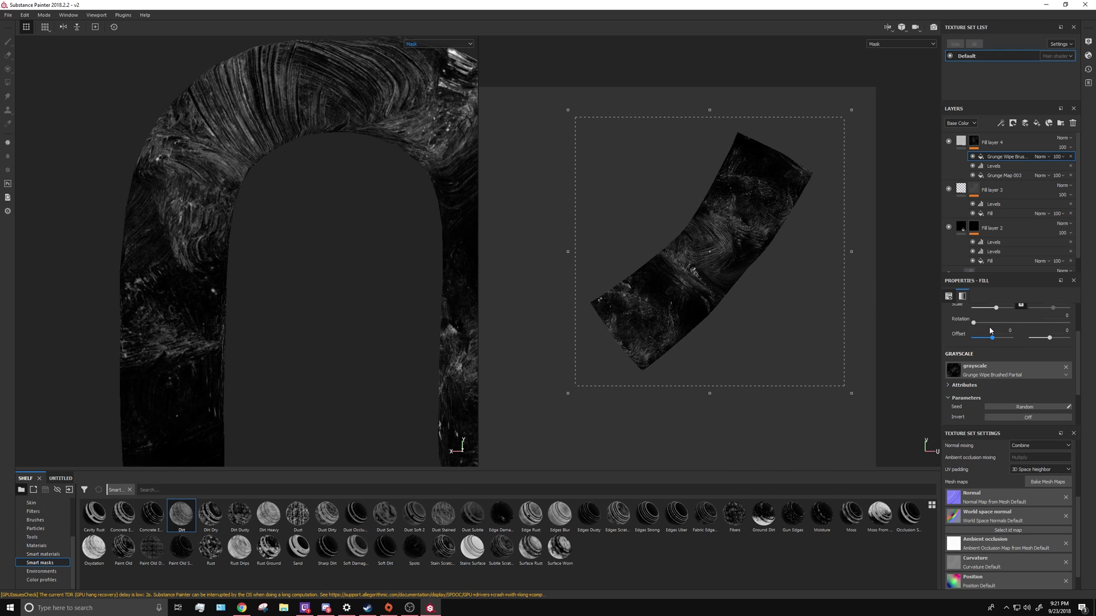
click(1064, 367)
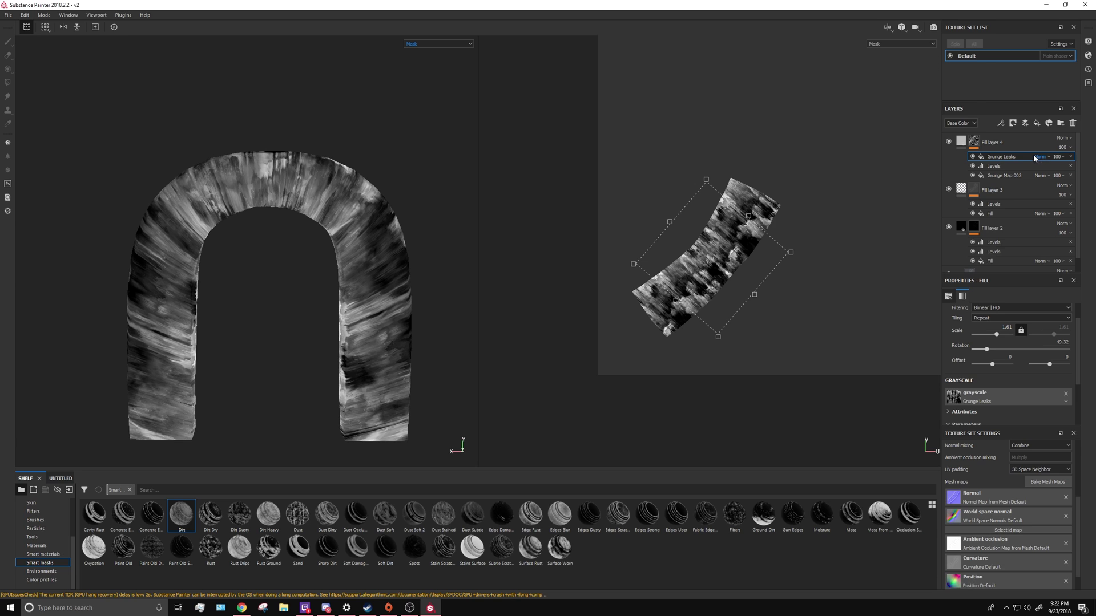
- Set the Grunge Leaks effect's blending mode to Multiply, then to Subtract
click(1041, 156)
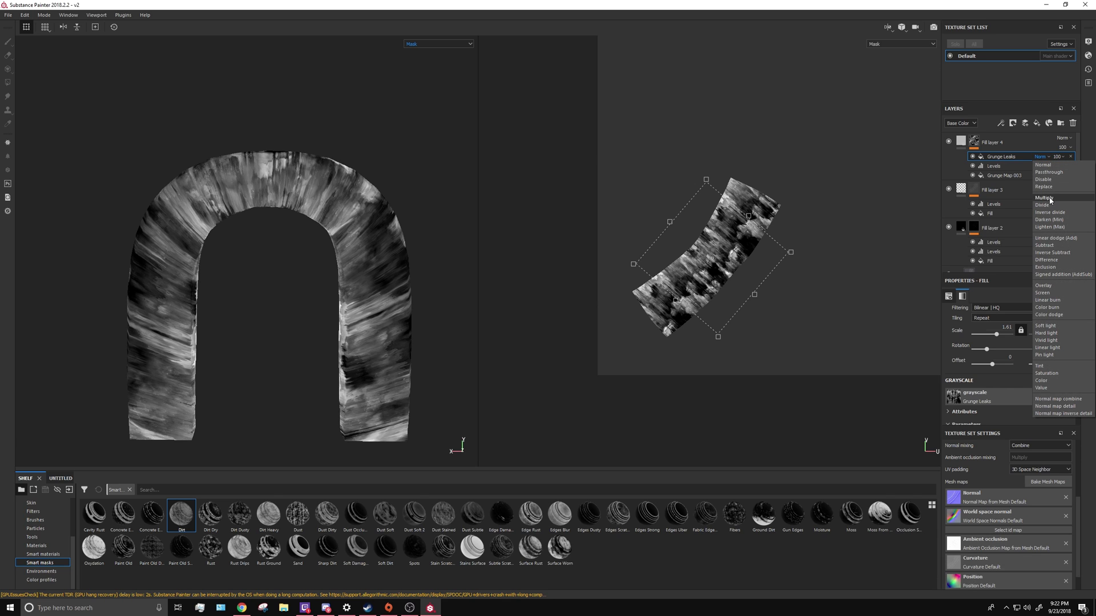
click(1048, 198)
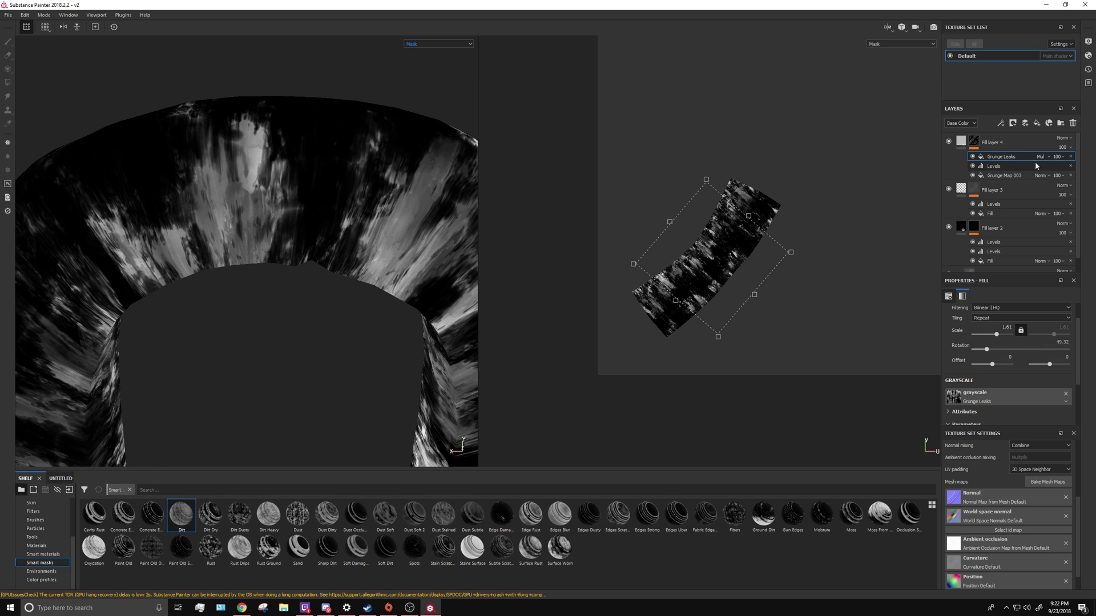
click(1042, 157)
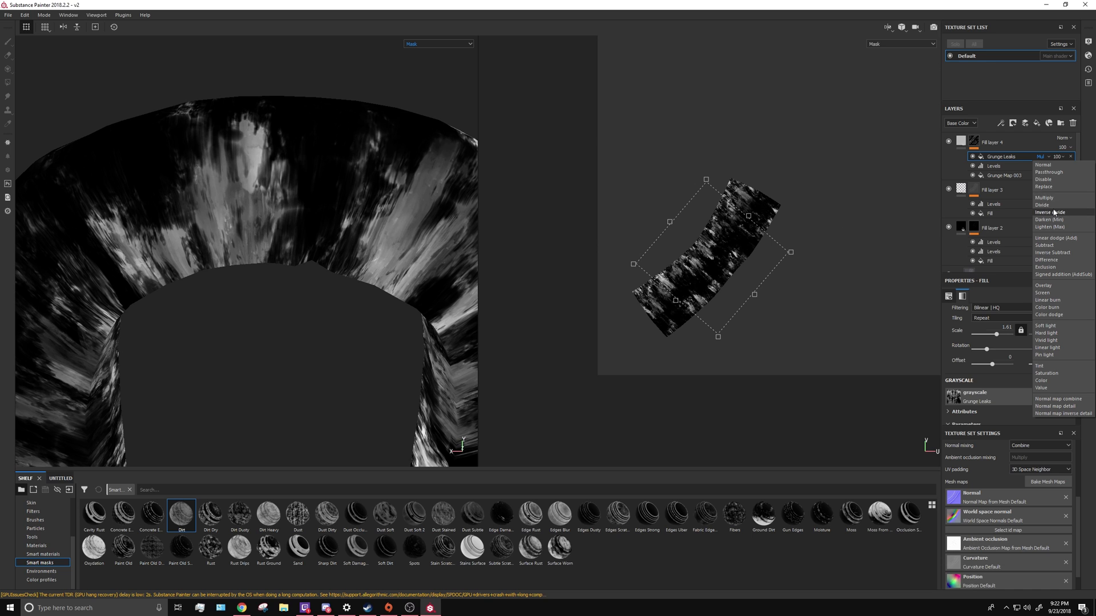
click(1046, 246)
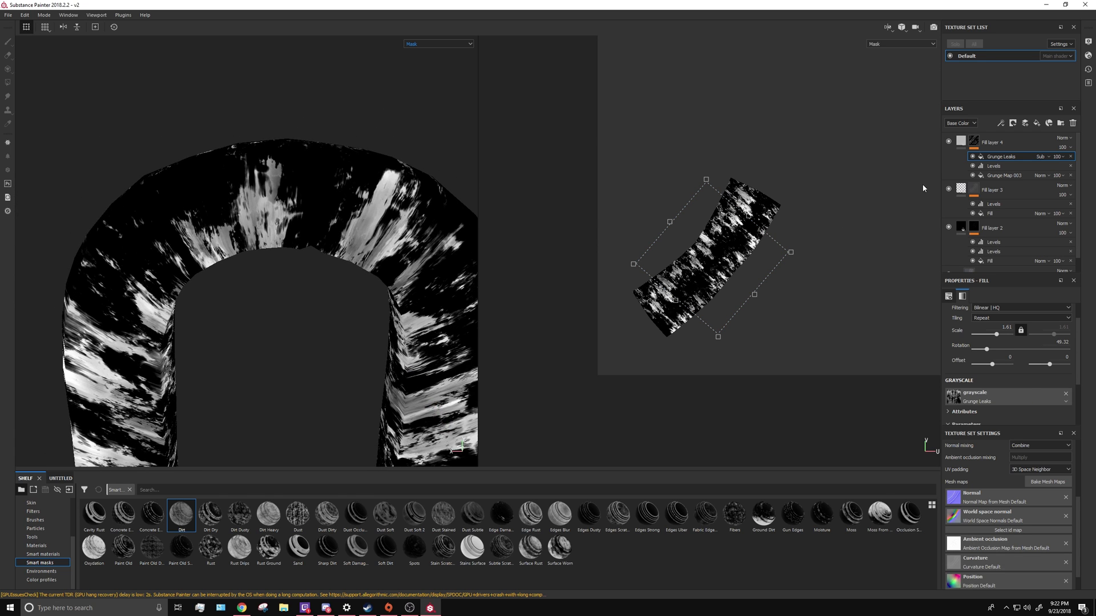
mouse_move(663, 198)
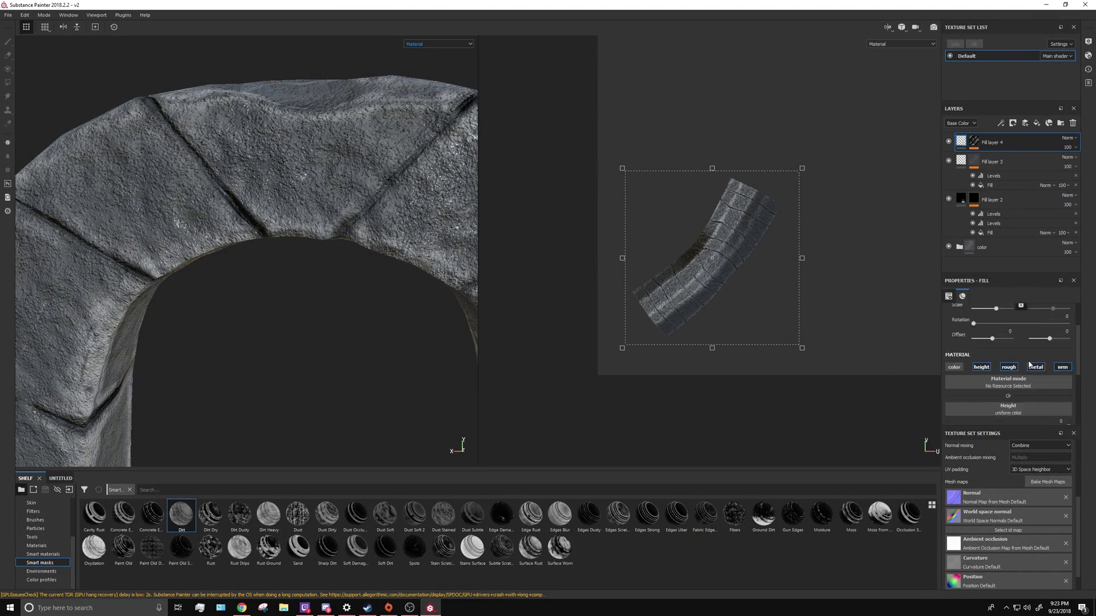
- Enable height and rough on Fill layer 4 with Height -0.2073 and Roughness 0.2873
scroll(down, 3)
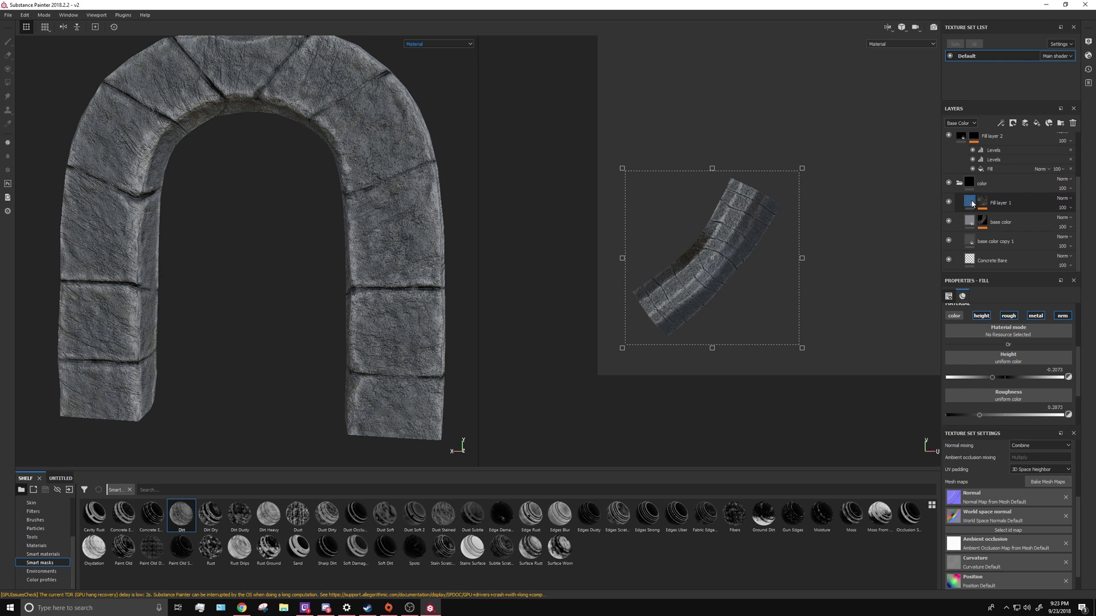
- Change Fill layer 1's Base Color from dark navy to a pale blue-grey
click(954, 315)
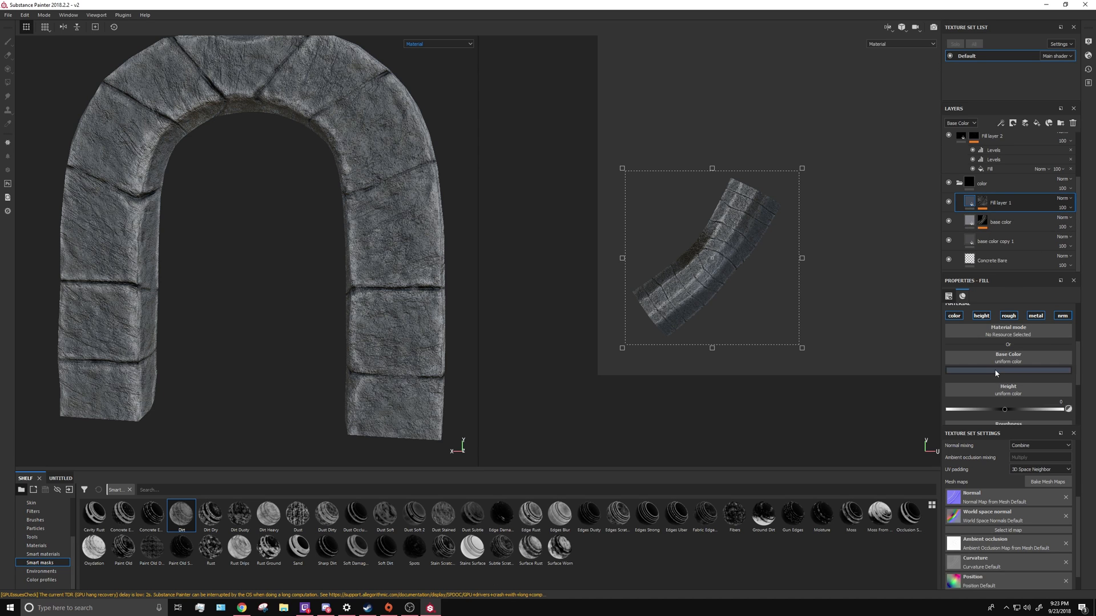
click(1007, 370)
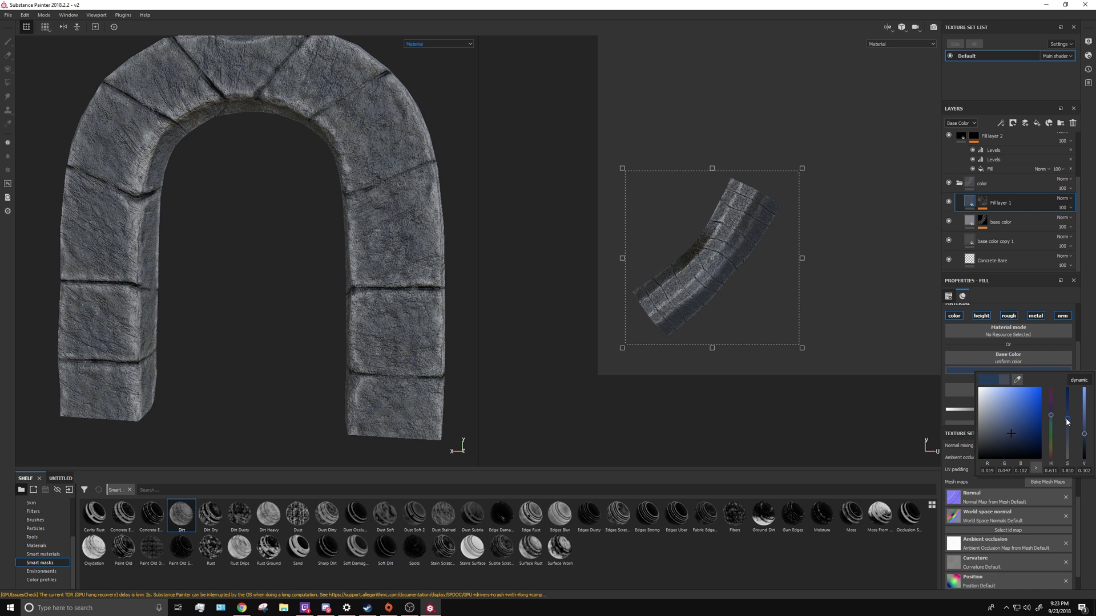
click(985, 406)
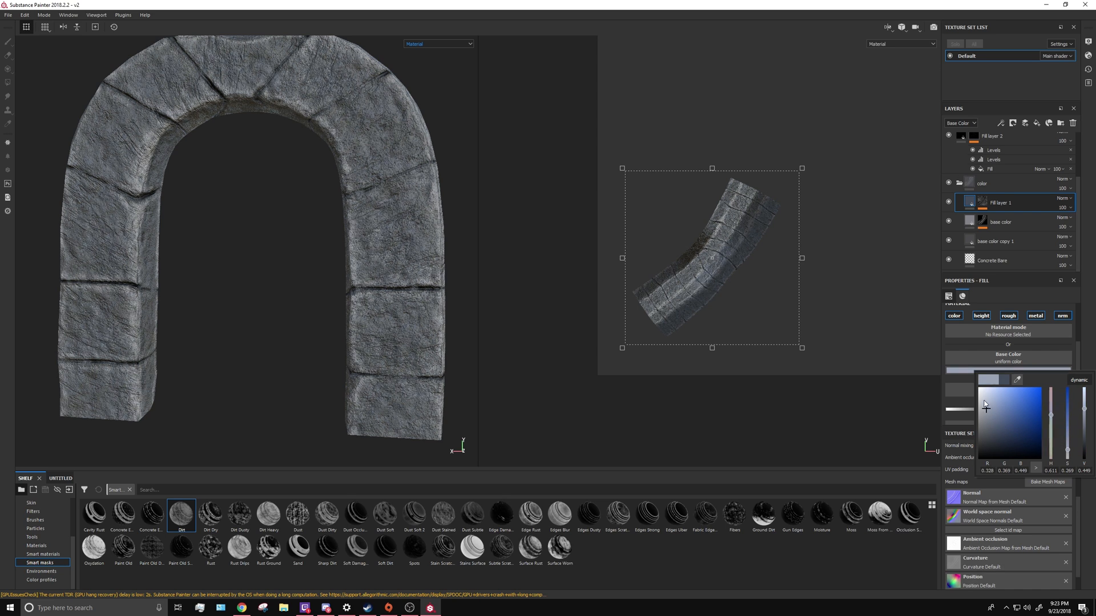
click(1003, 222)
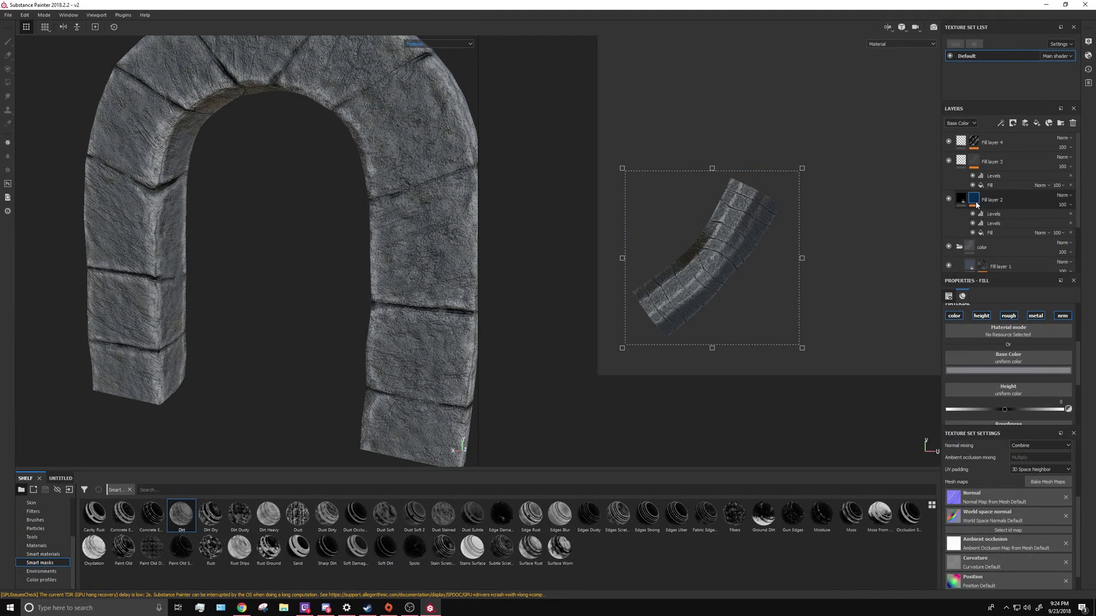
- Randomize the seed of Grunge Map 003 in Fill layer 4's mask
click(989, 142)
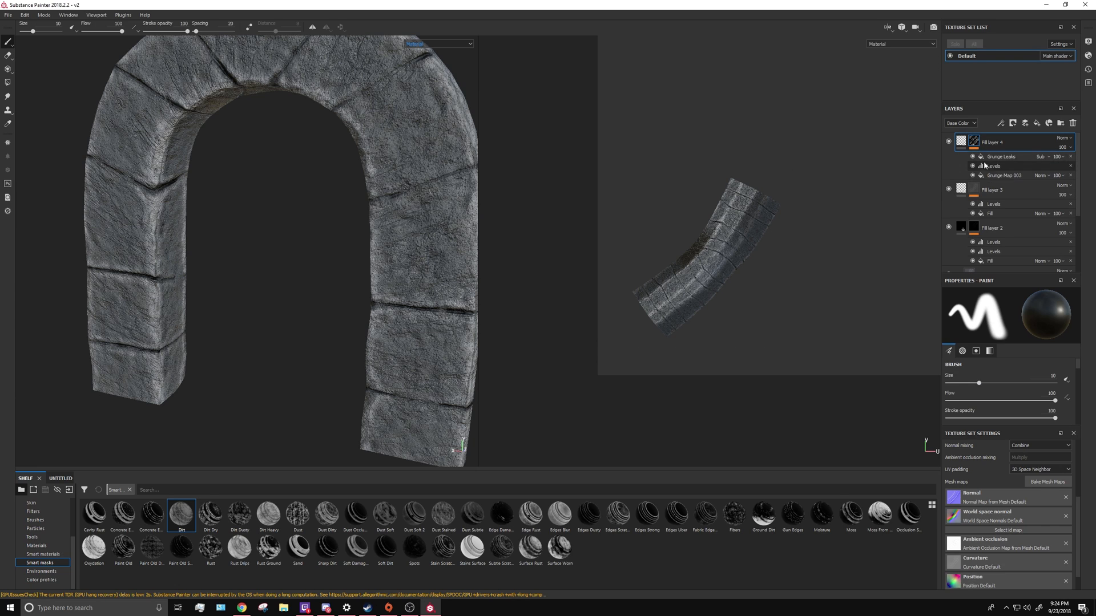
click(1003, 175)
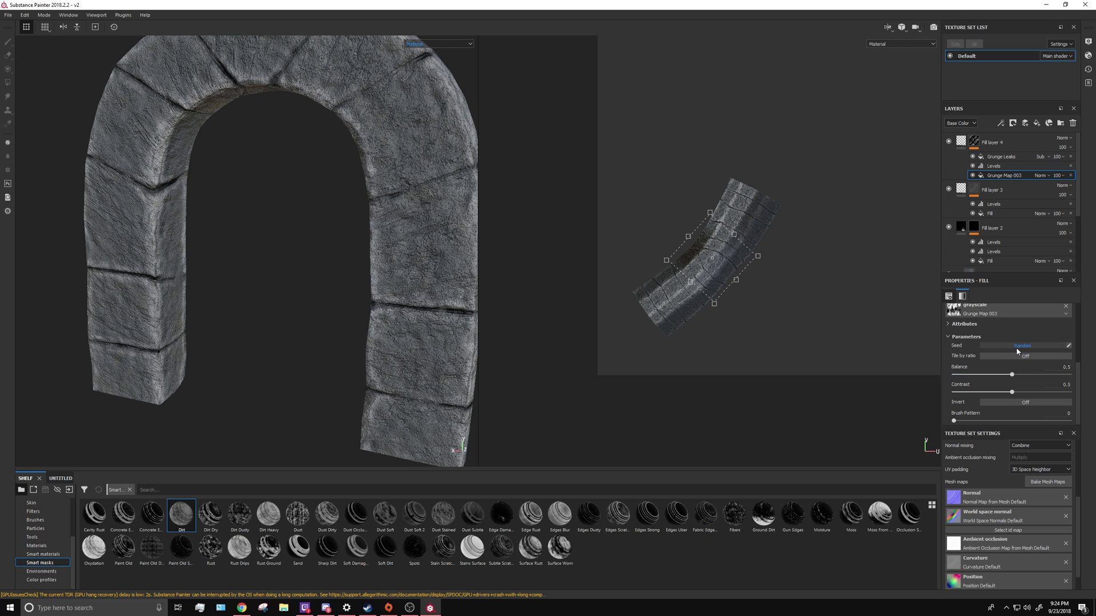
click(1021, 345)
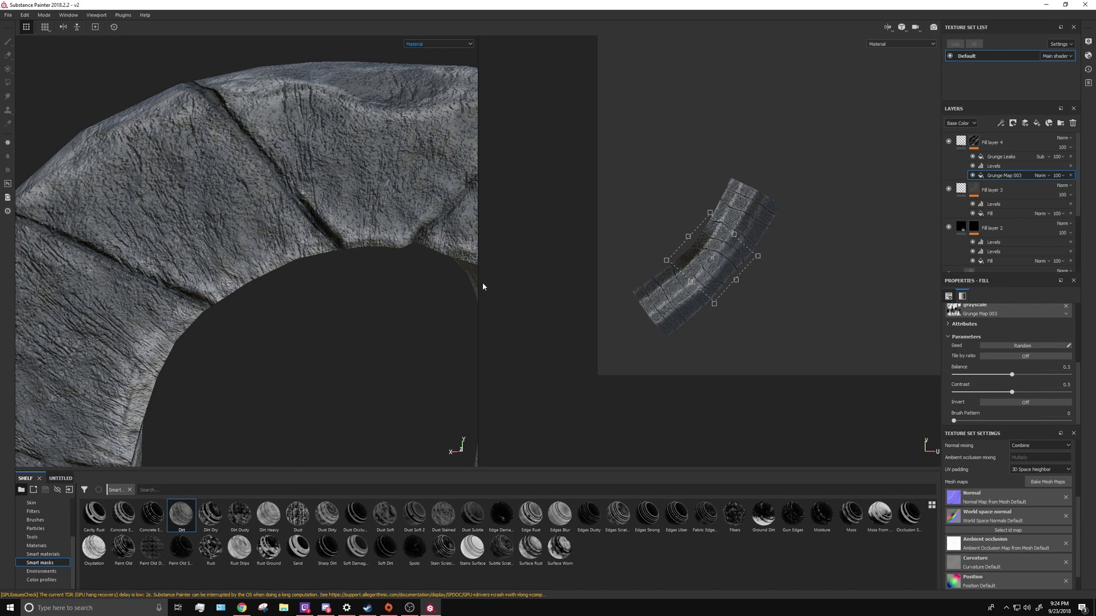
mouse_move(480, 261)
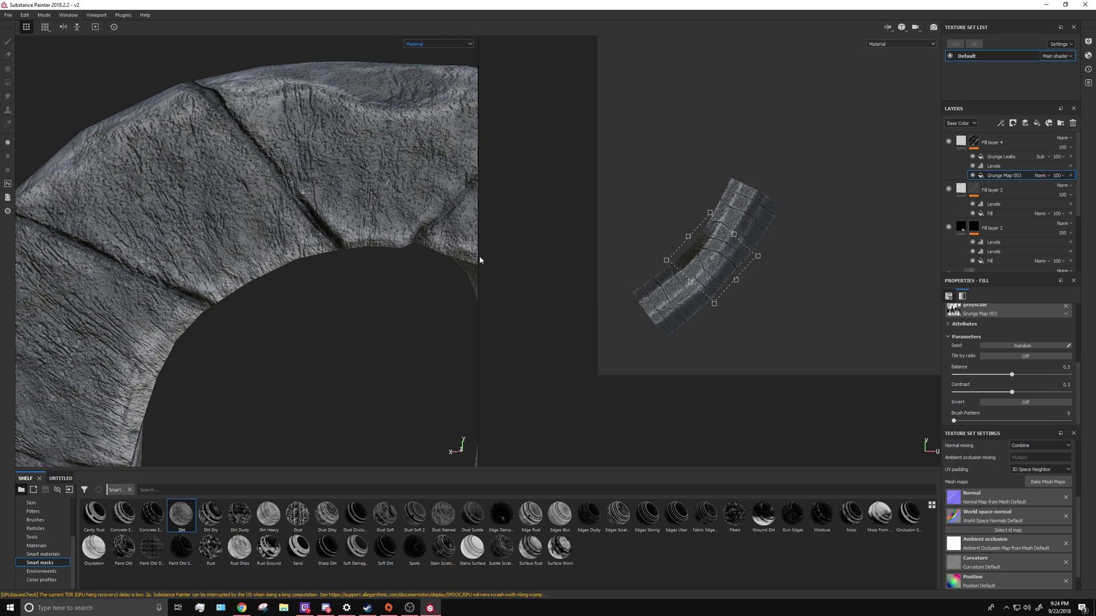